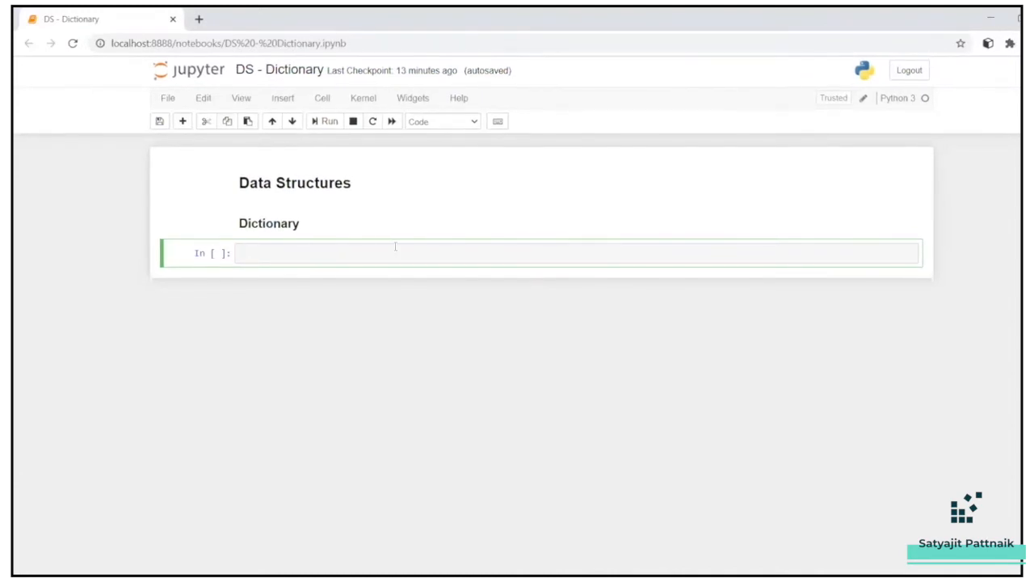
# Define dict1 = {"India": "INR", "USA": "USD", "France": "EUR"} and run the cell
pyautogui.write('dict1')
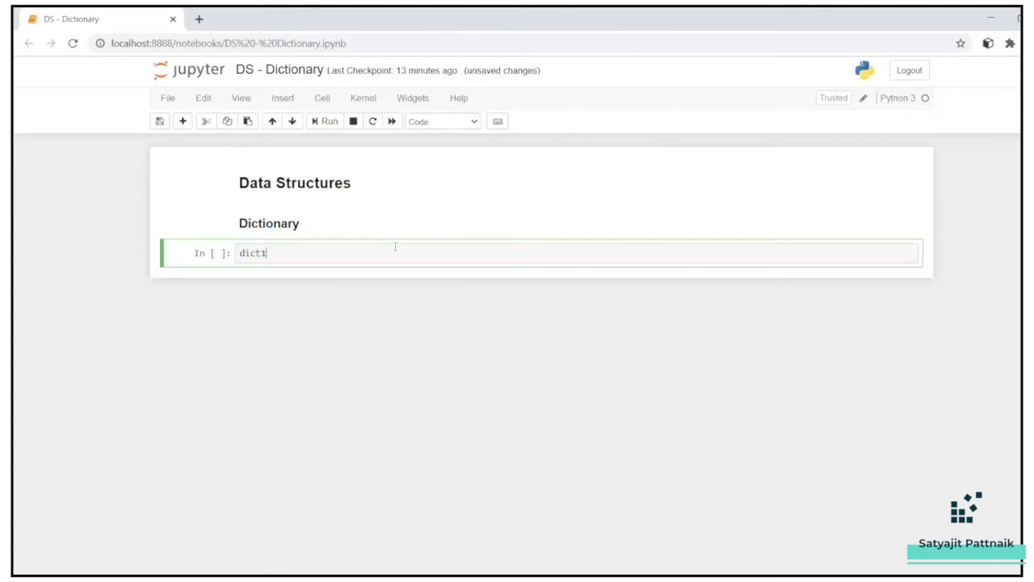
pyautogui.write('= {}')
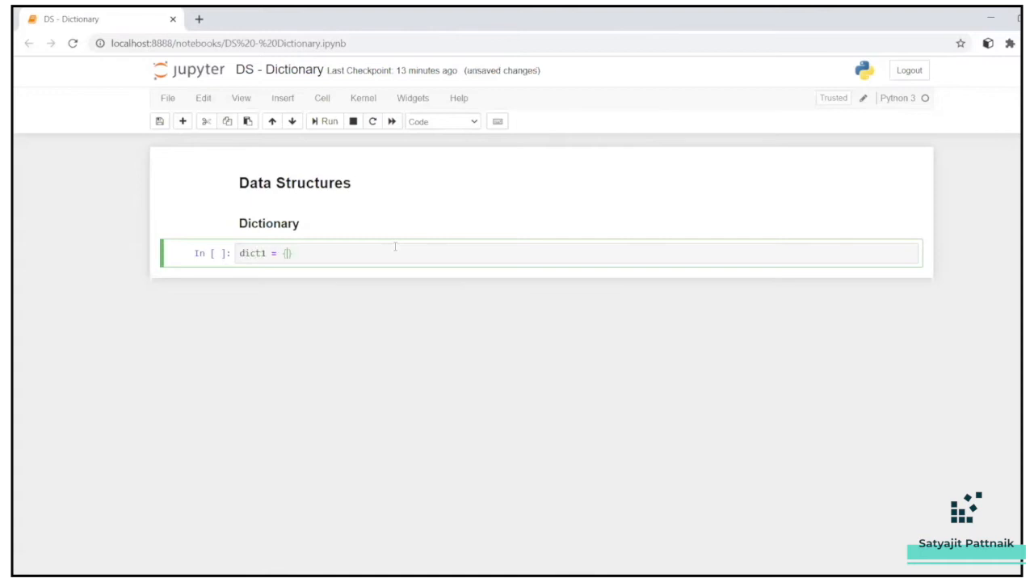
pyautogui.write('"India"')
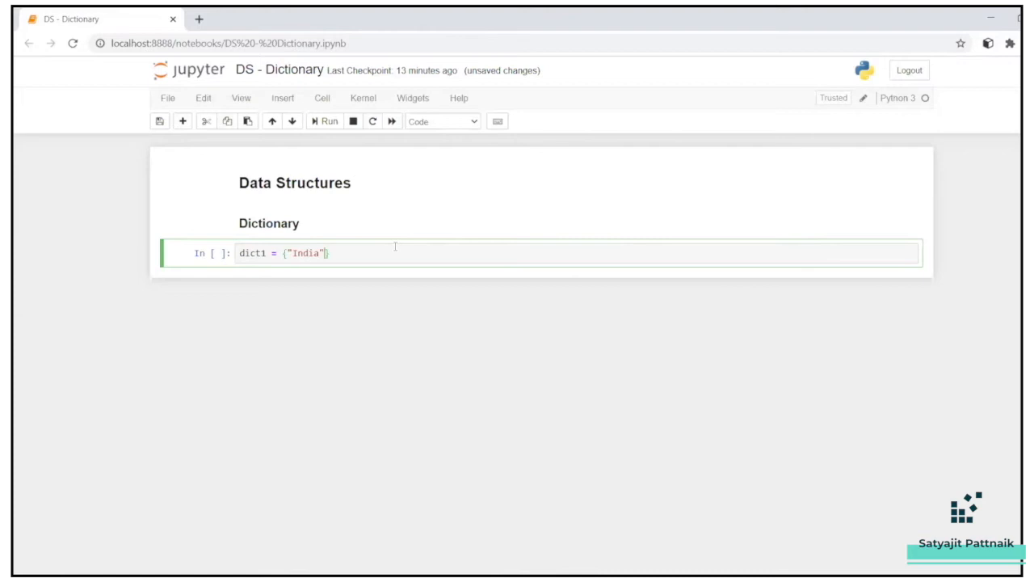
pyautogui.write(':')
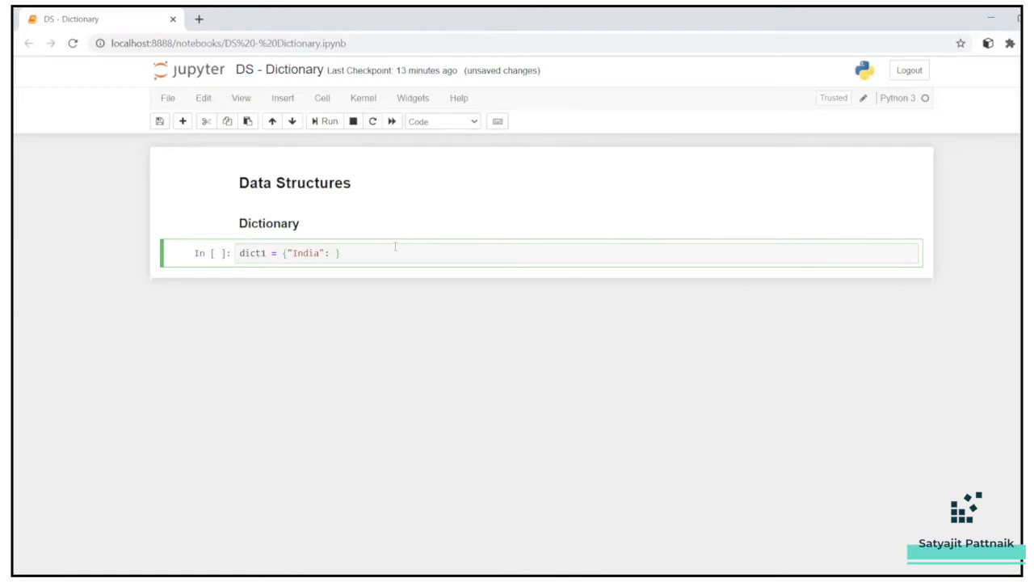
pyautogui.write('"IN"')
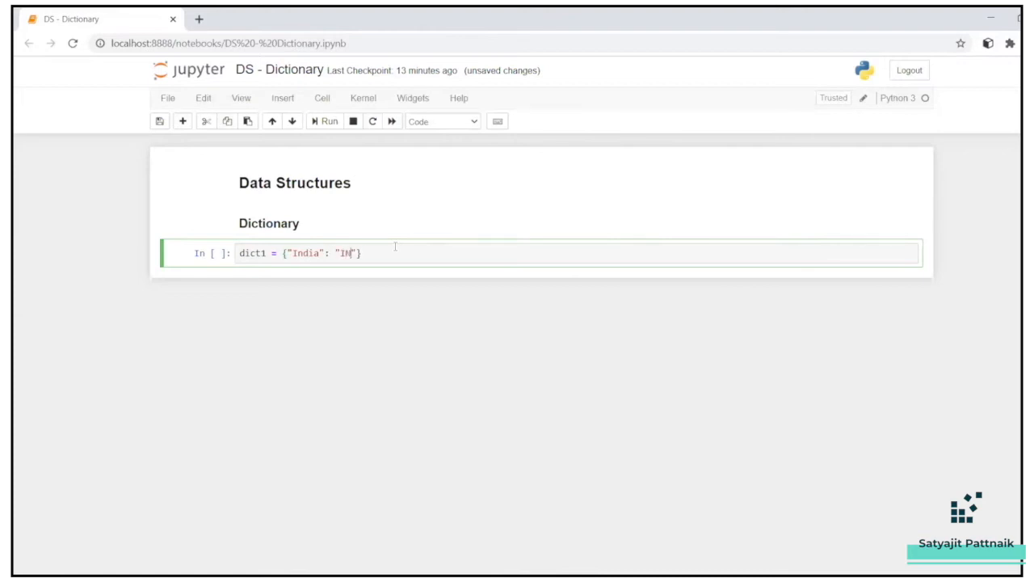
pyautogui.write('R", ""')
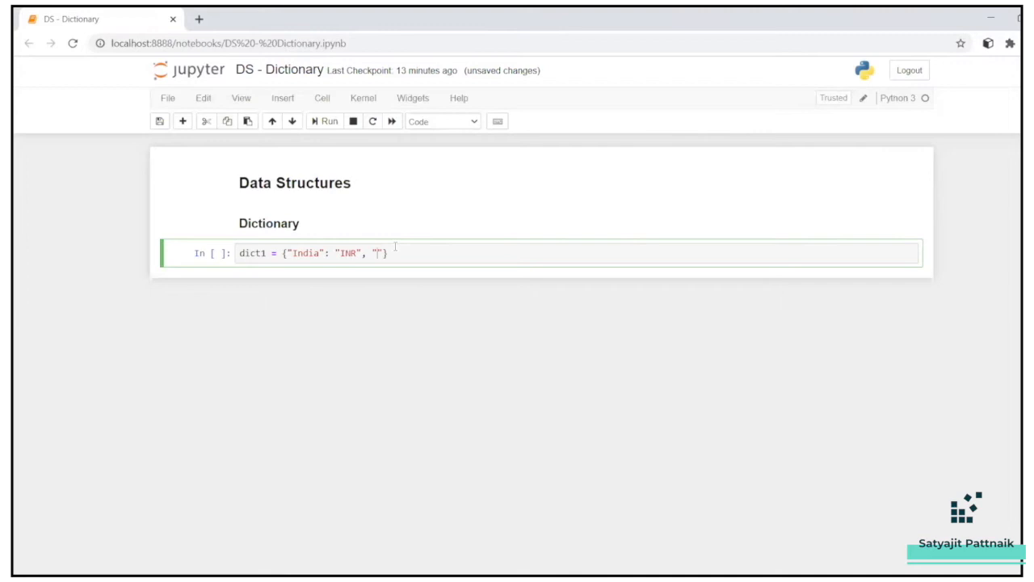
pyautogui.write('USA",')
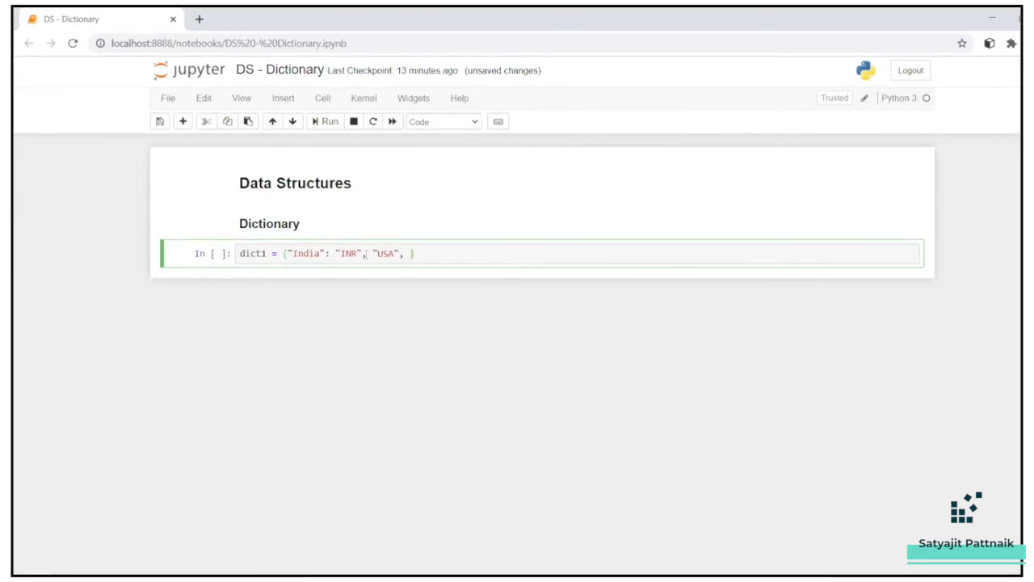
pyautogui.write('"')
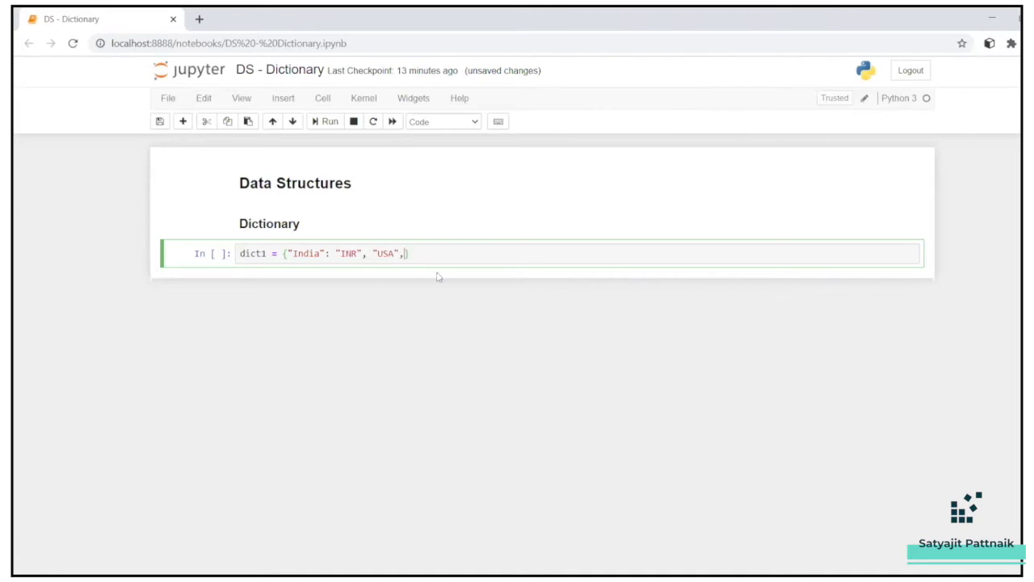
pyautogui.write(': ""')
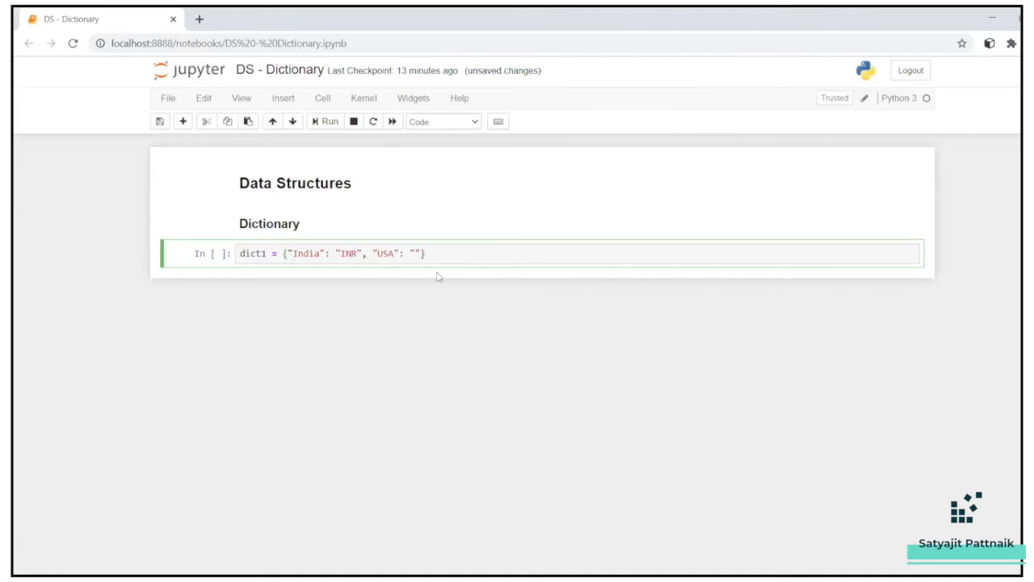
pyautogui.write('USD')
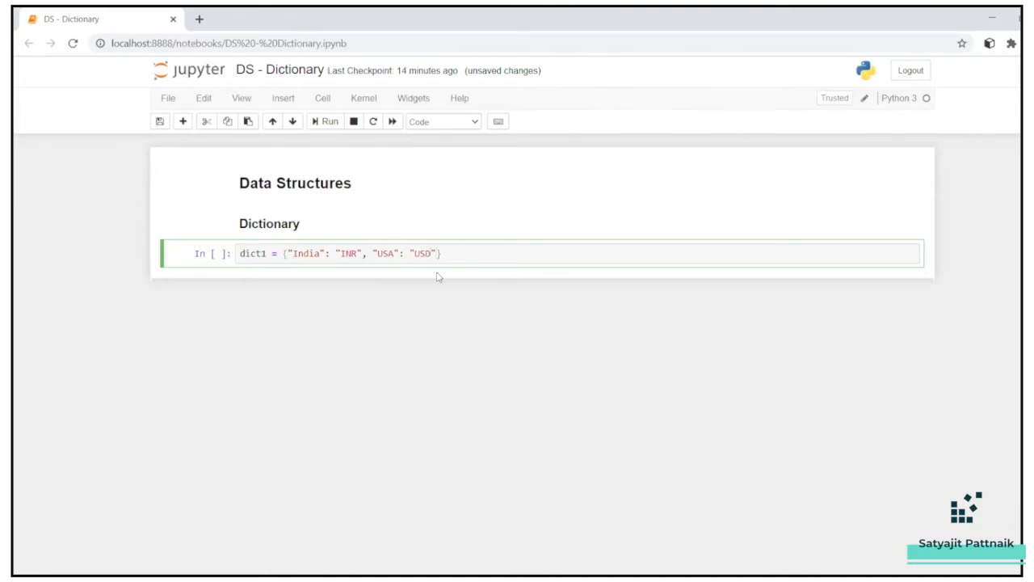
pyautogui.write(', "France"')
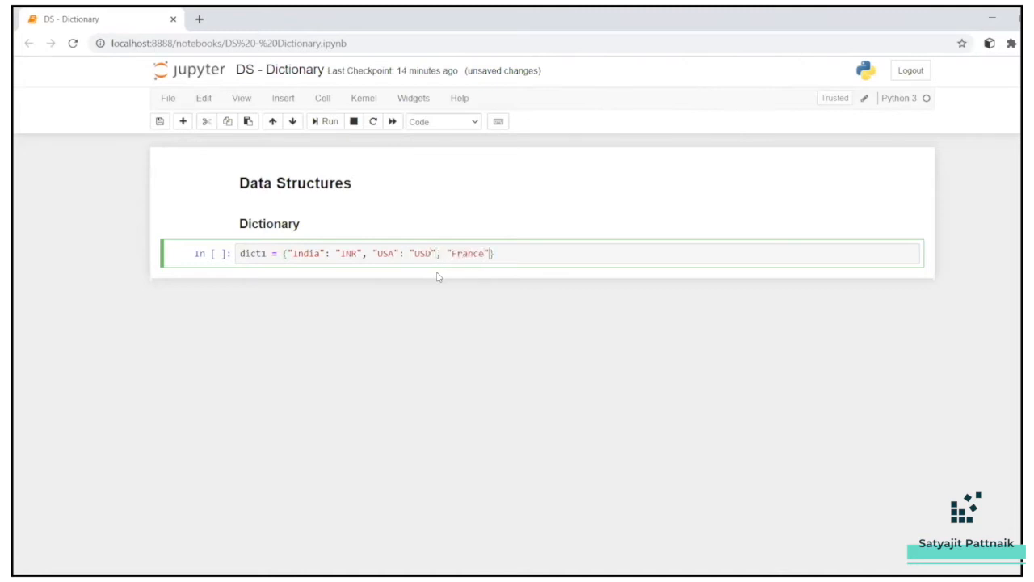
pyautogui.write(':')
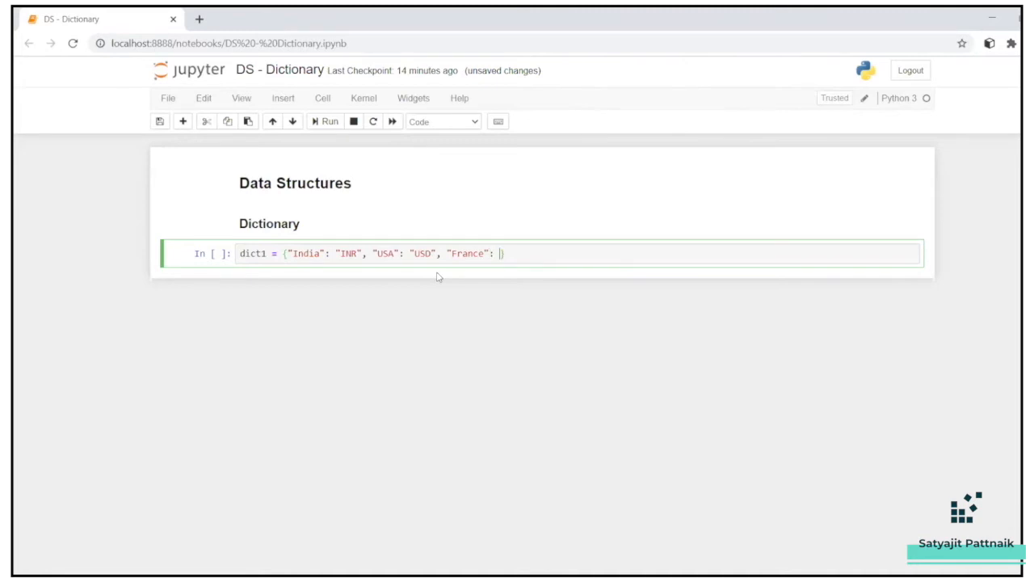
pyautogui.write('""}')
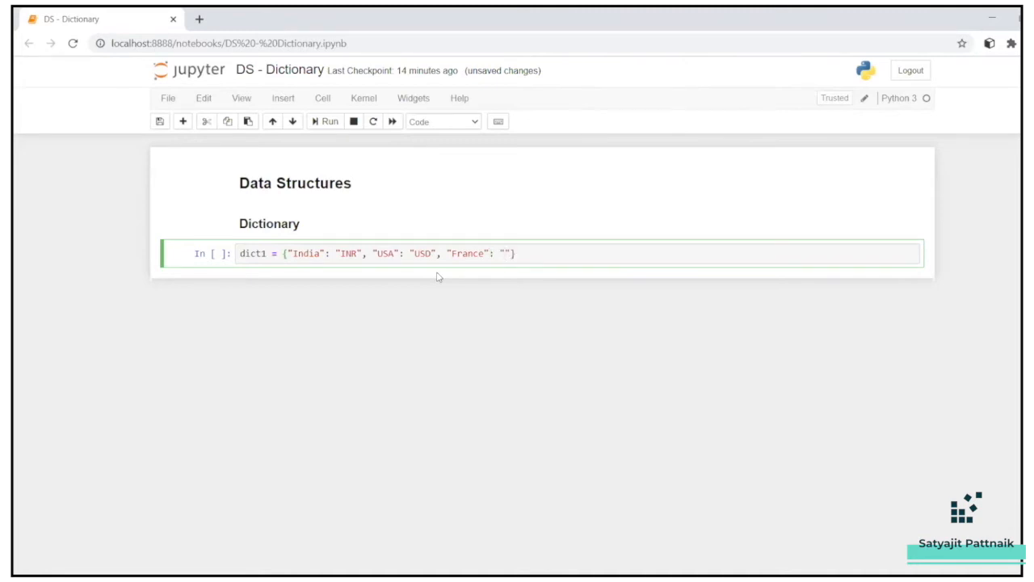
pyautogui.write('EUR')
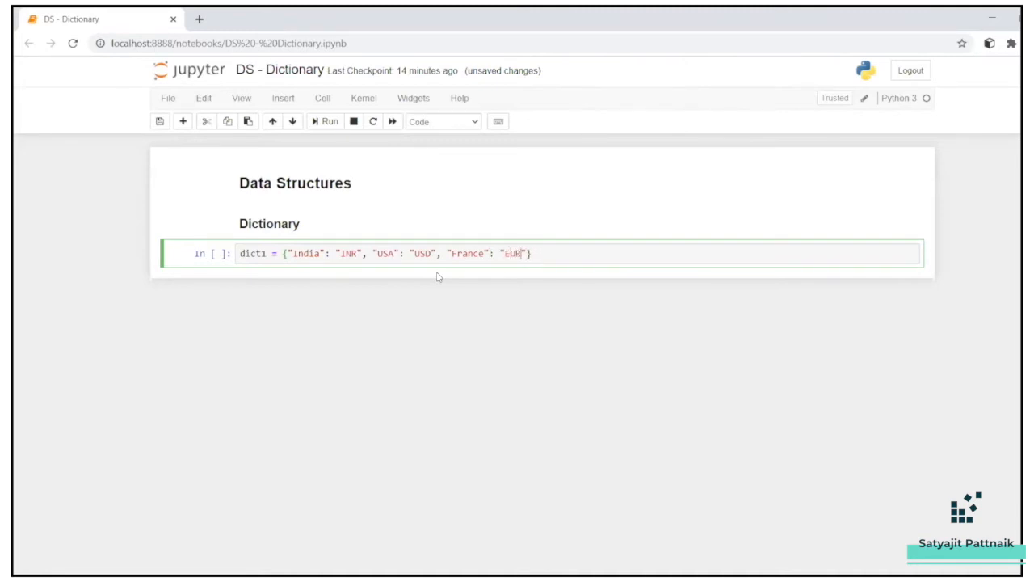
pyautogui.click(324, 122)
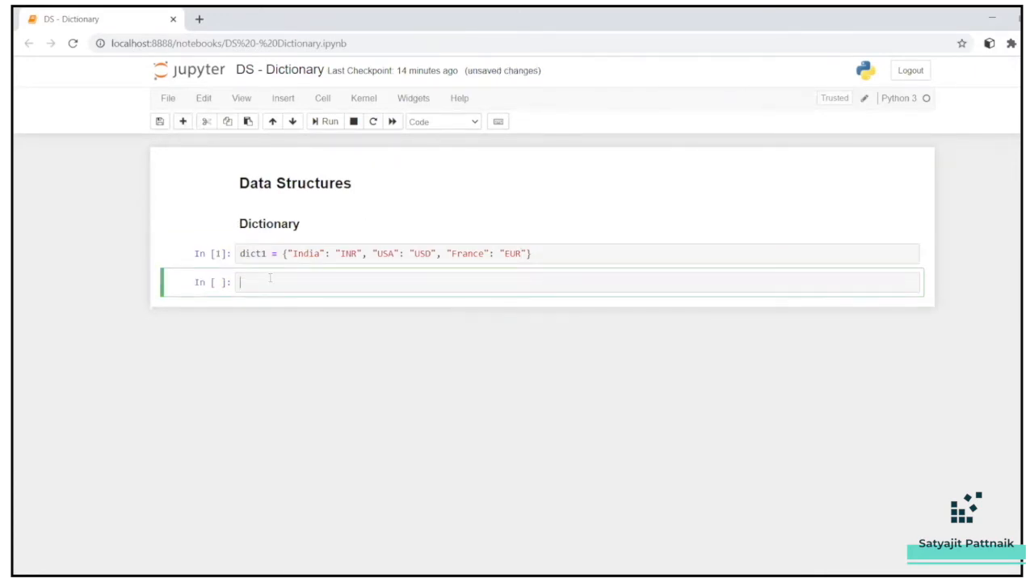
# Show dict1, rename key "USA" to "United States of America", and rerun both cells
pyautogui.click(326, 121)
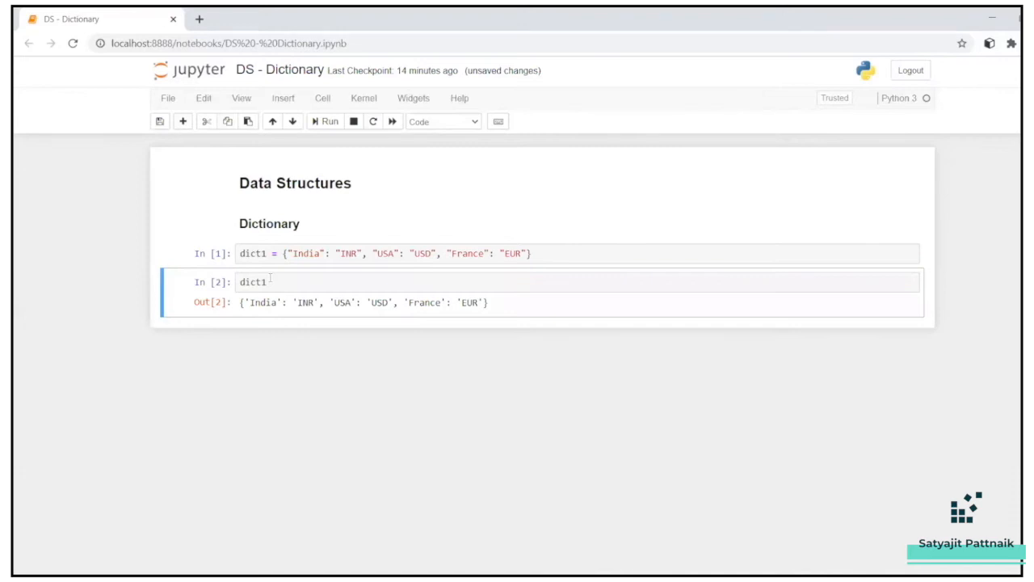
pyautogui.moveTo(249, 302); pyautogui.dragTo(314, 303)
pyautogui.write('nited States ')
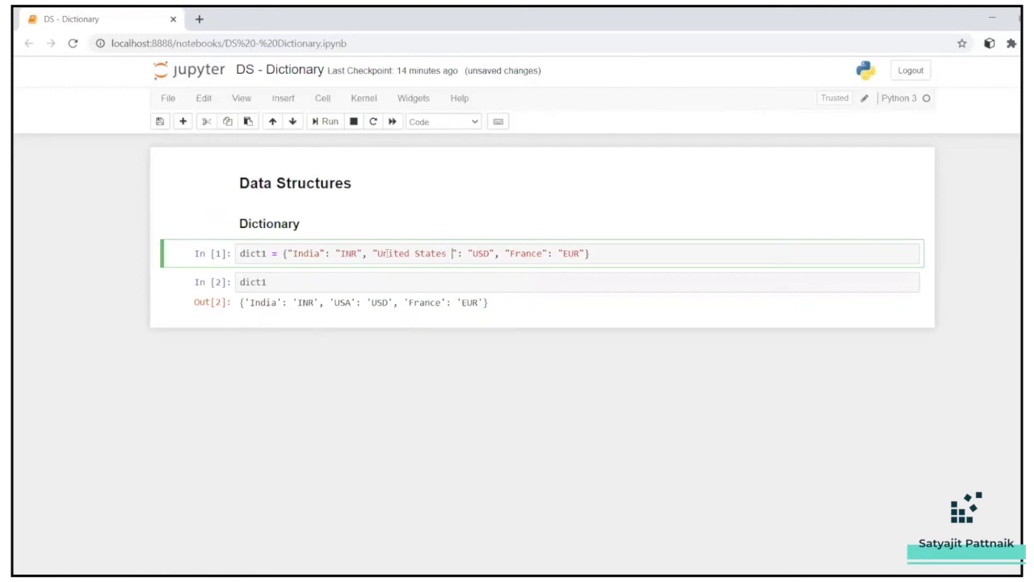
pyautogui.write('of AM')
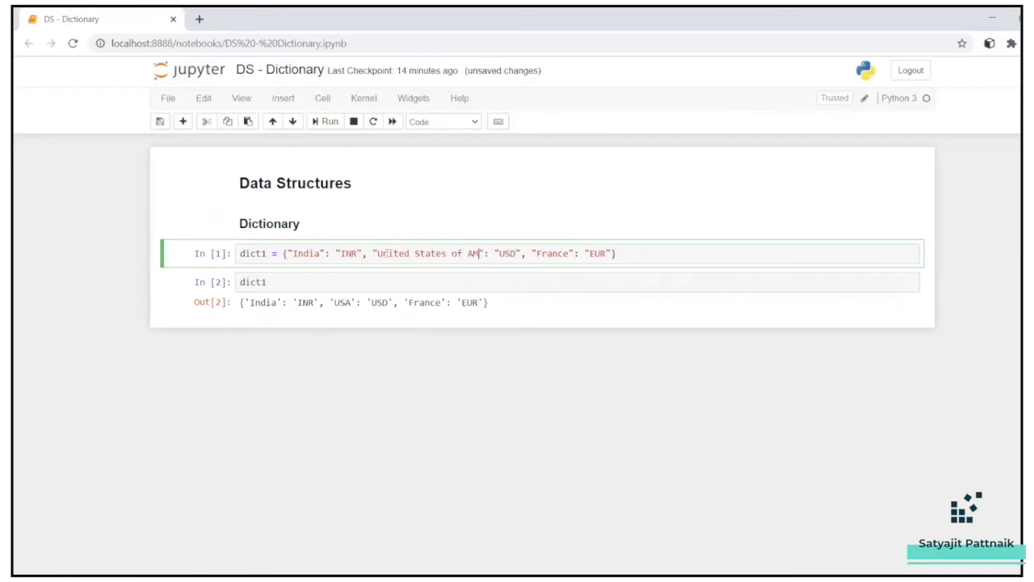
pyautogui.write('erica')
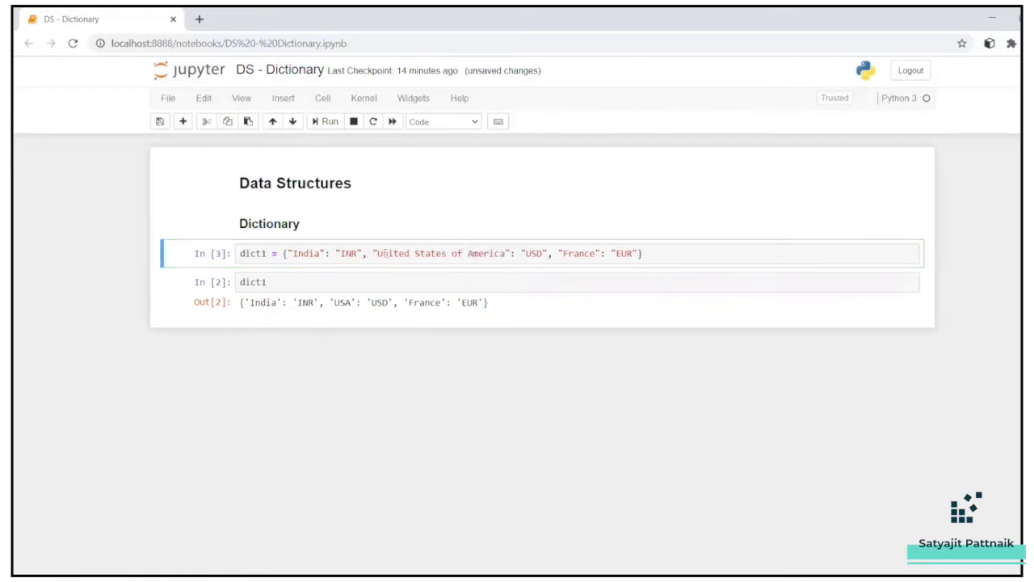
pyautogui.click(325, 121)
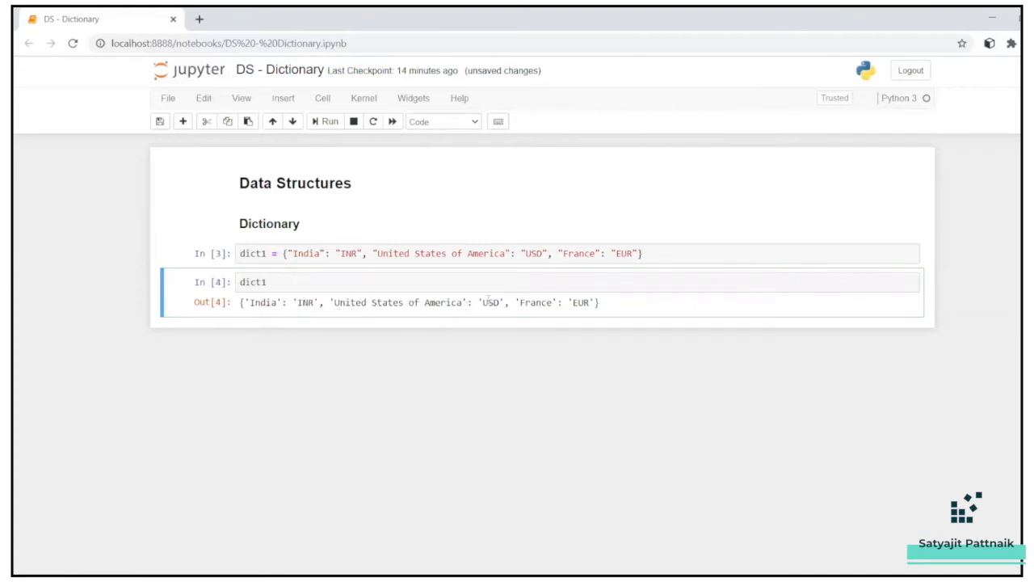
pyautogui.click(288, 281)
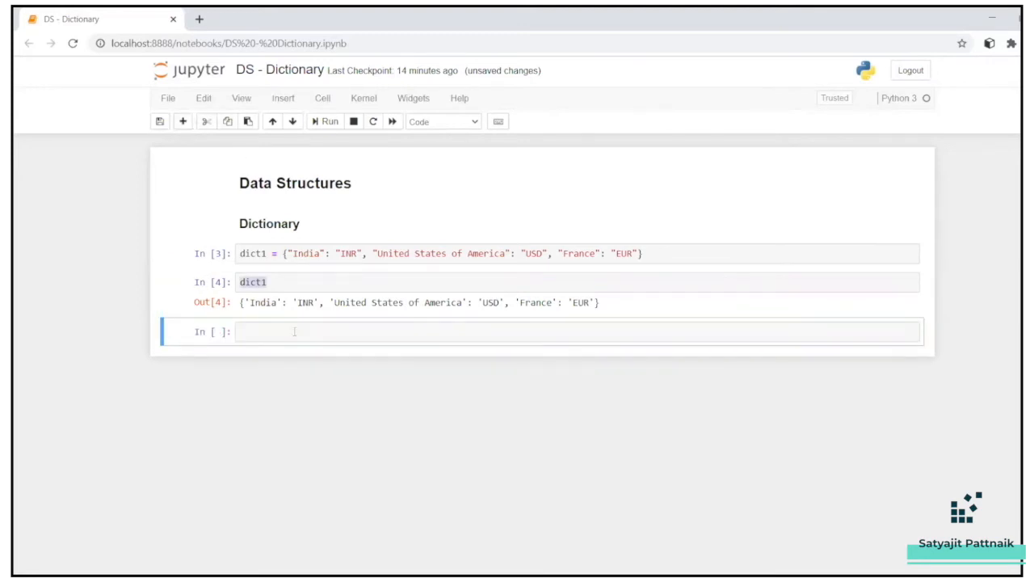
# Run len(dict1), which returns 3, and insert an empty cell below
pyautogui.write('len()')
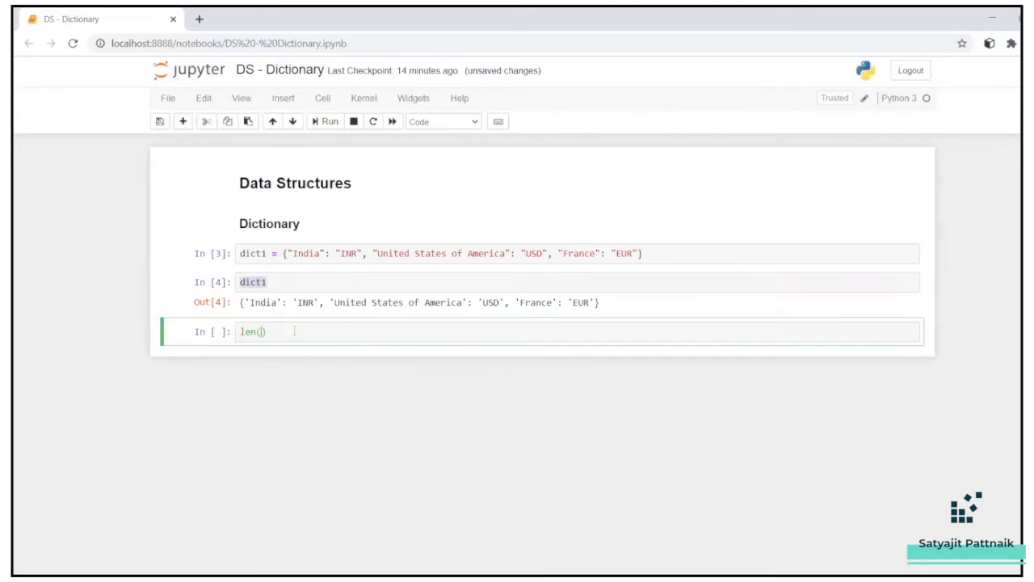
pyautogui.write('dict1')
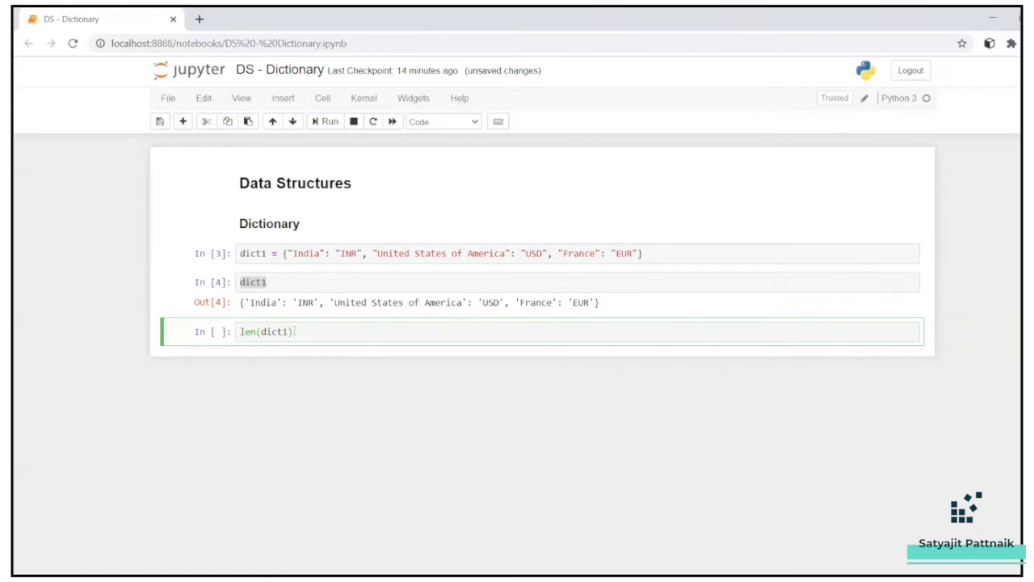
pyautogui.click(324, 121)
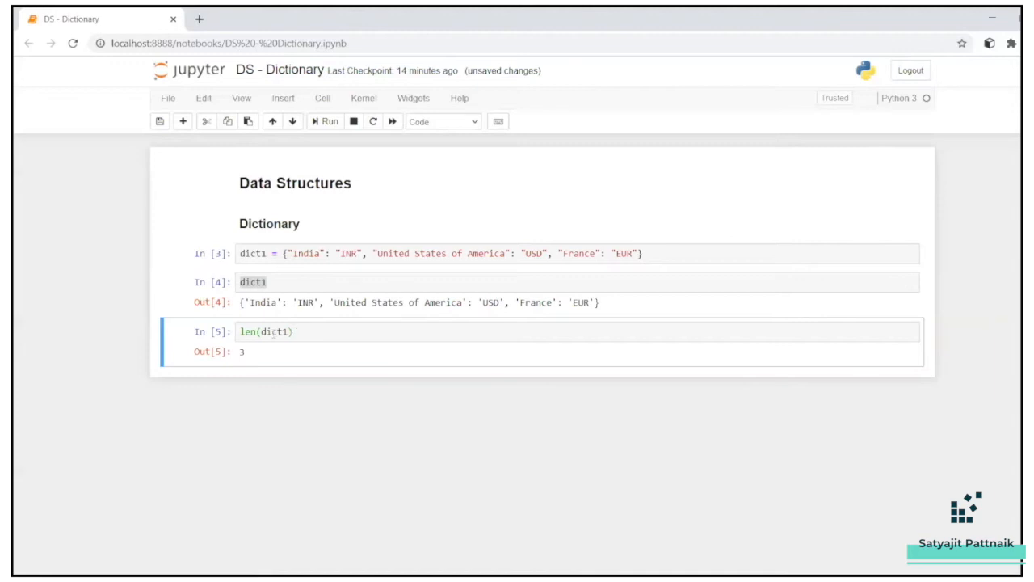
pyautogui.click(183, 122)
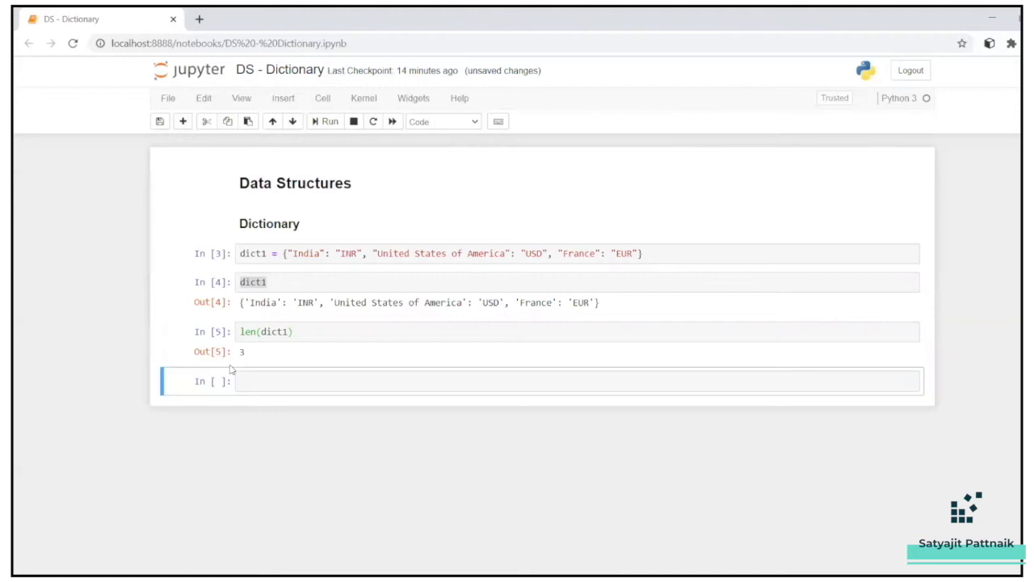
# Look up dict1["India"] in a new cell, returning 'INR'
pyautogui.write('dict1')
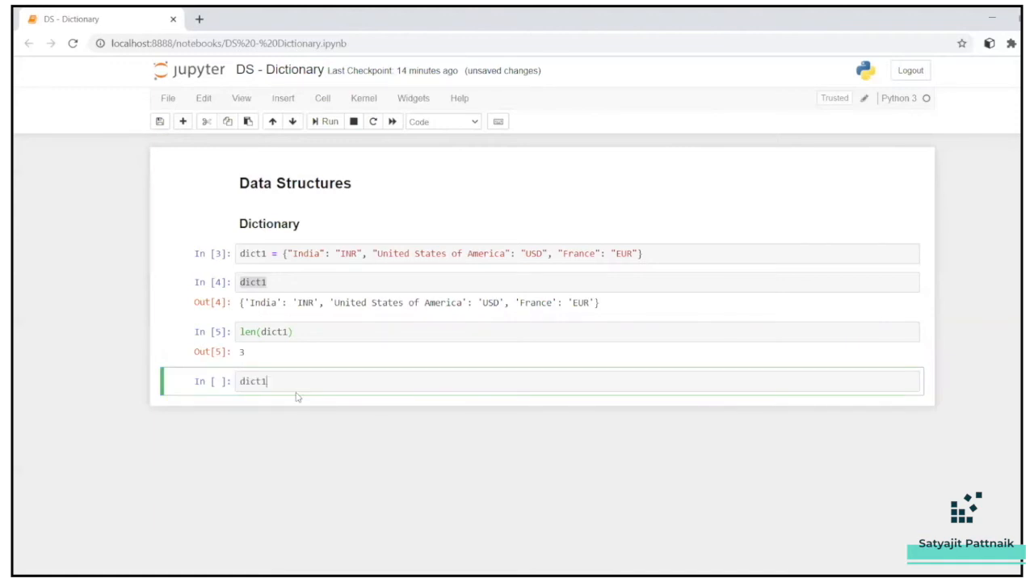
pyautogui.write('["I"]')
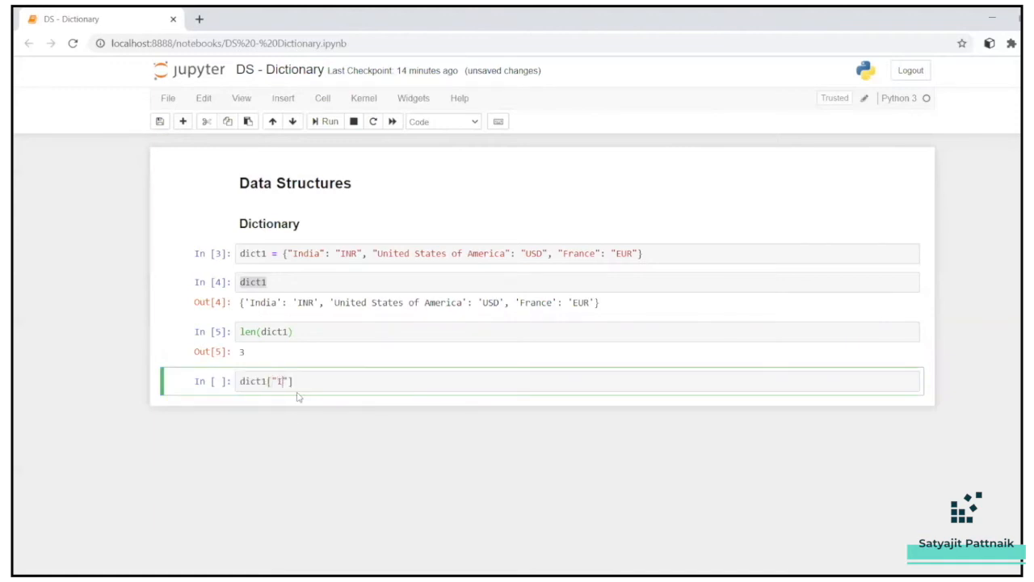
pyautogui.write('ndia')
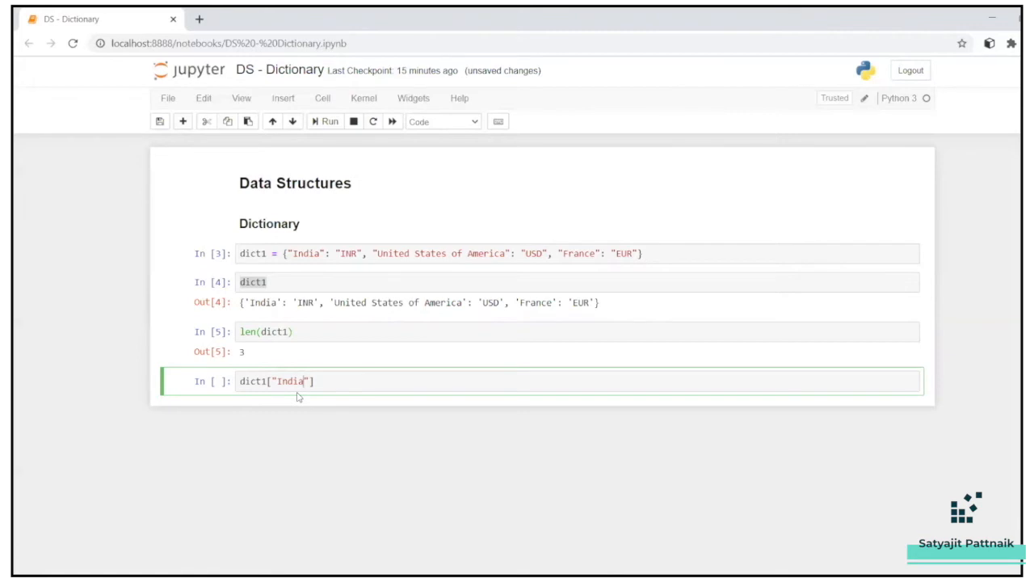
pyautogui.click(325, 120)
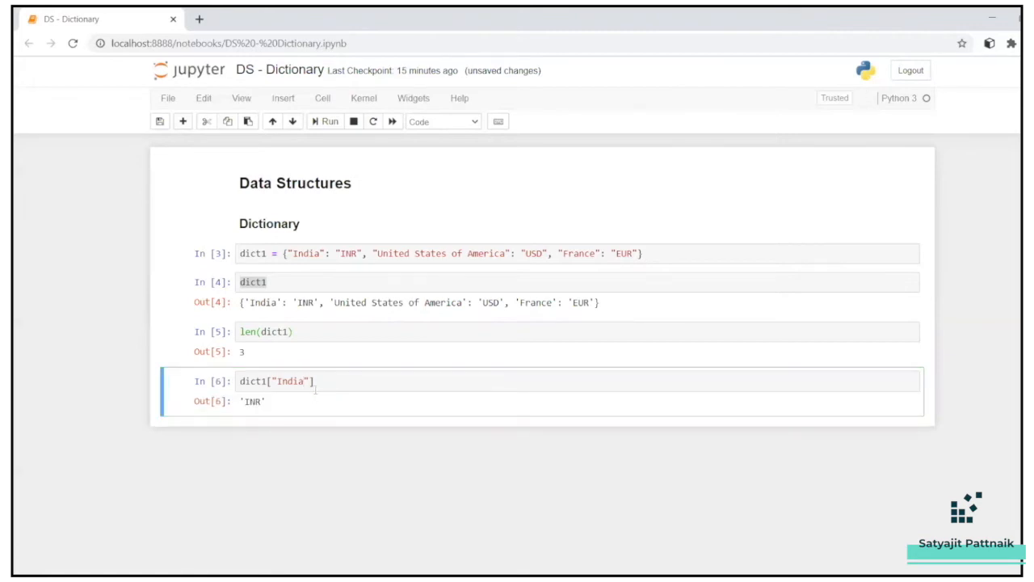
# Add the comment '#Access values using key' to the lookup cell
pyautogui.write('#')
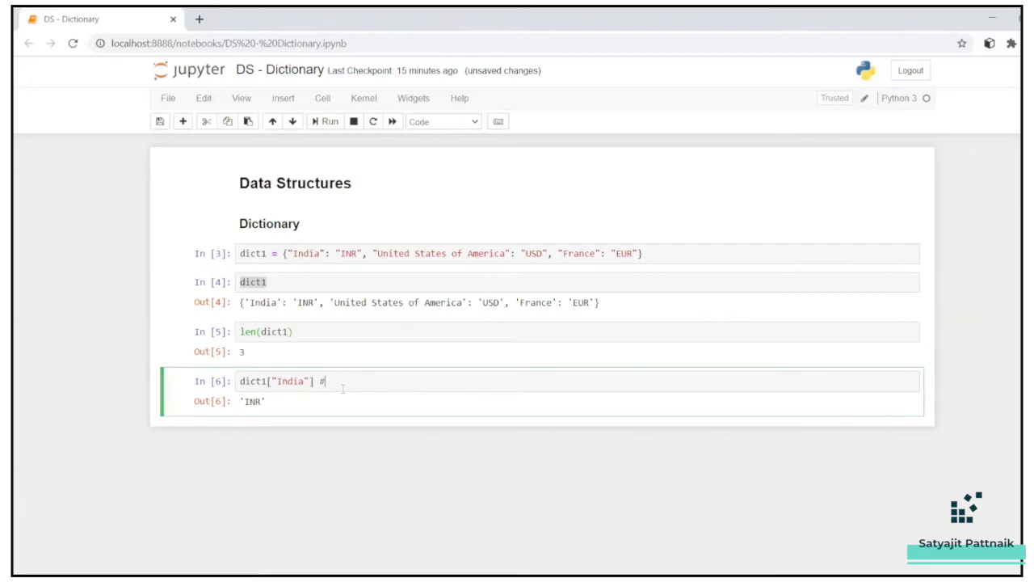
pyautogui.write('Acc')
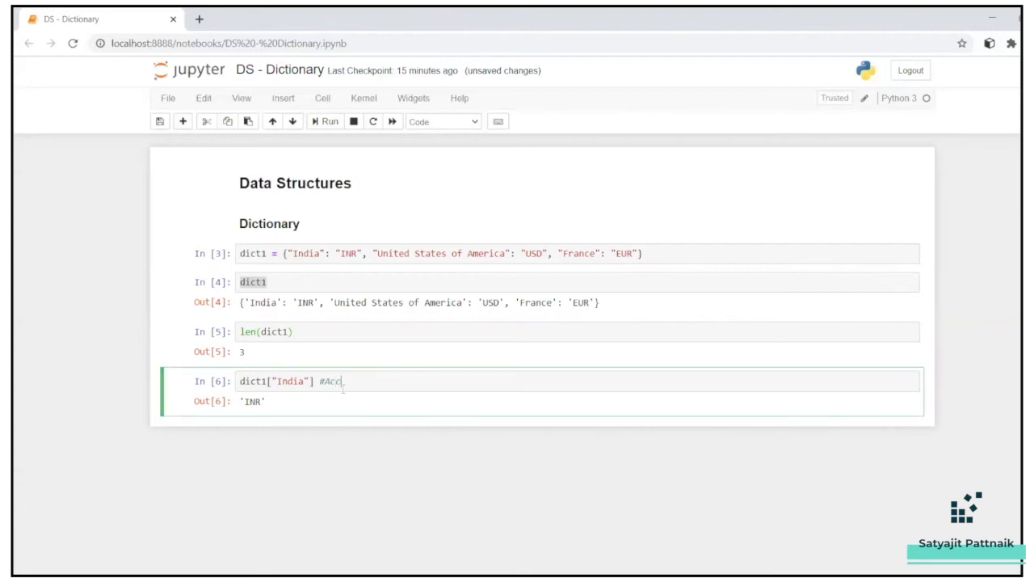
pyautogui.write('ess val')
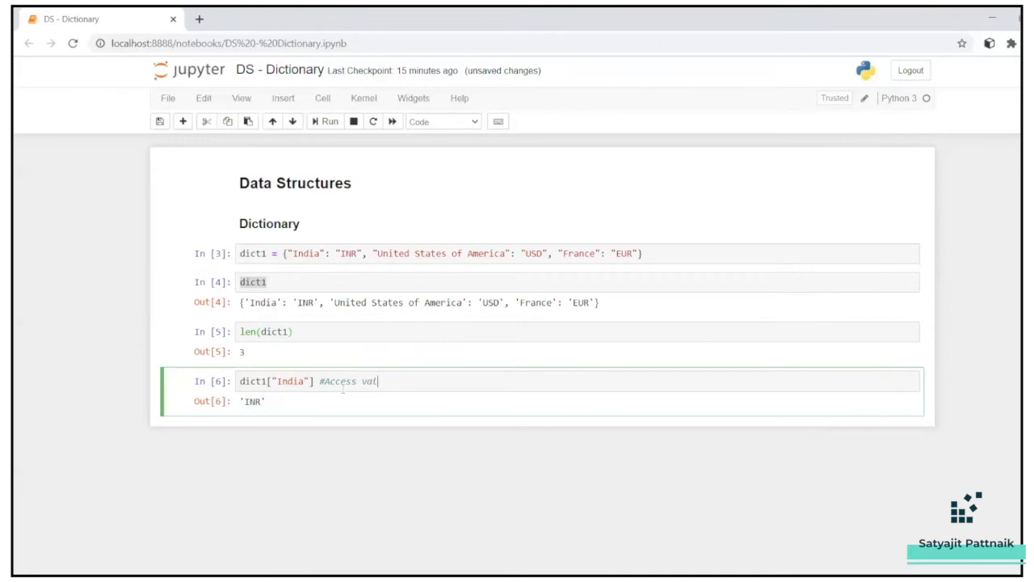
pyautogui.write('ues using key')
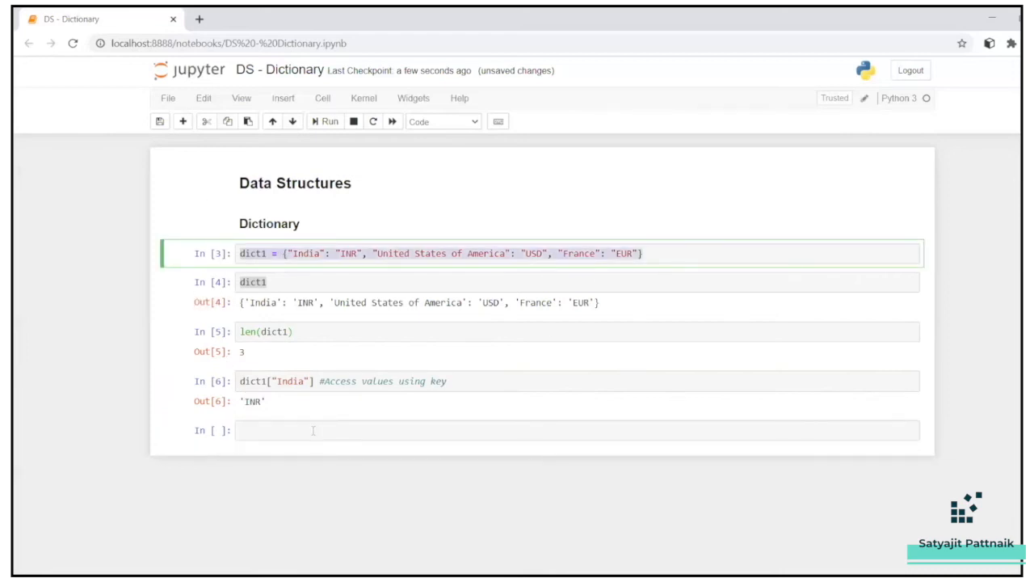
# Define and run dict2 with India, United States of America, France and Canada: USD
pyautogui.write('dict1 = {"India": "INR", "United States of America": "USD", "France": "EUR"}')
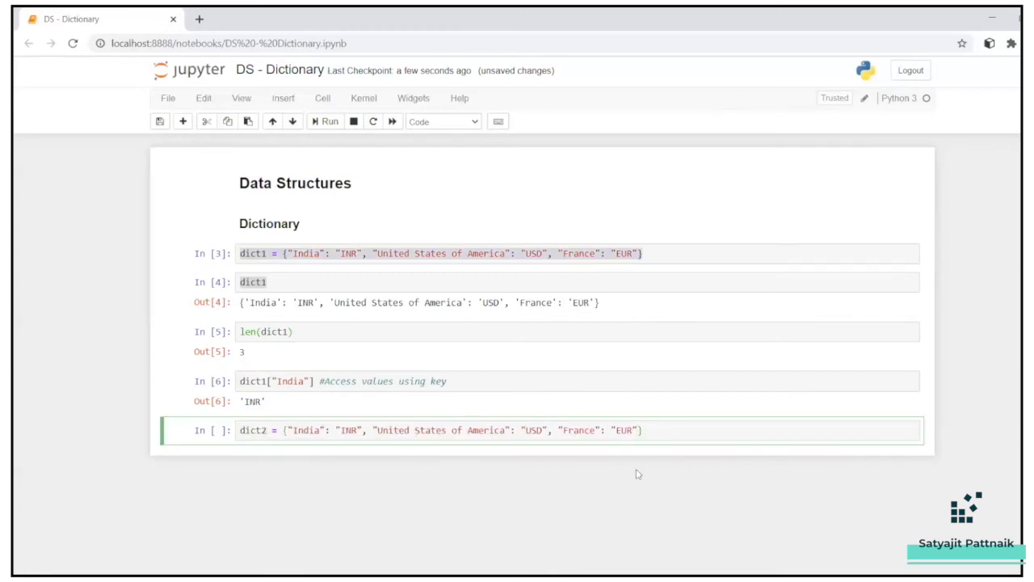
pyautogui.write(',')
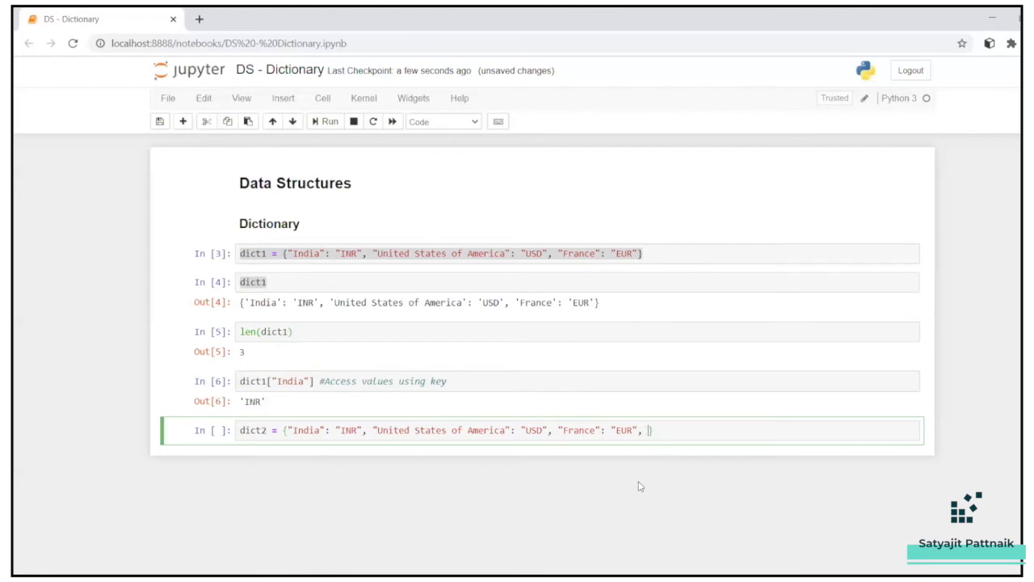
pyautogui.write('"')
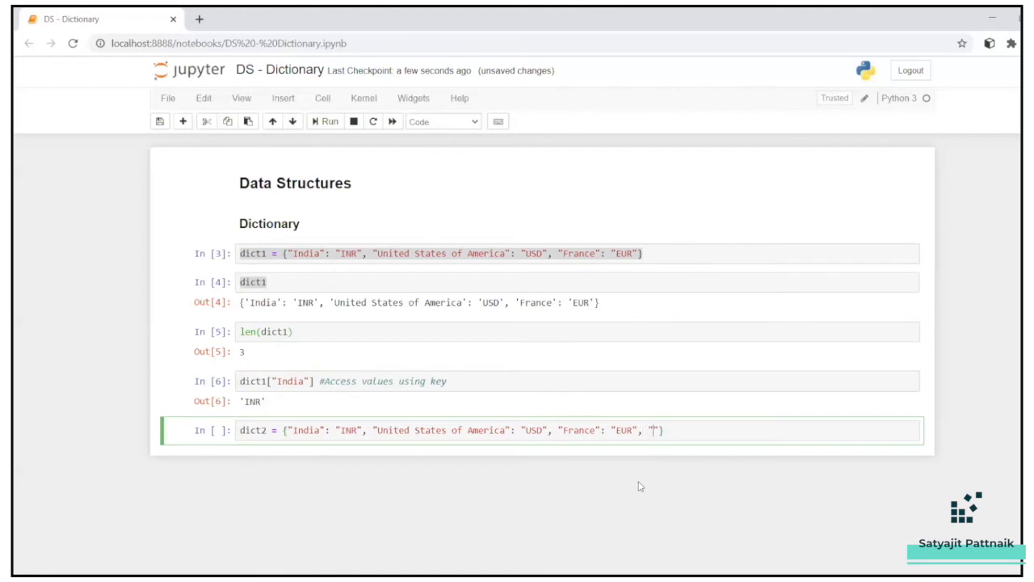
pyautogui.write('Pakistan')
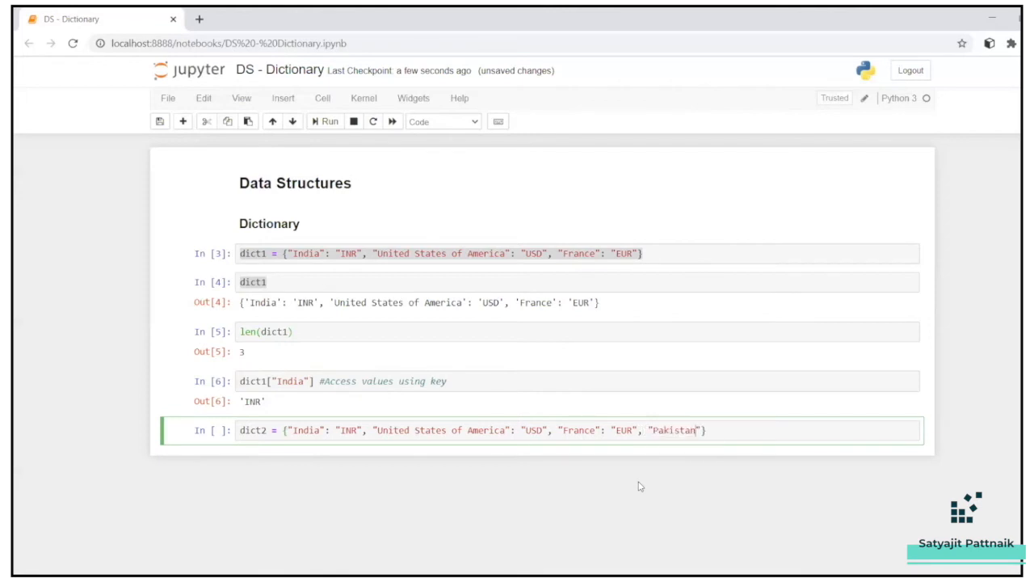
pyautogui.write(': ""')
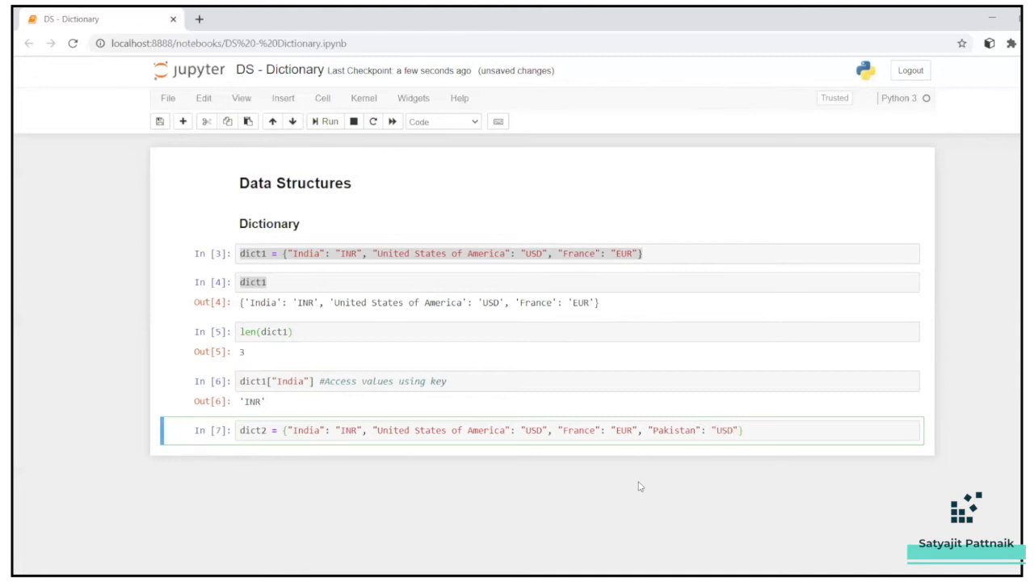
pyautogui.moveTo(183, 121)
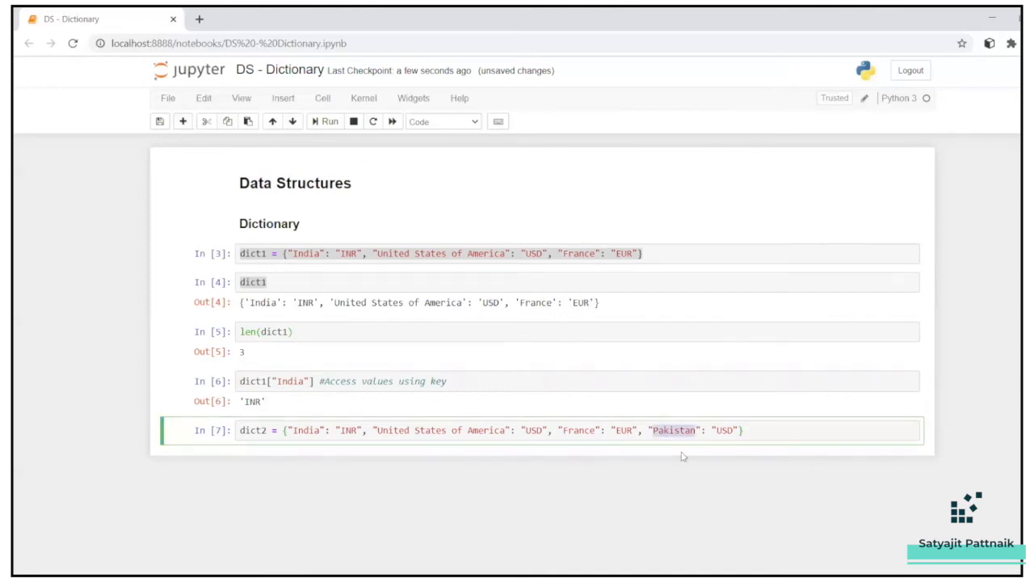
pyautogui.write('Canada')
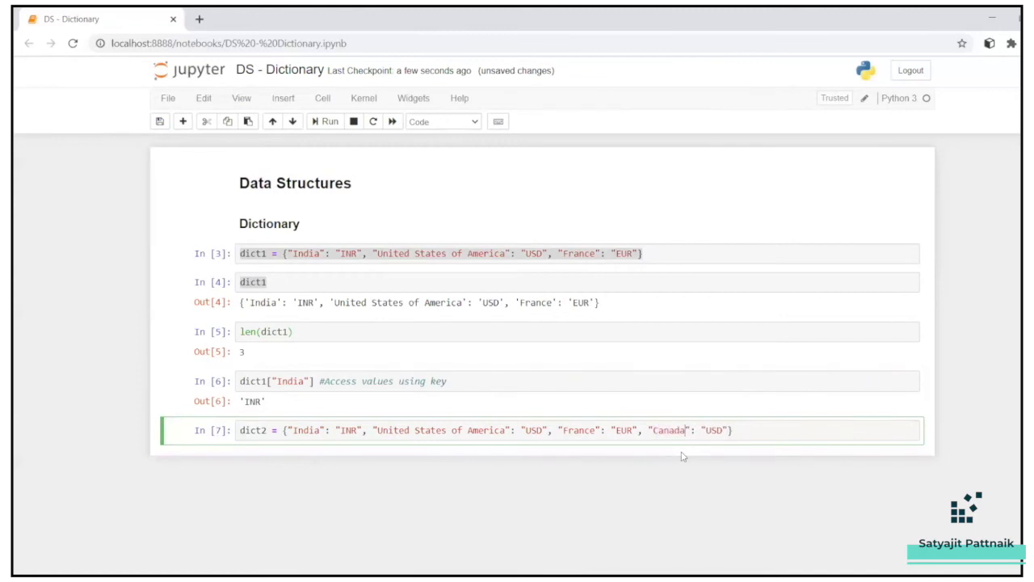
pyautogui.click(325, 120)
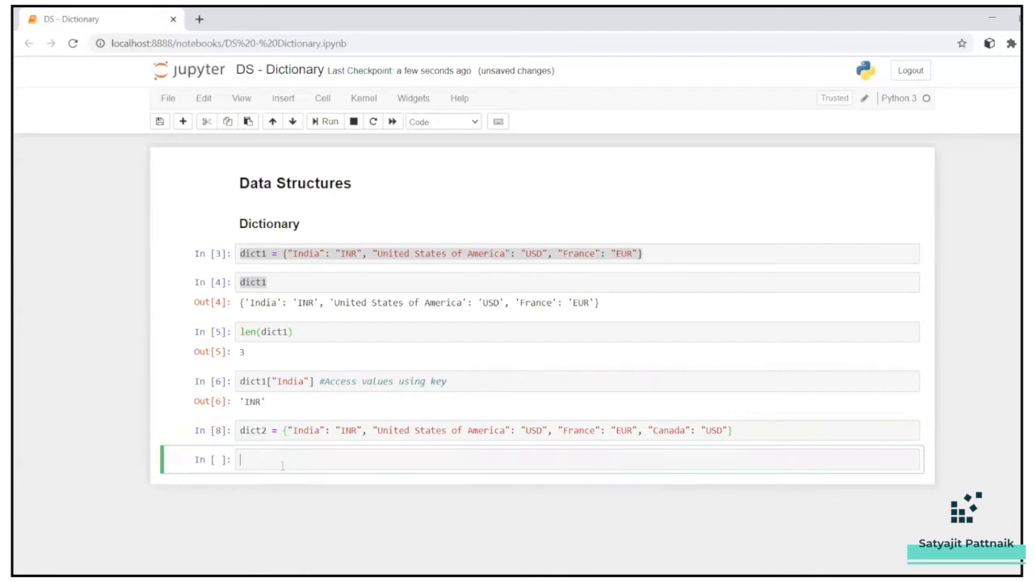
# Look up dict2["Canada"], returning 'USD'
pyautogui.write('dict2[]')
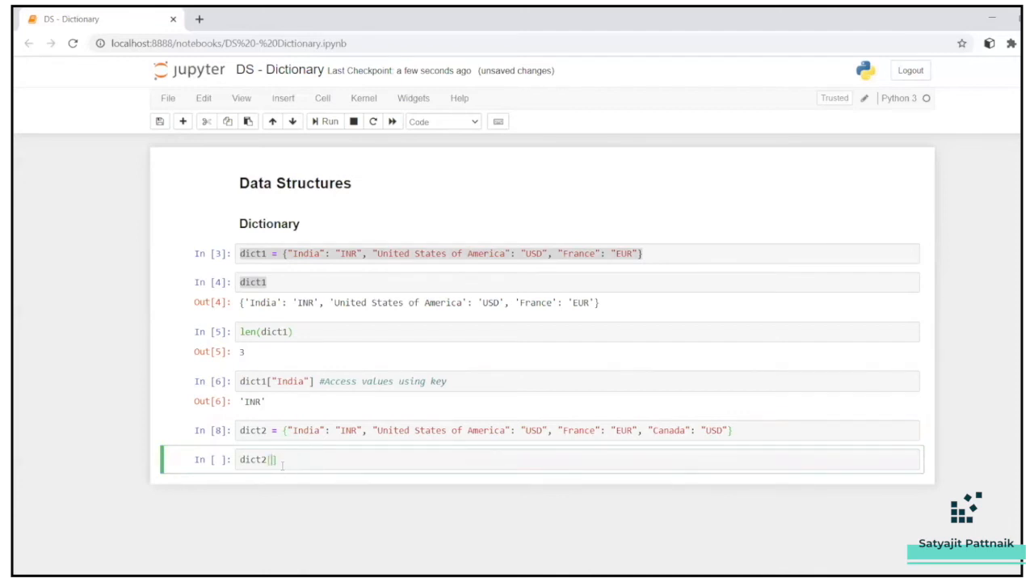
pyautogui.click(327, 121)
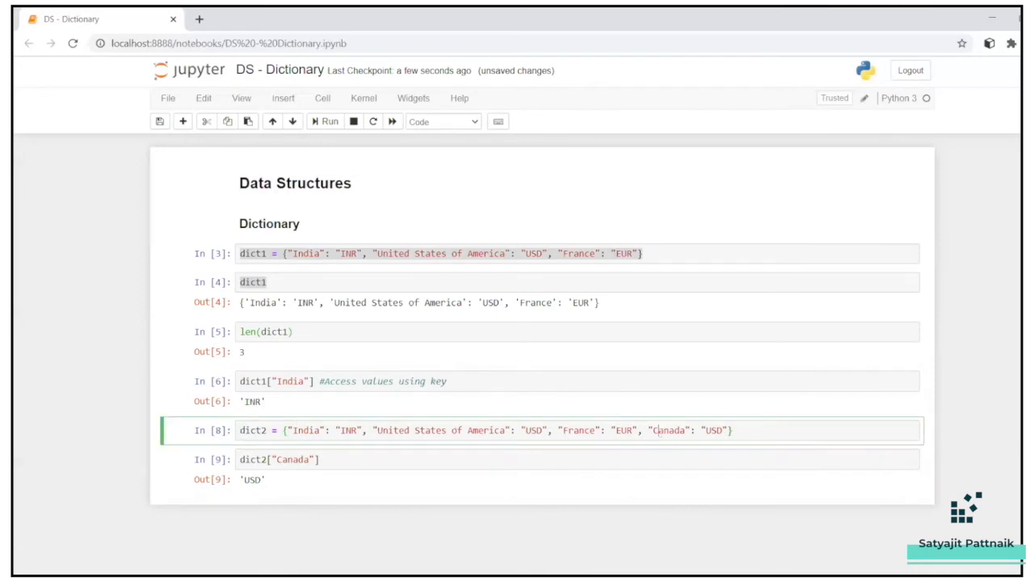
pyautogui.doubleClick(668, 430)
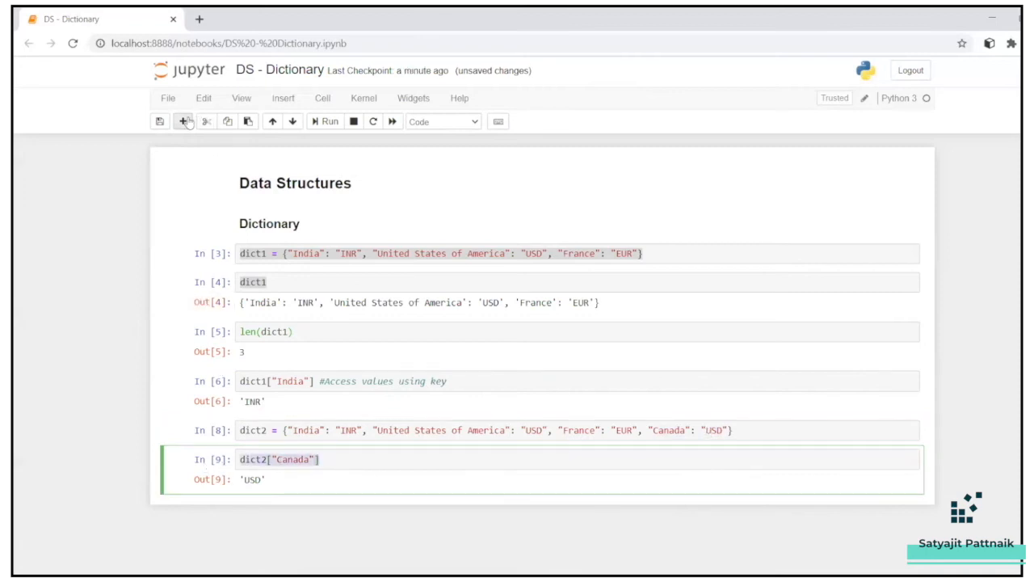
# Assign dict2["Canada"] = "CAD" and confirm the lookup and dict2 show CAD
pyautogui.click(183, 121)
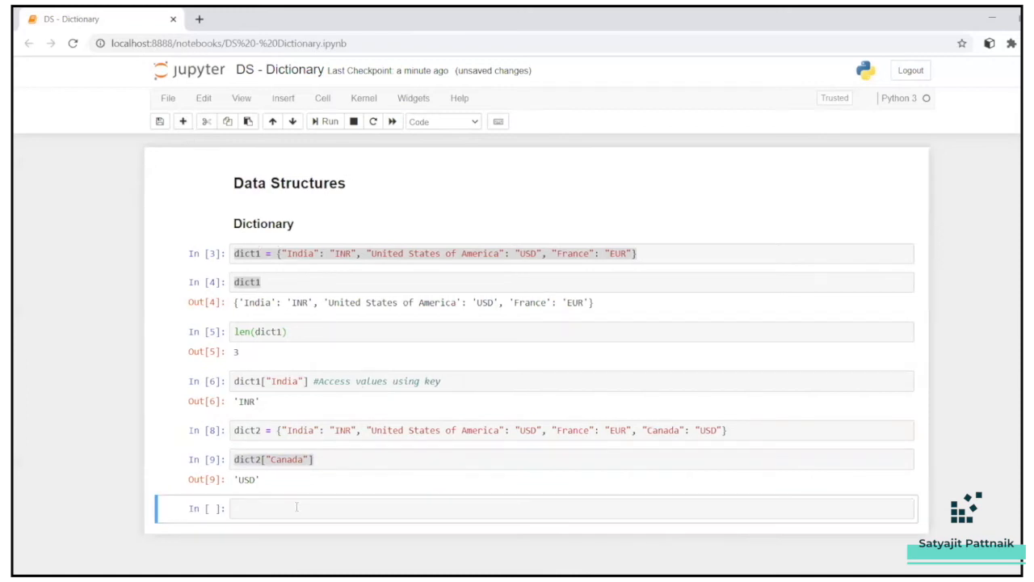
pyautogui.write('dict2["Canada"]')
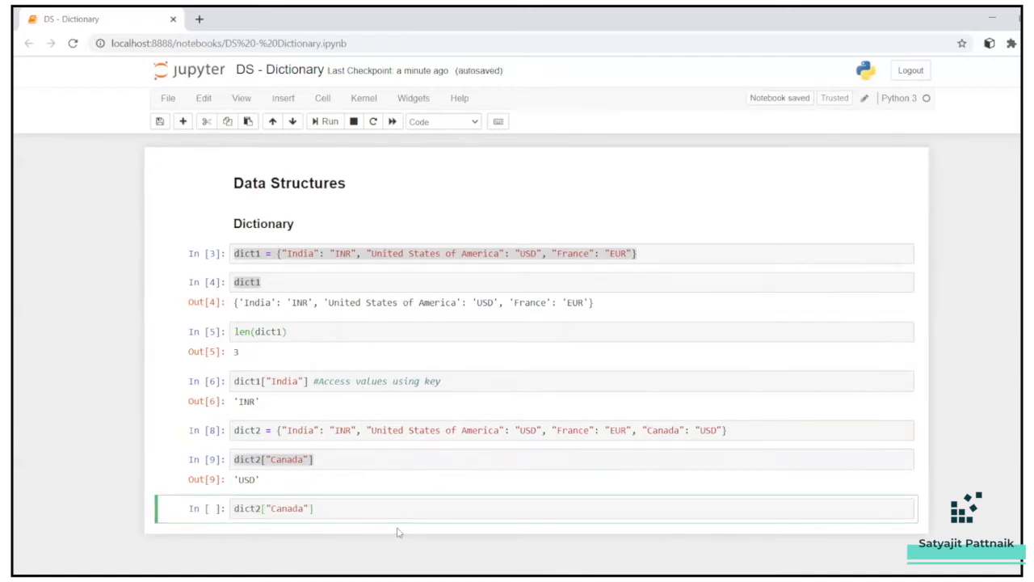
pyautogui.write('= "CAD"')
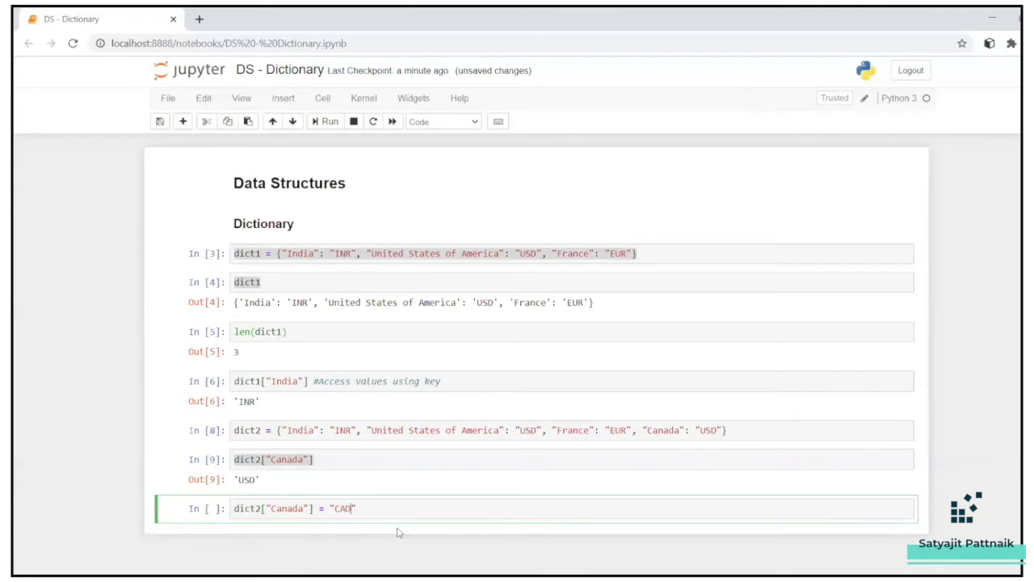
pyautogui.click(325, 120)
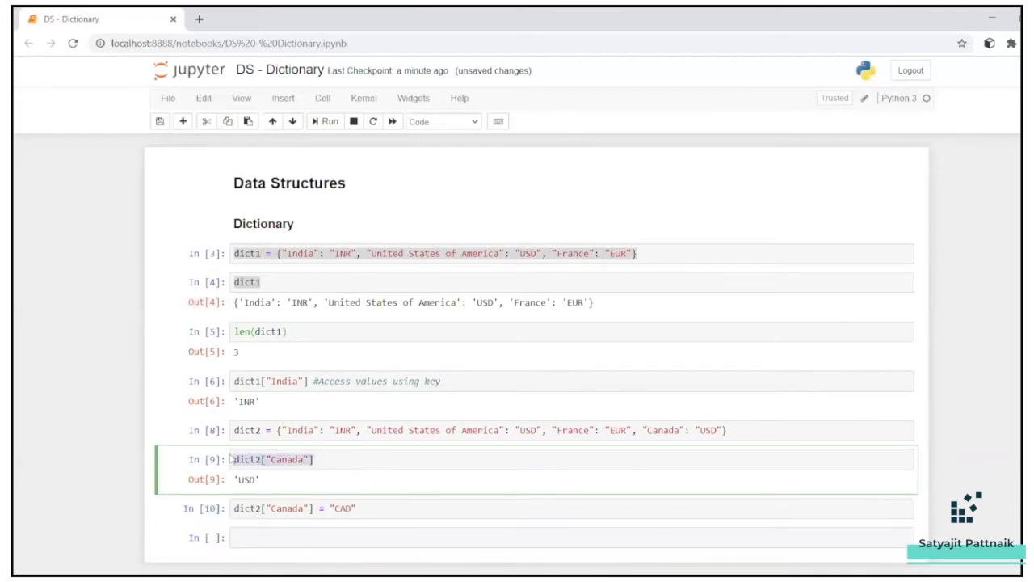
pyautogui.click(329, 122)
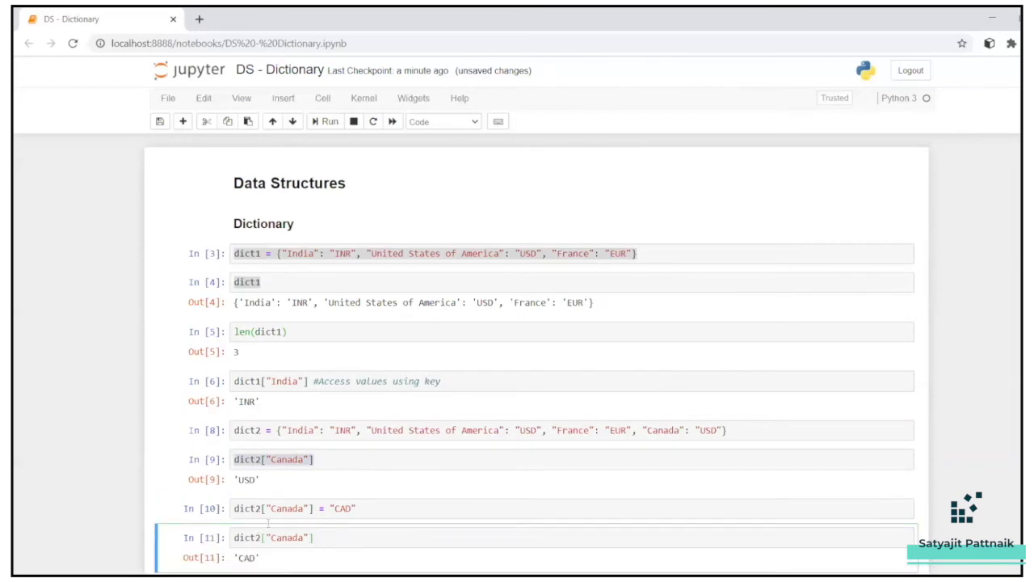
pyautogui.scroll(-3)
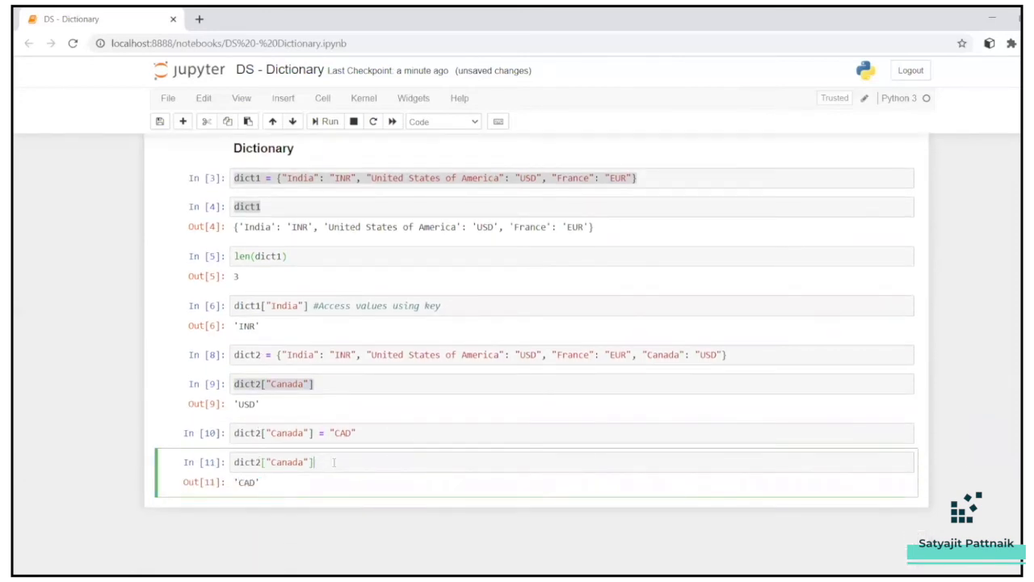
pyautogui.write('dict2')
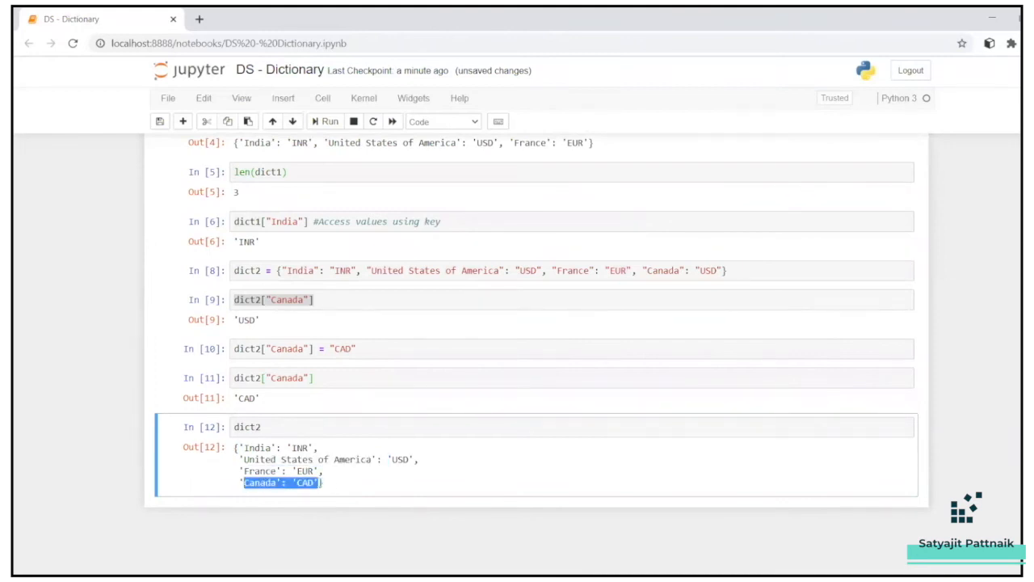
pyautogui.click(282, 426)
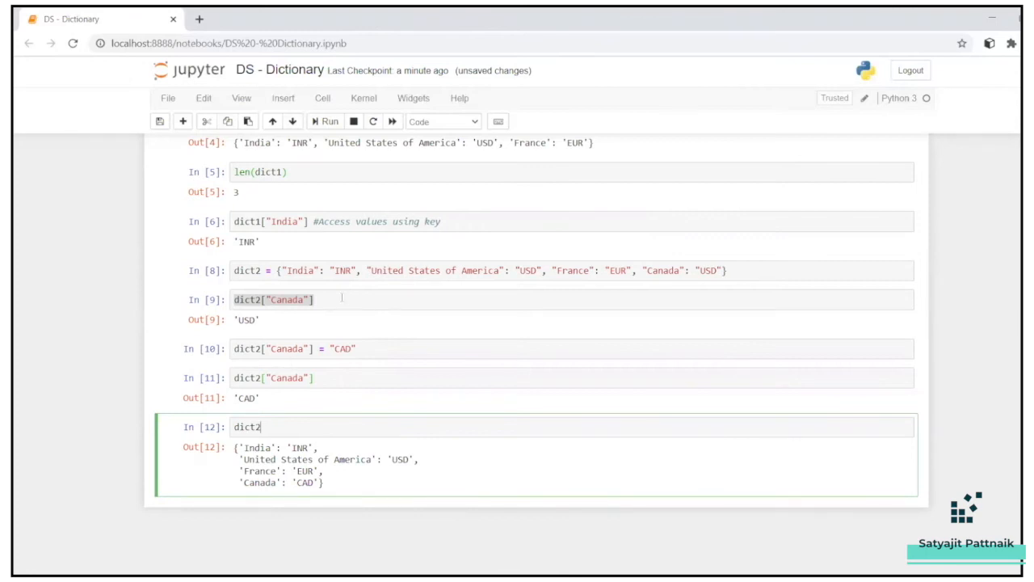
# Comment the assignment '#Replacing the values for a particular key in a dictionary'
pyautogui.write('#Rep')
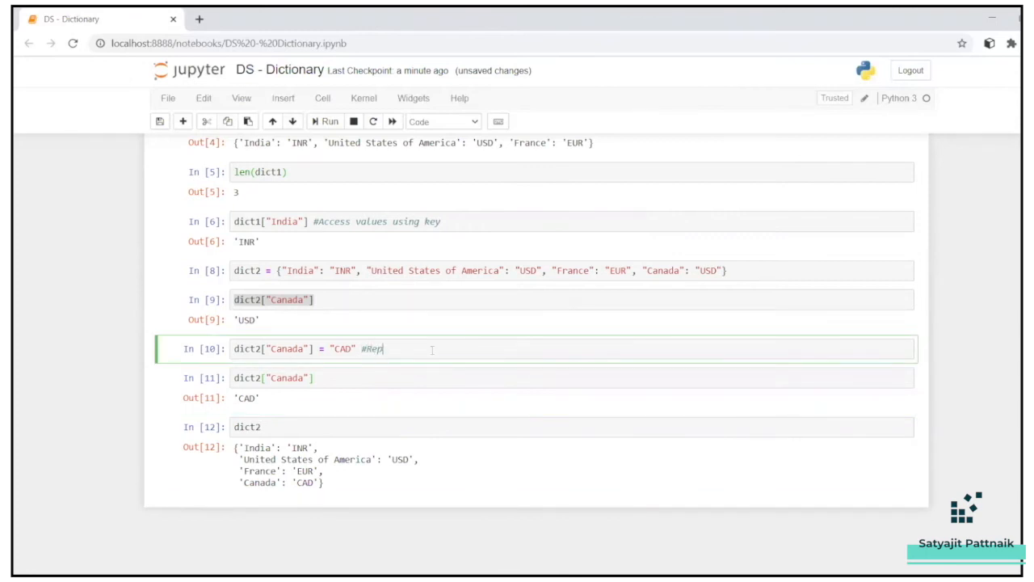
pyautogui.write('lacing the va')
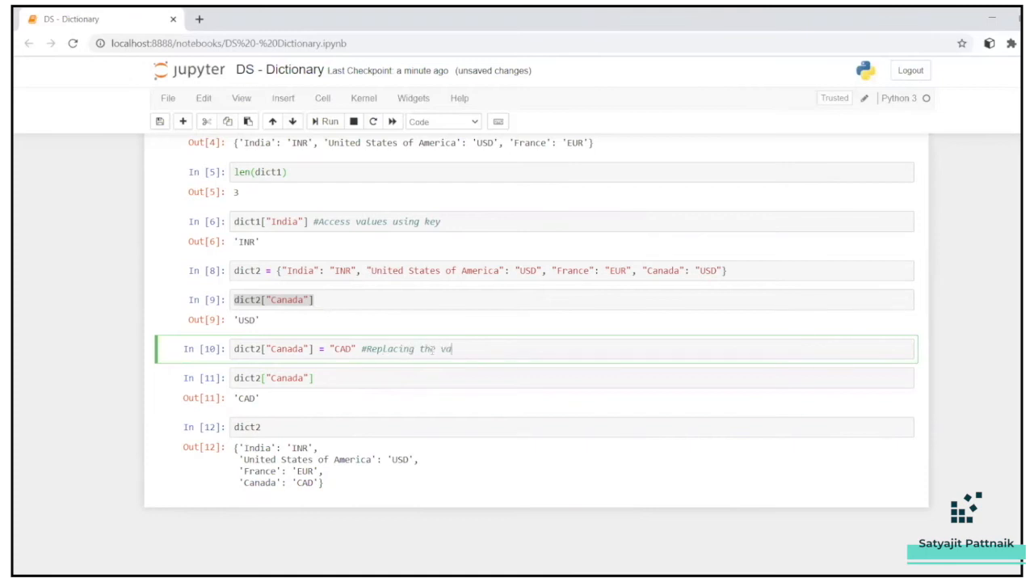
pyautogui.write('lues of')
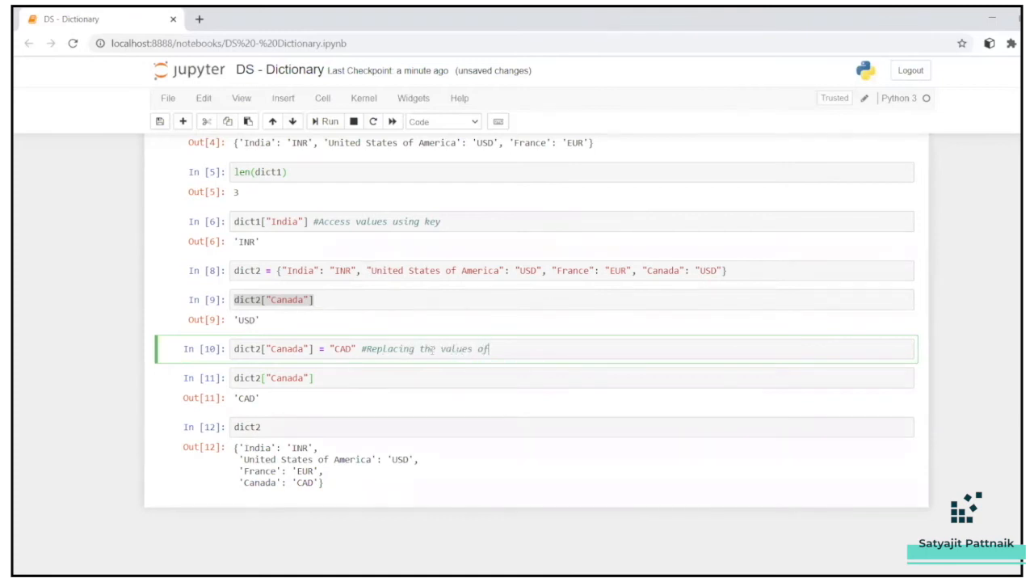
pyautogui.write('for a partic')
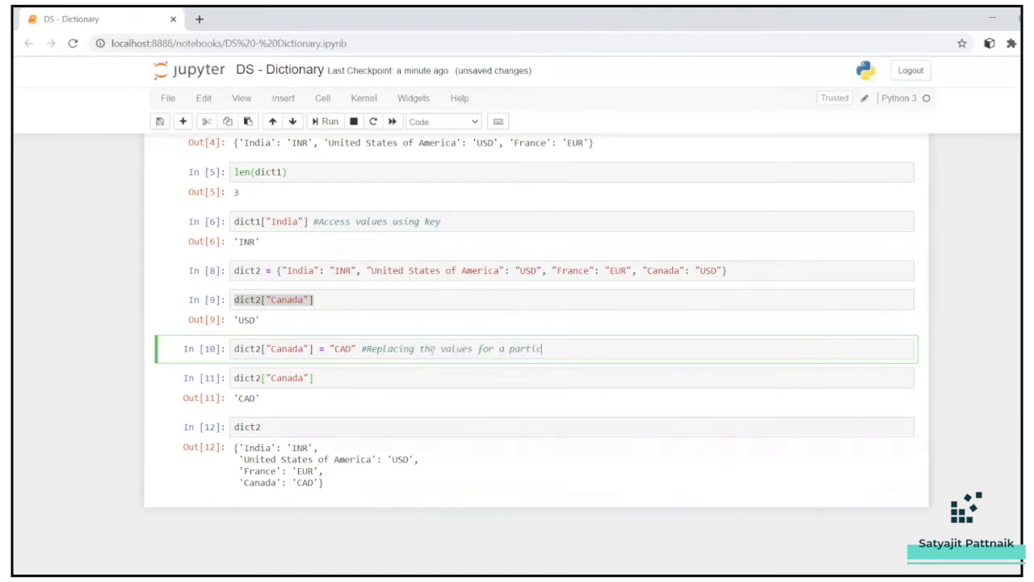
pyautogui.write('ular key in a dict')
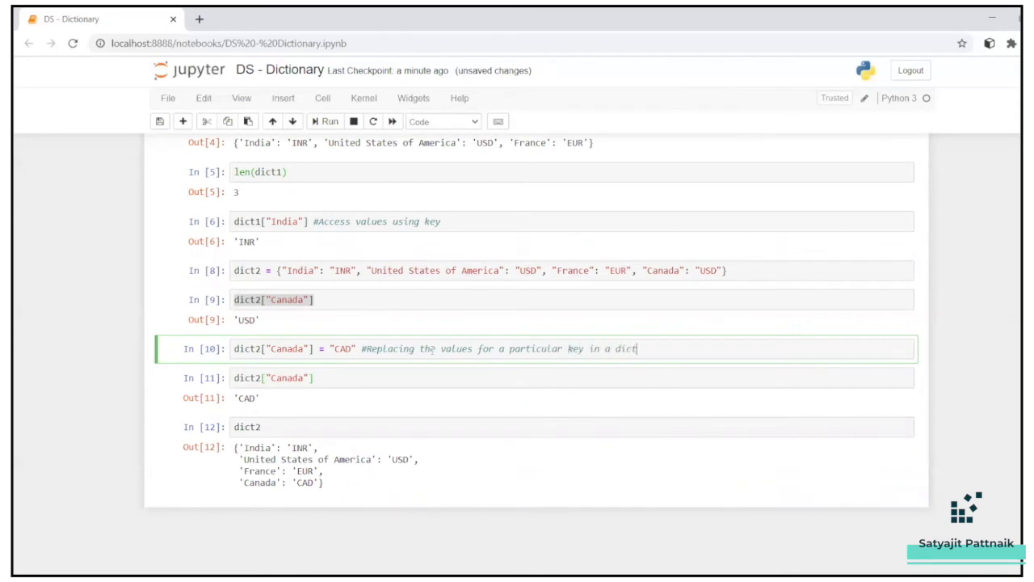
pyautogui.write('ionary')
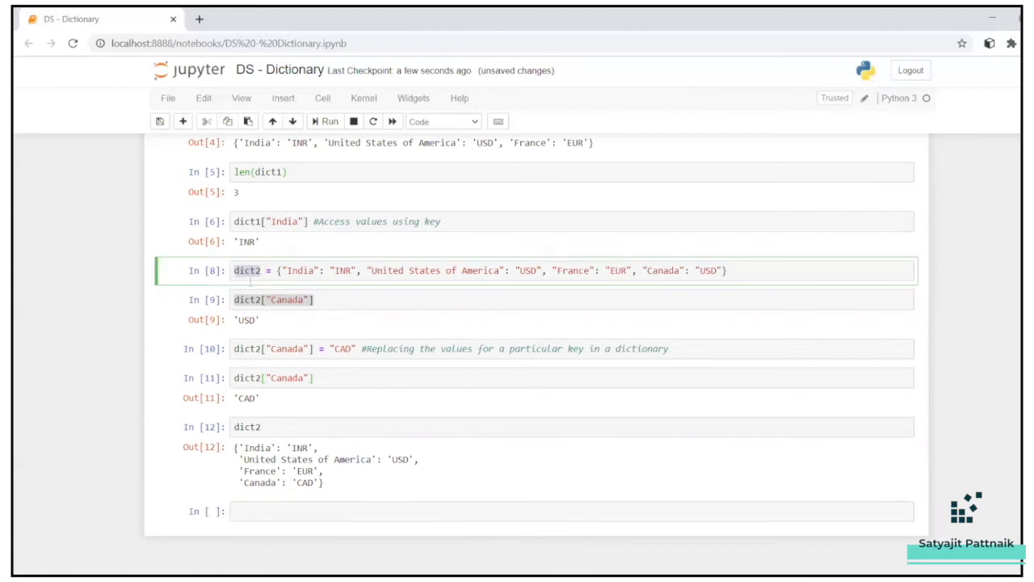
# Type dict2["Japan": "Yen"] in the bottom cell and run it, raising a TypeError
pyautogui.click(280, 511)
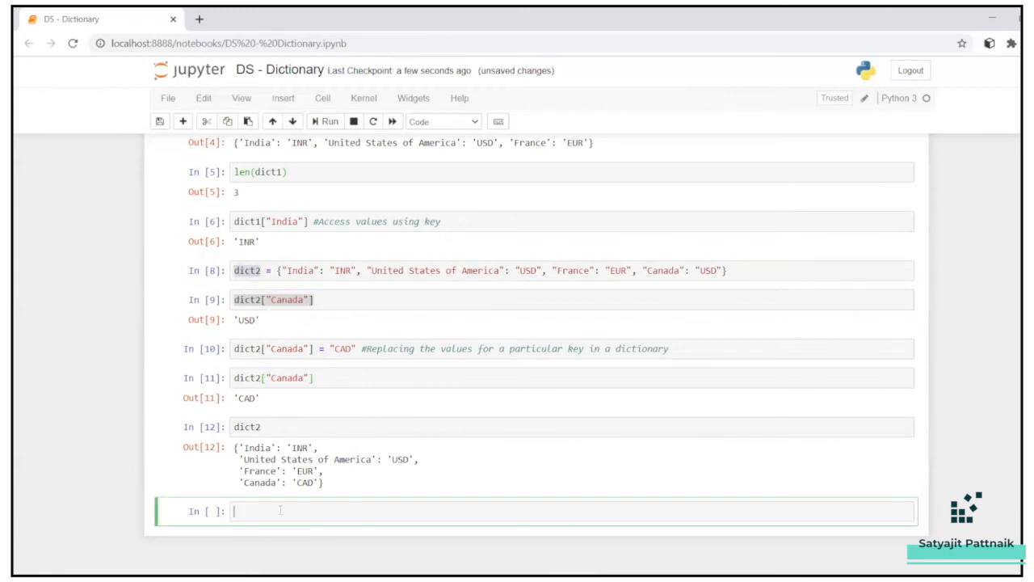
pyautogui.write('dict2["')
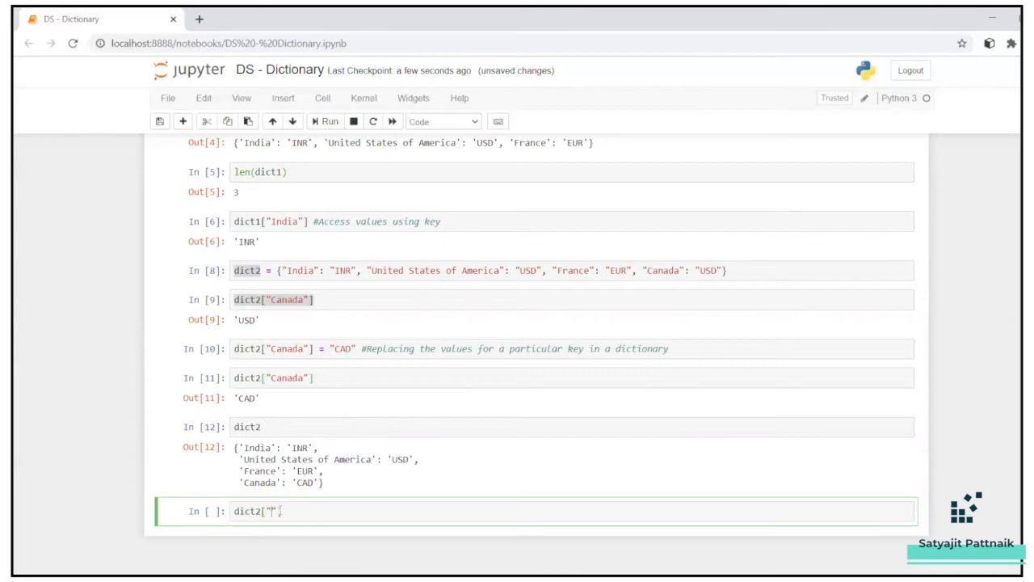
pyautogui.write('Japan')
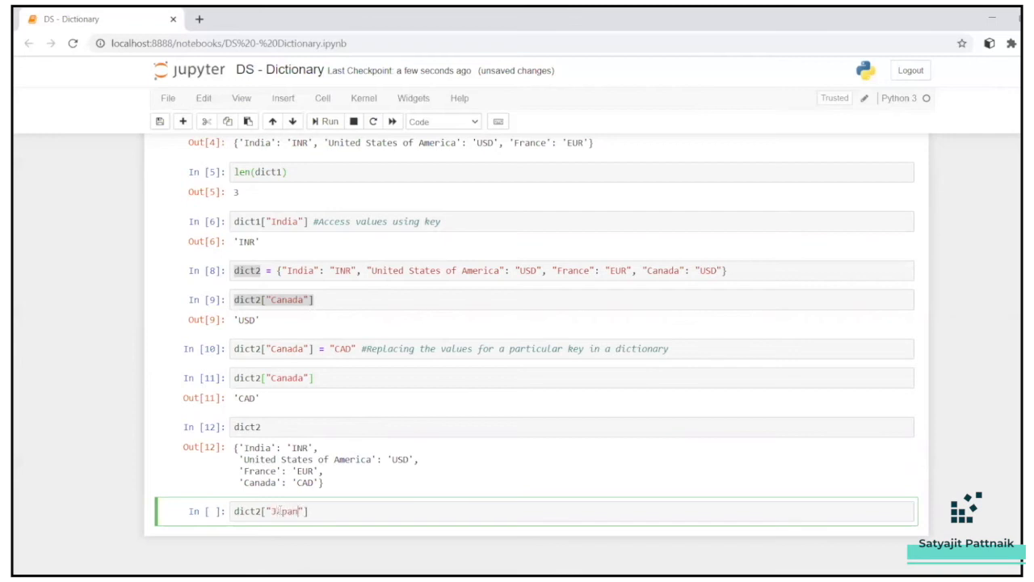
pyautogui.write(': "Ye')
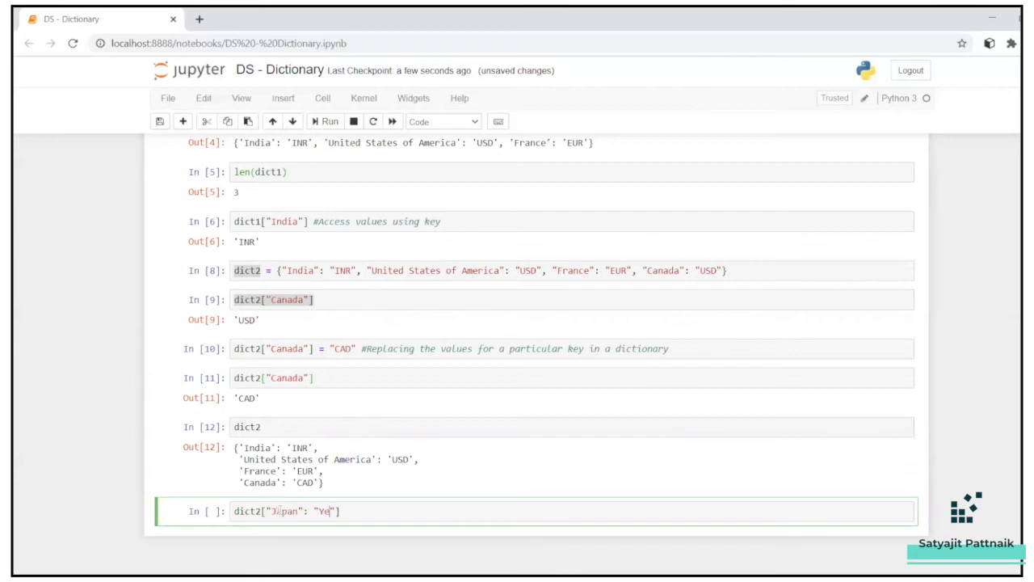
pyautogui.write('n')
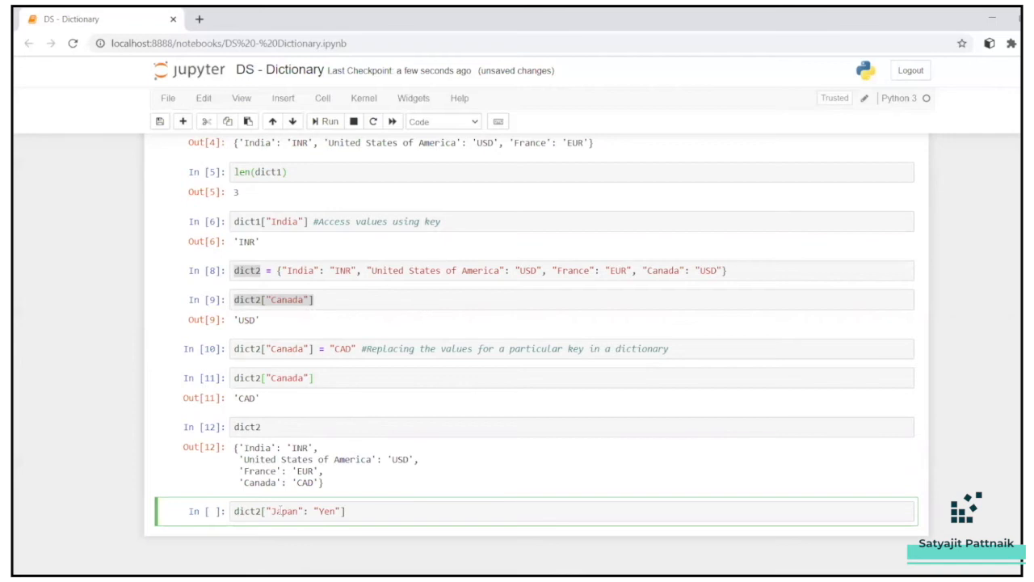
pyautogui.click(325, 121)
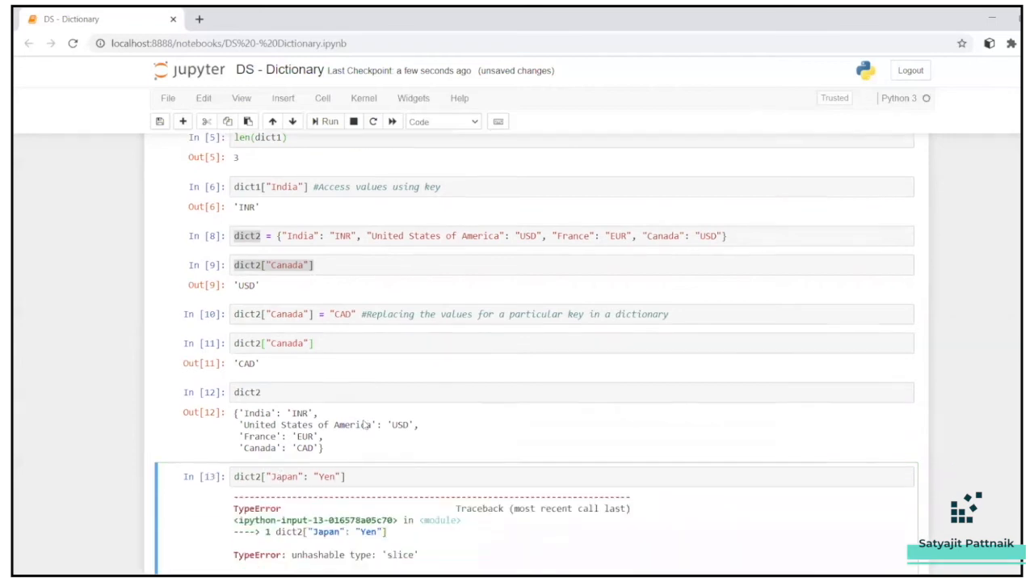
# Correct it to dict2["Japan"] = "Yen" and run the assignment
pyautogui.scroll(-3)
pyautogui.write('] =')
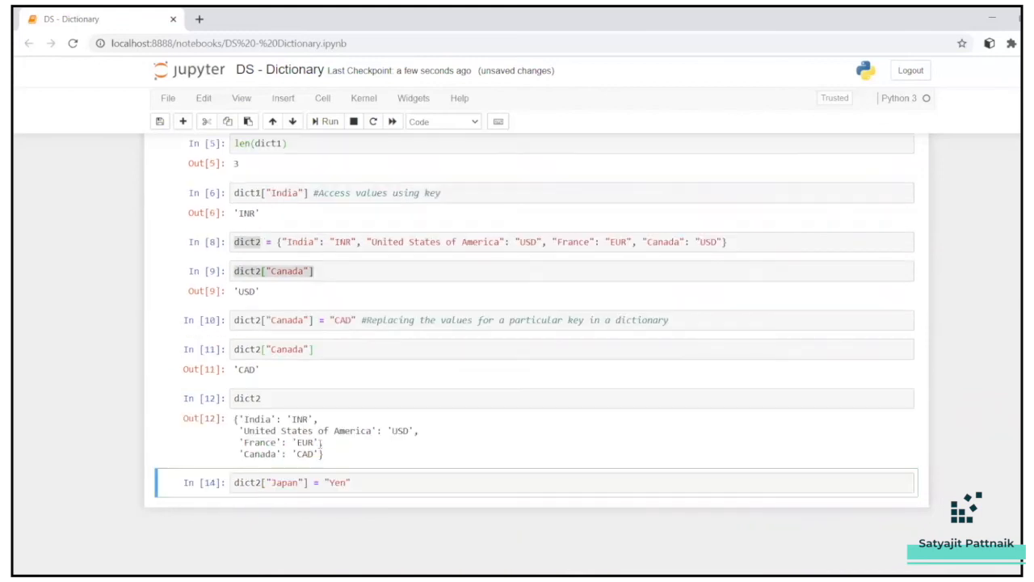
pyautogui.click(325, 121)
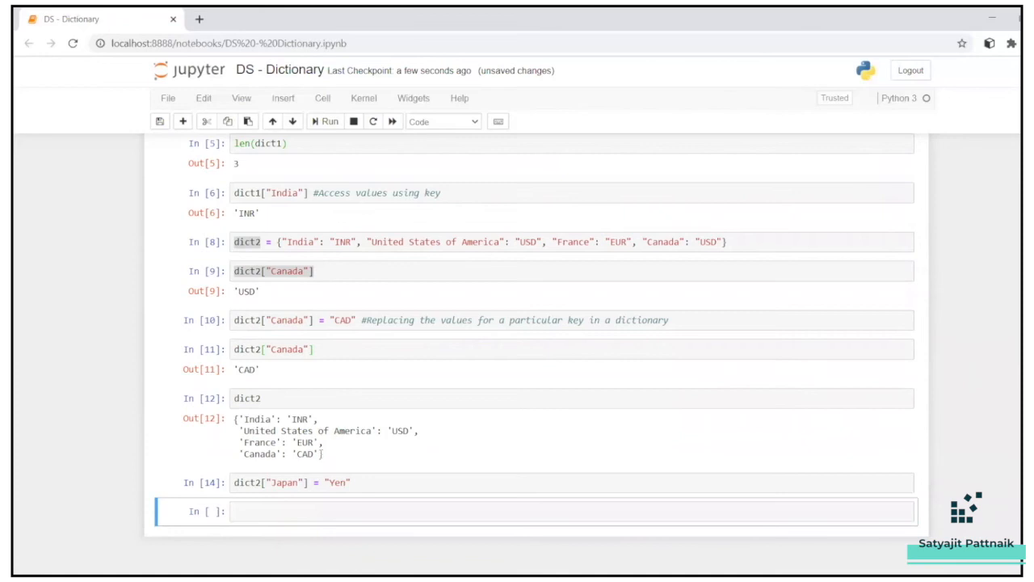
pyautogui.write('dict2')
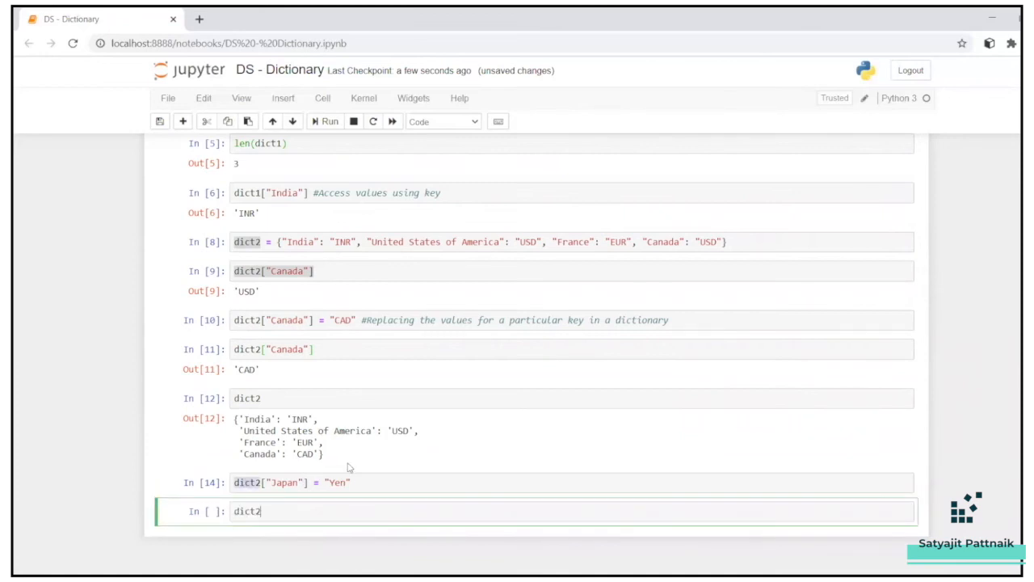
# Show dict2, comment Japan line '#Creating a new key-value pair in the dictionary', delete France
pyautogui.click(326, 121)
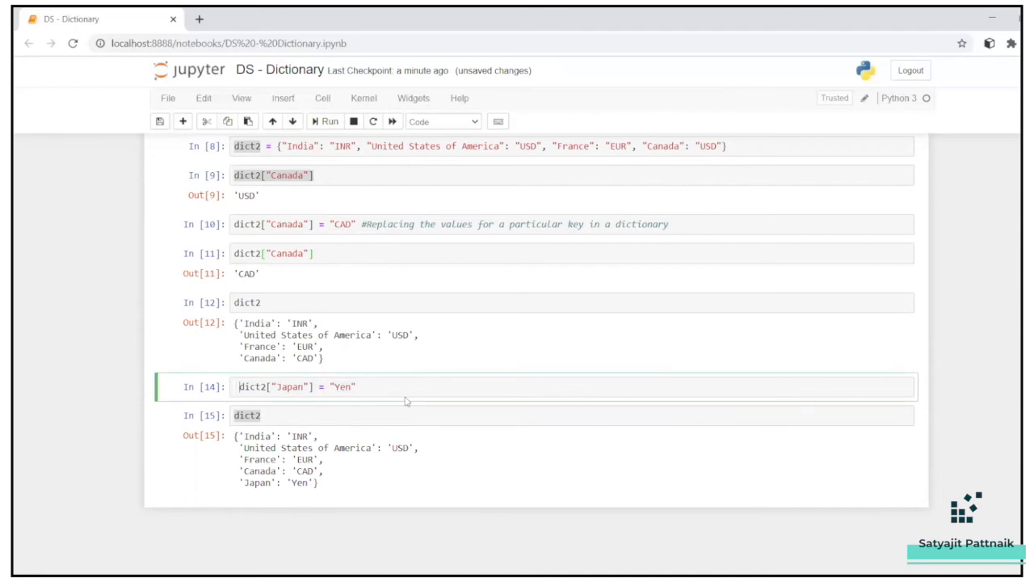
pyautogui.write('#')
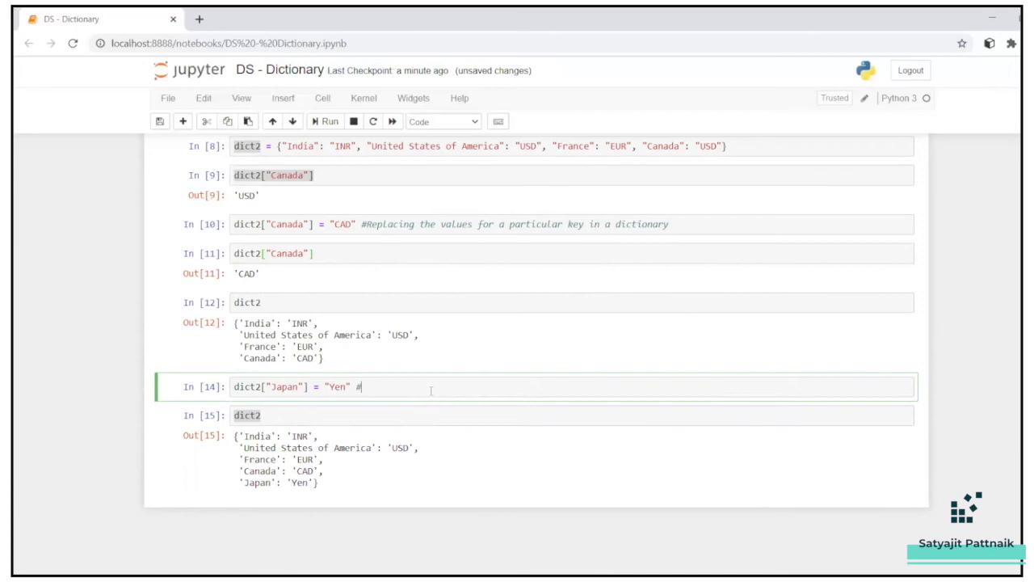
pyautogui.write('Creating a new')
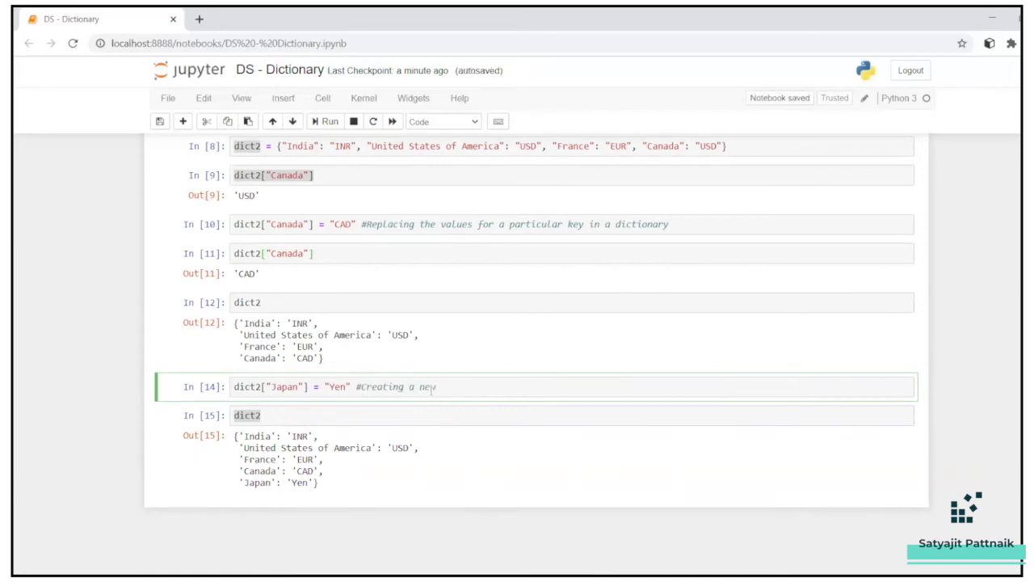
pyautogui.write('element')
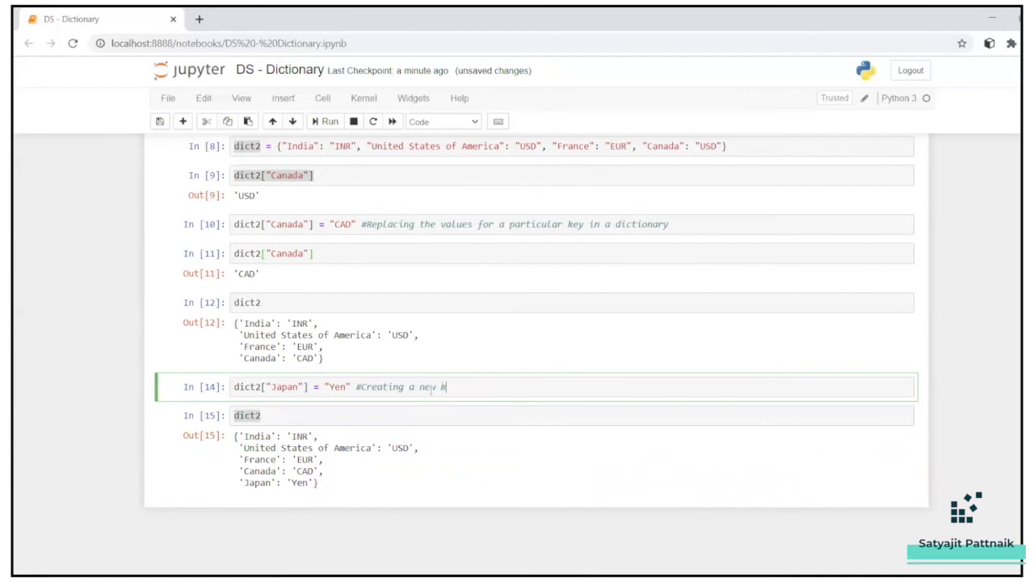
pyautogui.write('key-value')
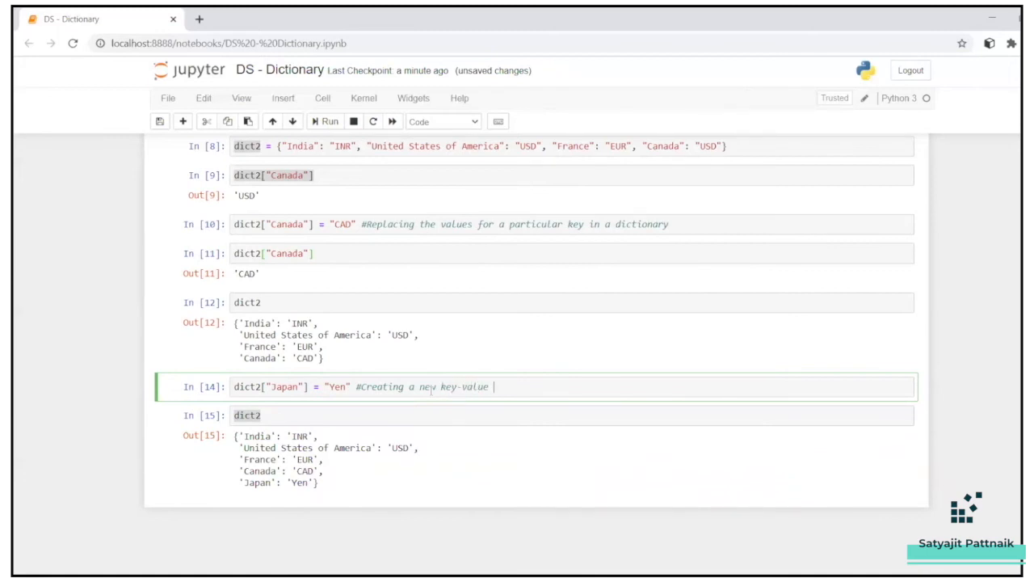
pyautogui.write('pair in t')
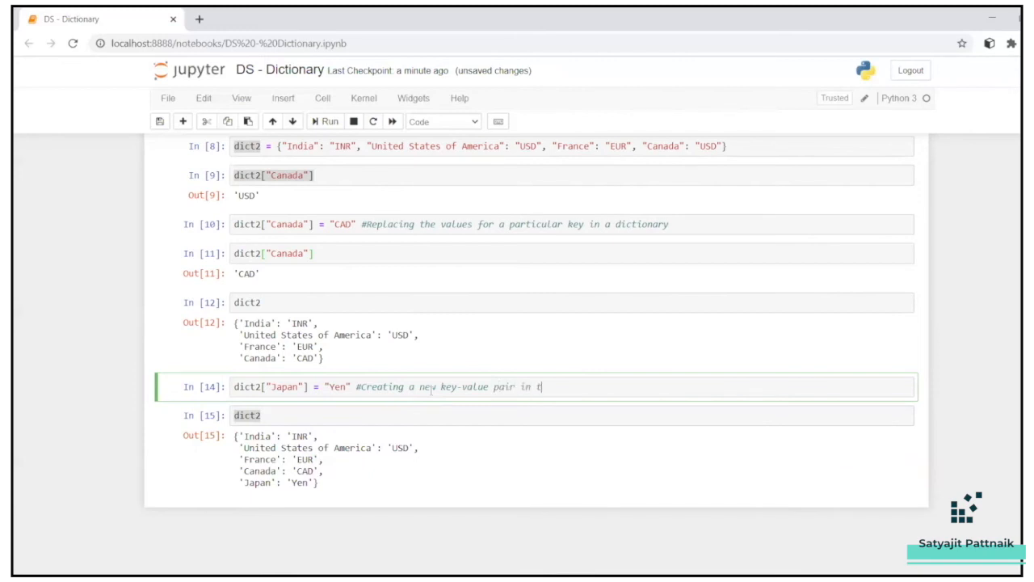
pyautogui.write('he dictionary')
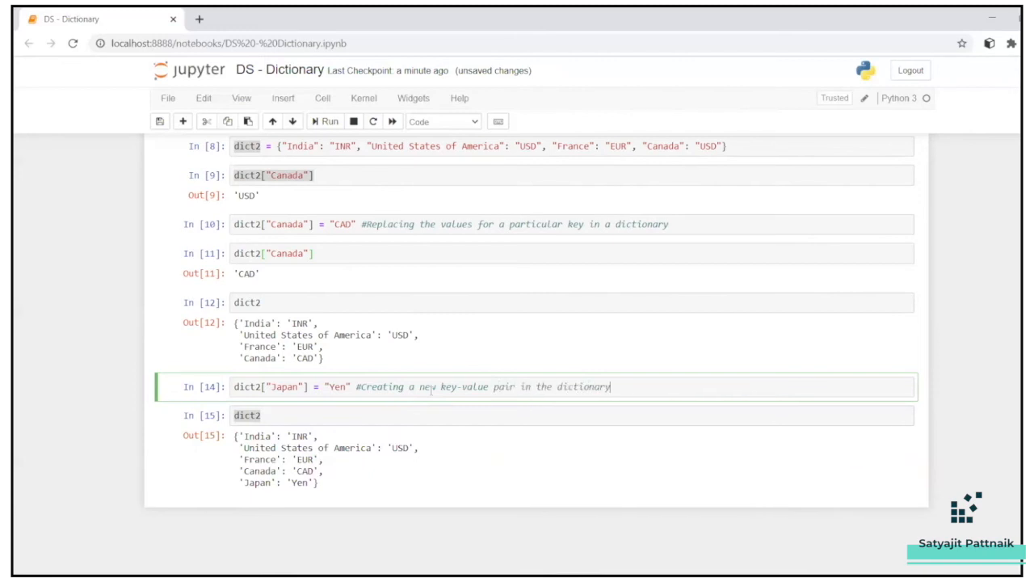
pyautogui.click(328, 121)
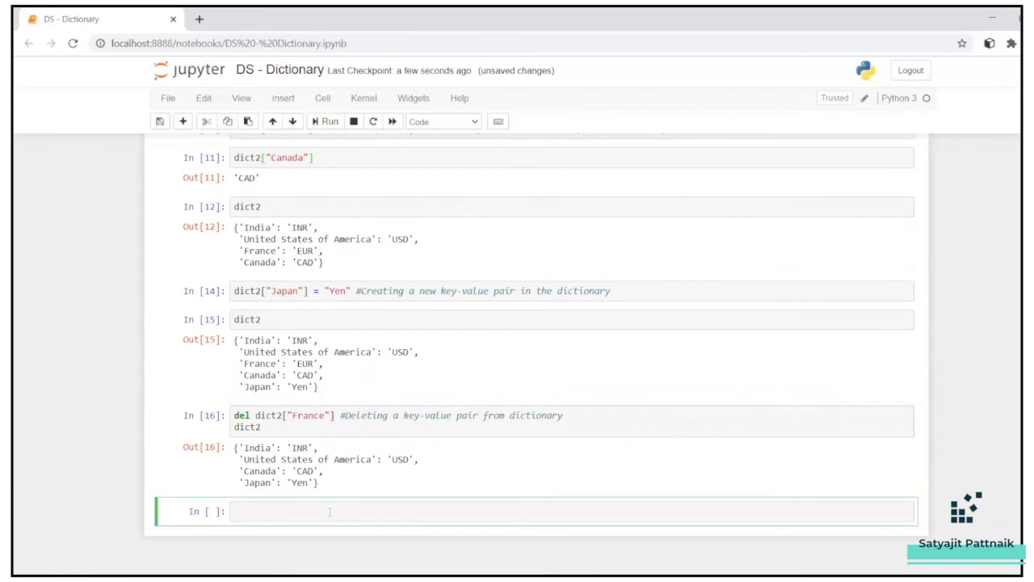
# Run sorted(dict2), returning Canada, India, Japan, United States of America
pyautogui.click(323, 511)
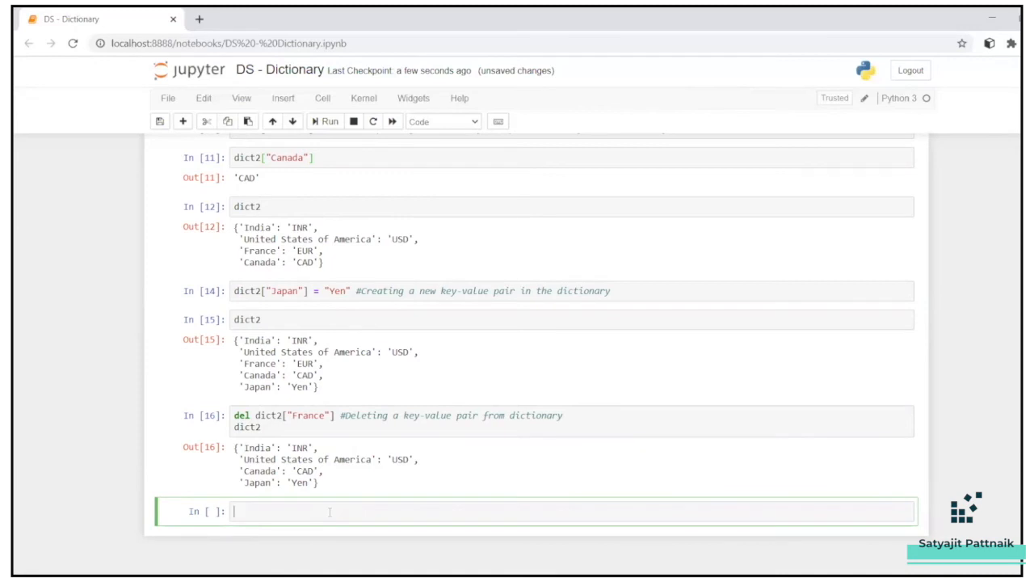
pyautogui.write('sorted(dic')
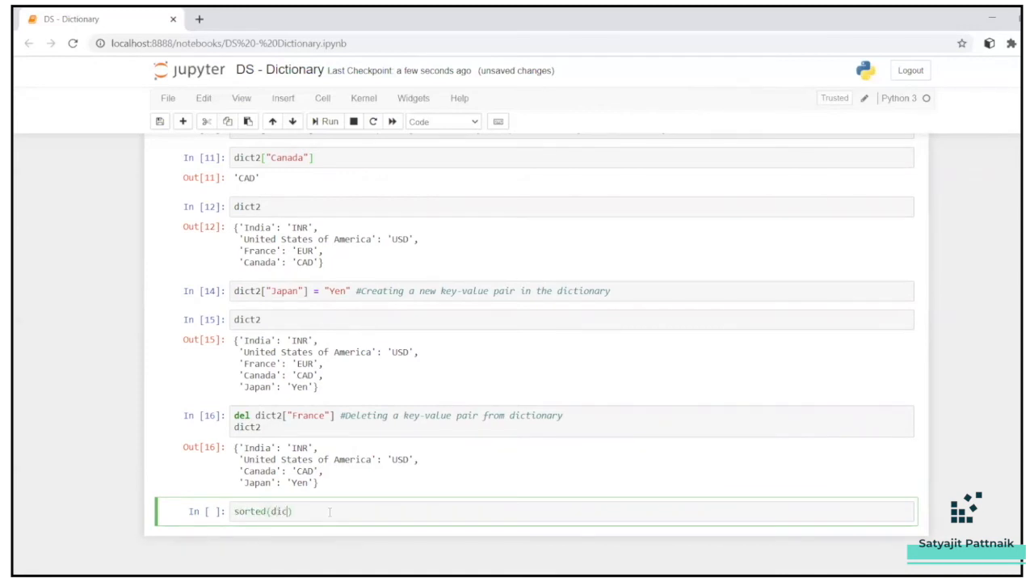
pyautogui.click(325, 121)
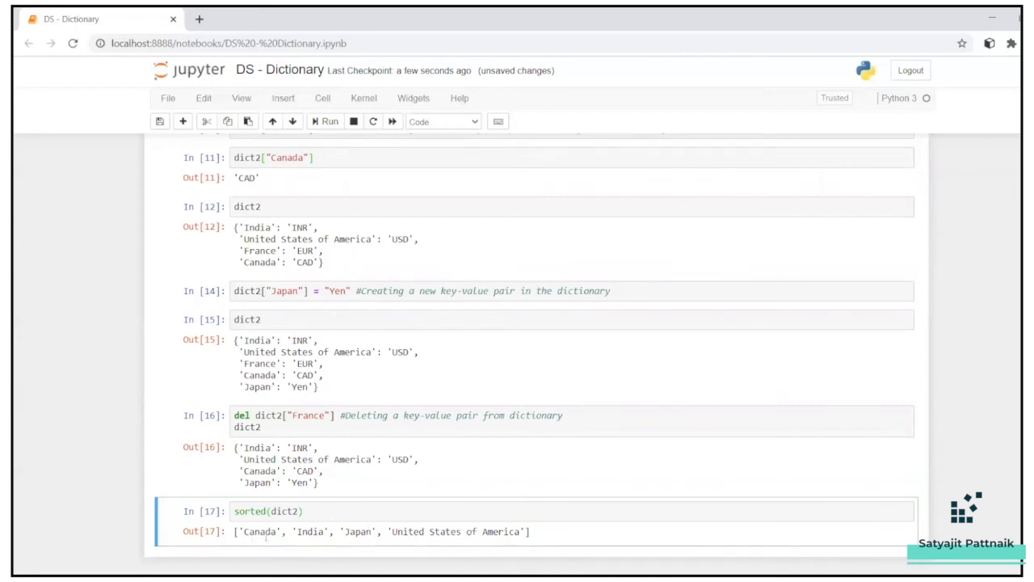
pyautogui.moveTo(505, 476)
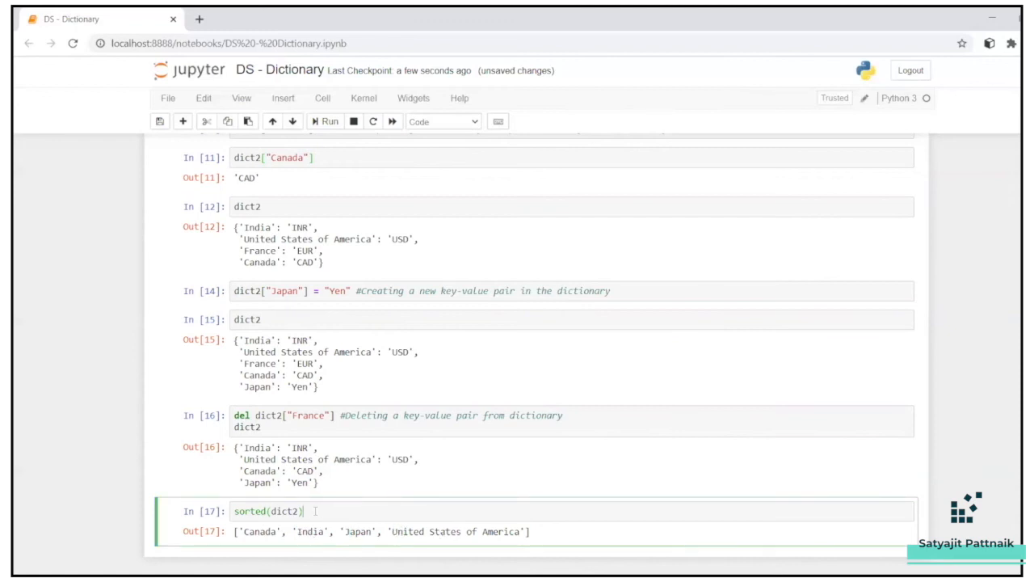
pyautogui.scroll(-3)
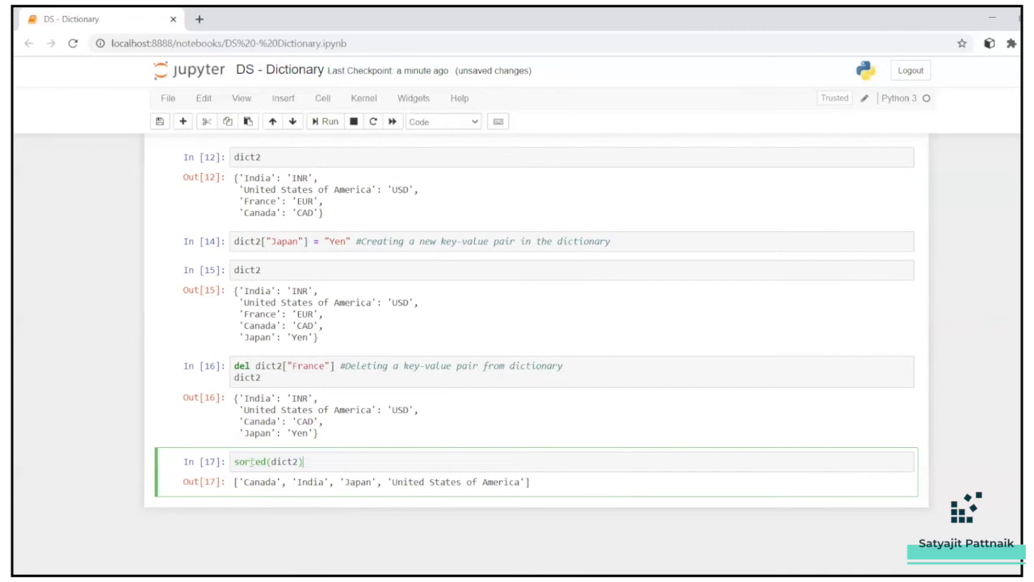
# Append the comment '#Sorts a dictionary based on the keys' to sorted(dict2) and select the line
pyautogui.write('#Sorts a dictionar')
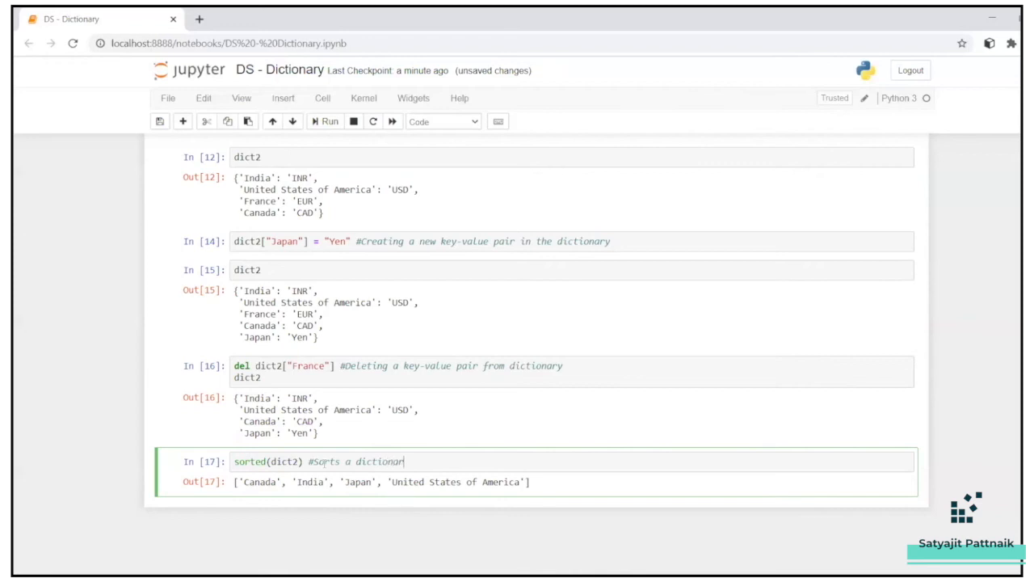
pyautogui.write('based on the')
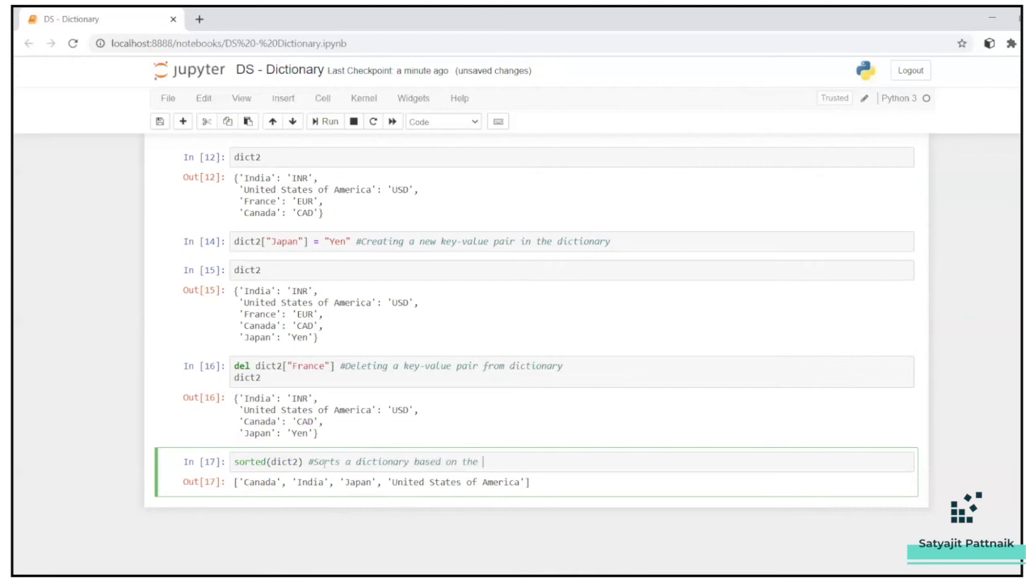
pyautogui.write('keys')
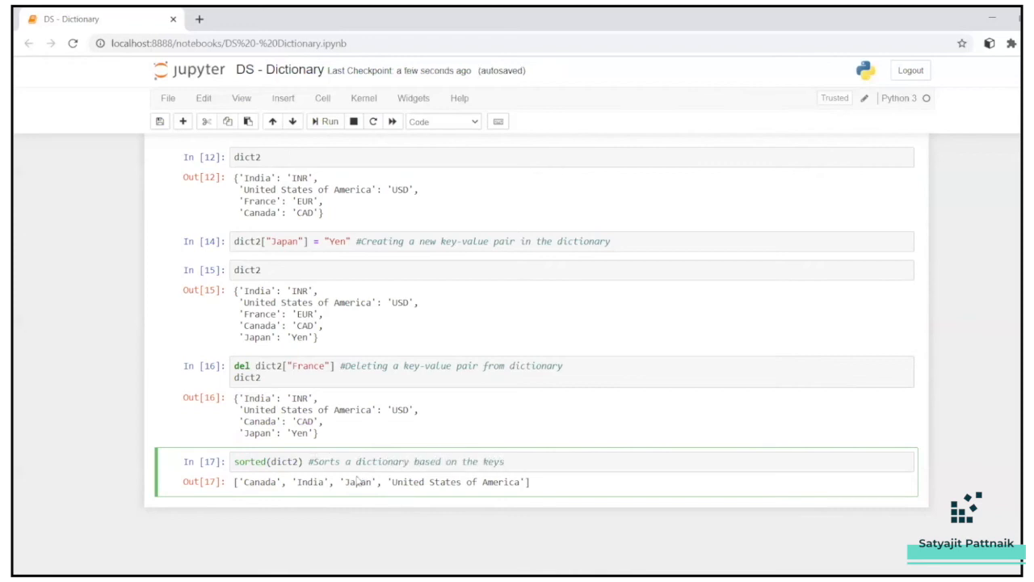
pyautogui.tripleClick(368, 461)
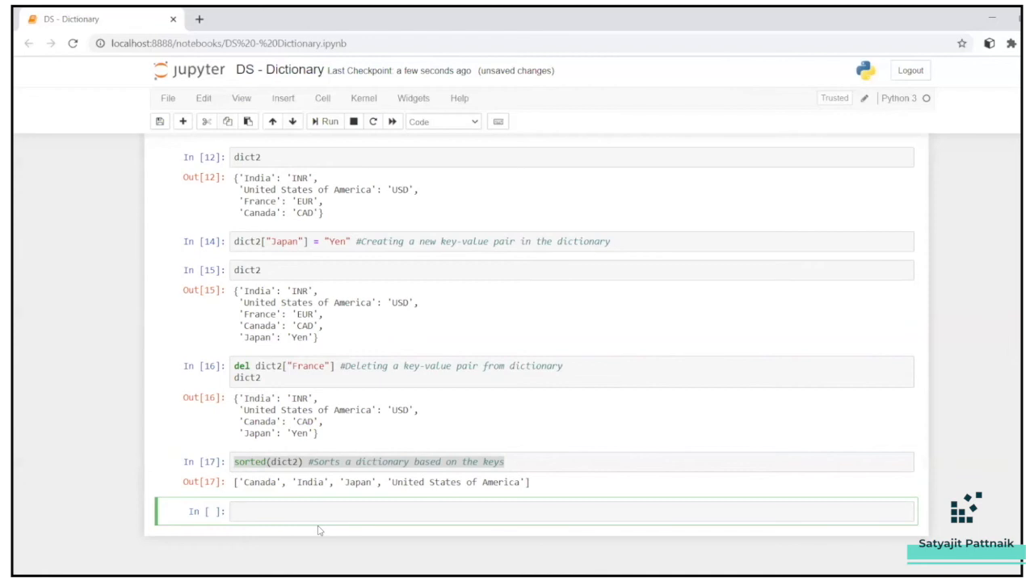
# Add a new cell displaying dict2 and run it
pyautogui.write('dict2.values(')
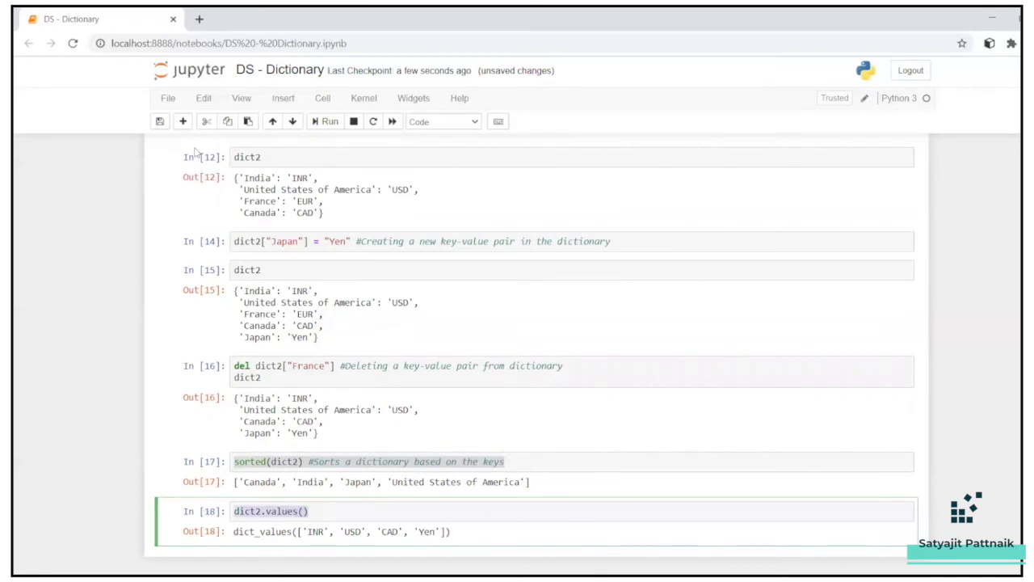
pyautogui.click(324, 121)
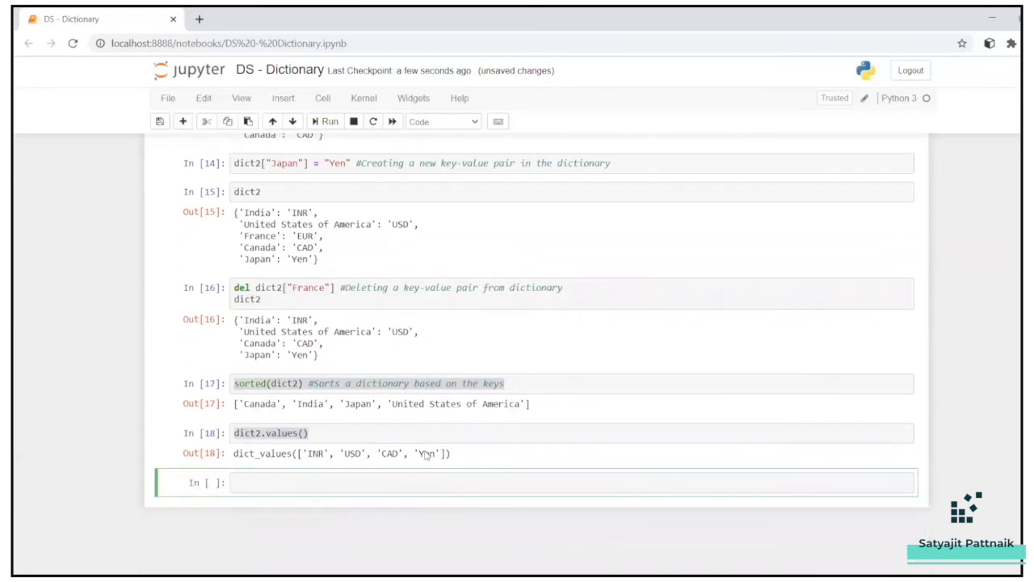
pyautogui.write('dict2')
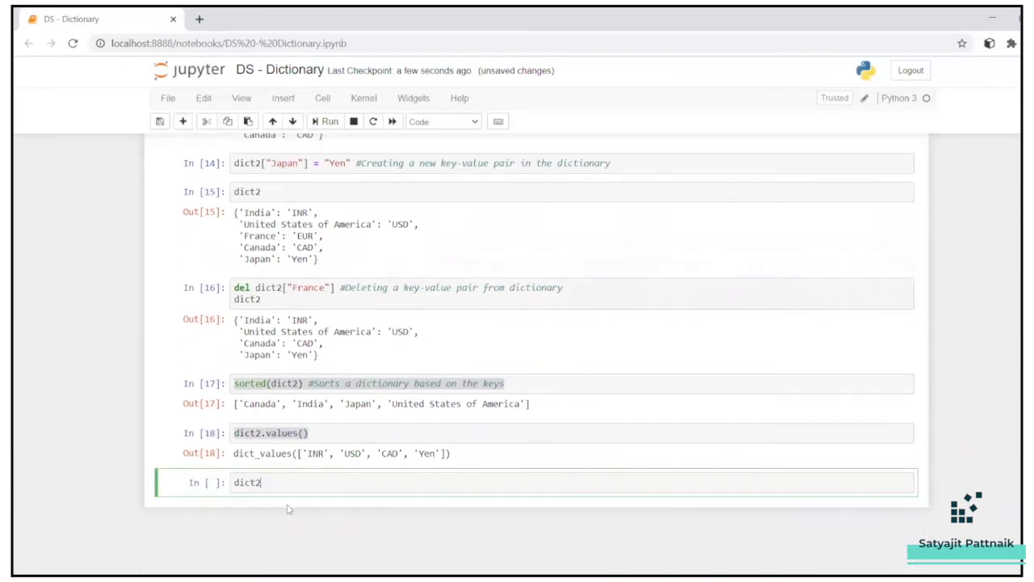
pyautogui.click(328, 121)
pyautogui.write(' #Fin')
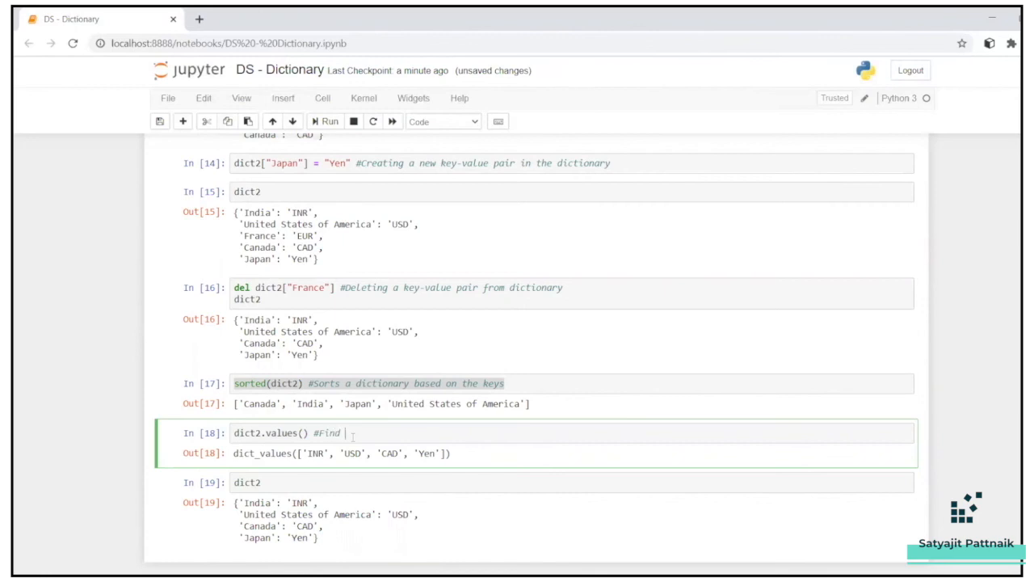
# Finish the values comment 'Find all the values from a dictionary', save, and append an empty cell
pyautogui.write('d')
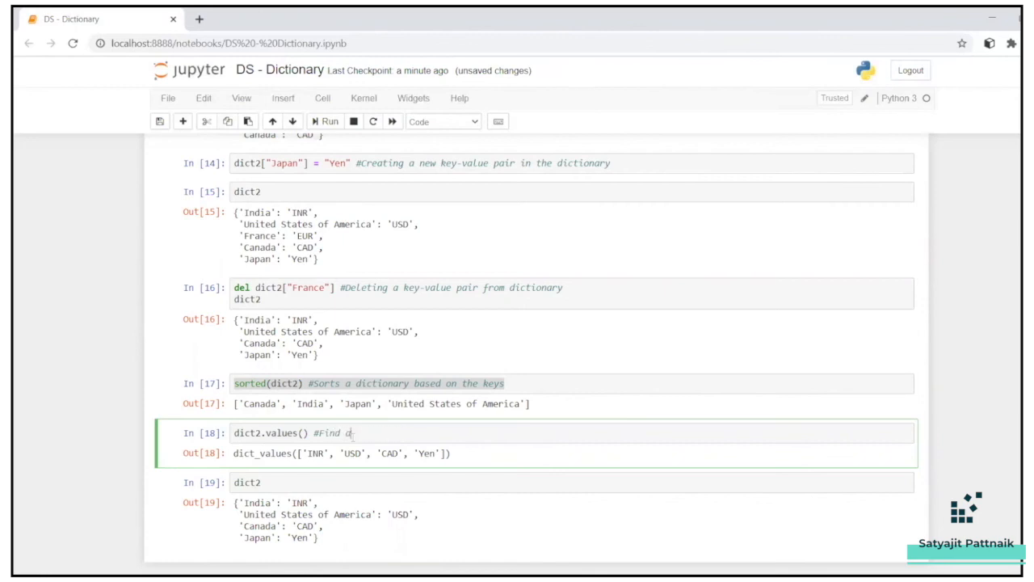
pyautogui.write('ll the values from')
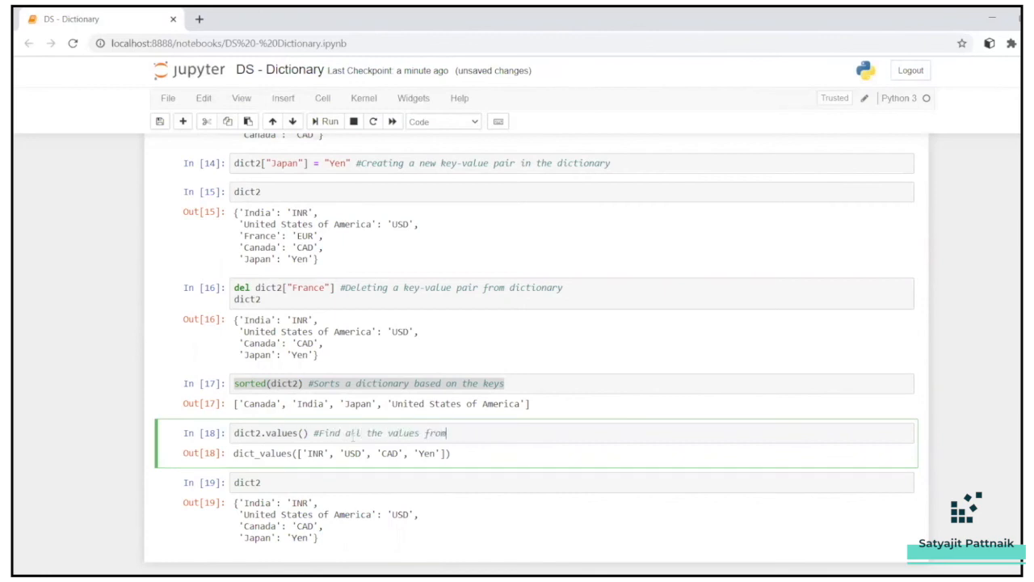
pyautogui.write('a dictionary')
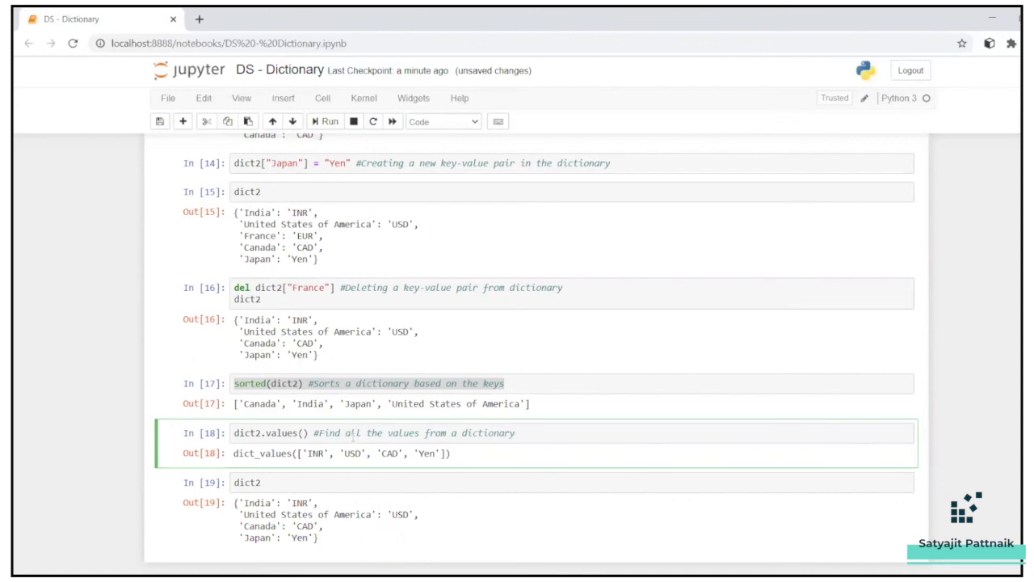
pyautogui.press('ctrl+s')
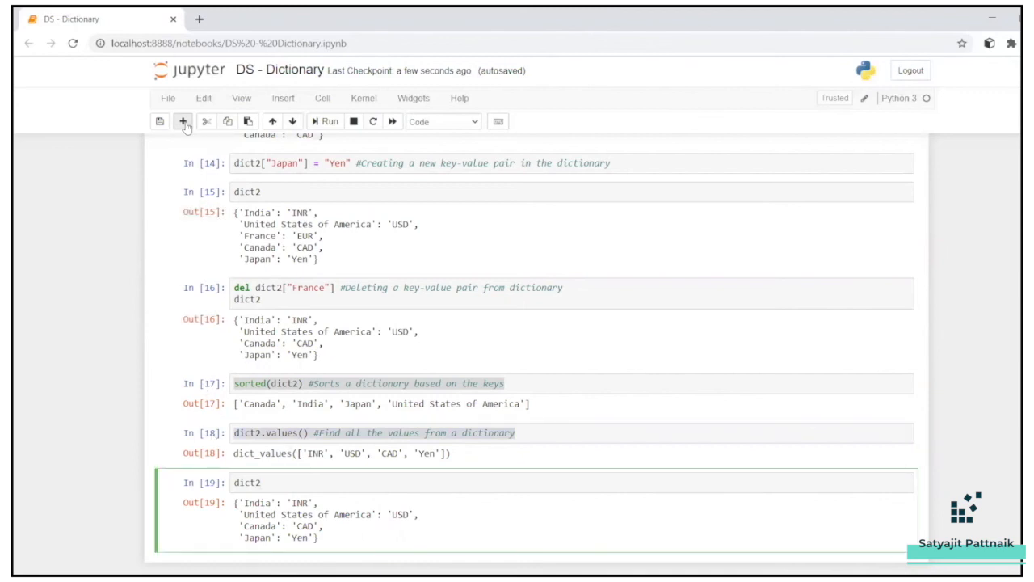
pyautogui.click(183, 121)
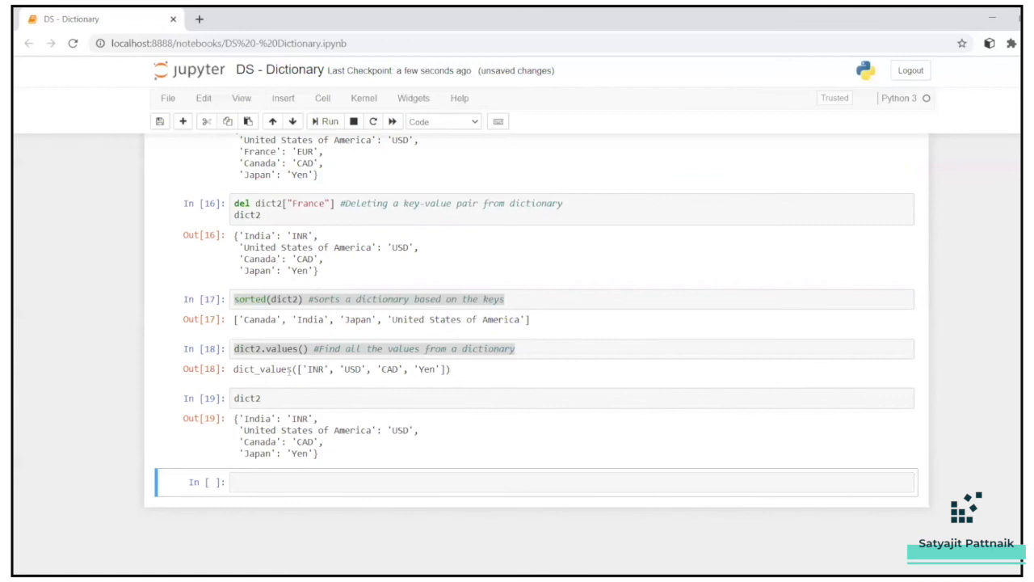
# Enter dict2.keys() commented 'Find all the keys from a dictionary', run it, and review earlier cells
pyautogui.write('dict2.values() #Find all the values from a dictionary')
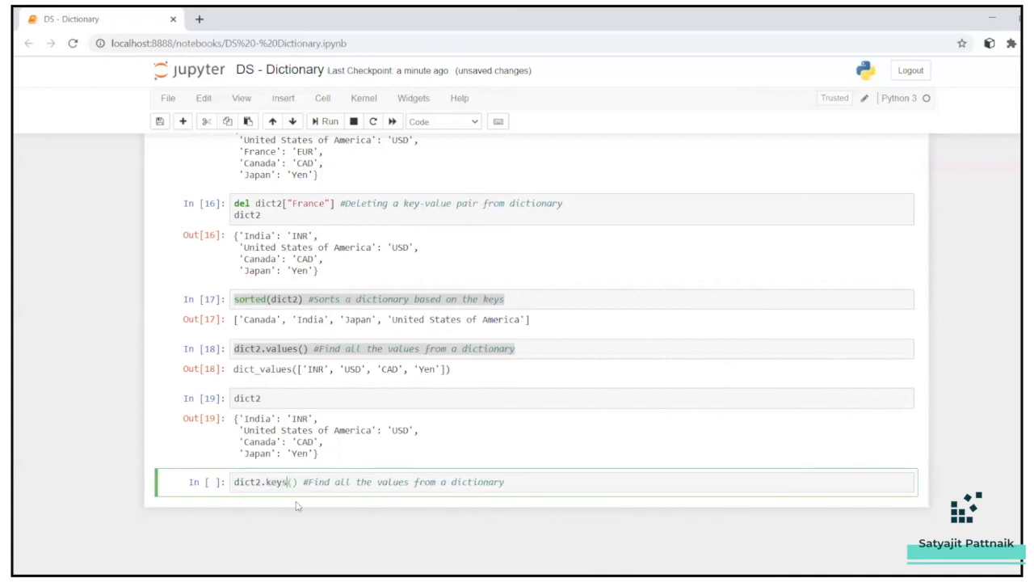
pyautogui.click(325, 121)
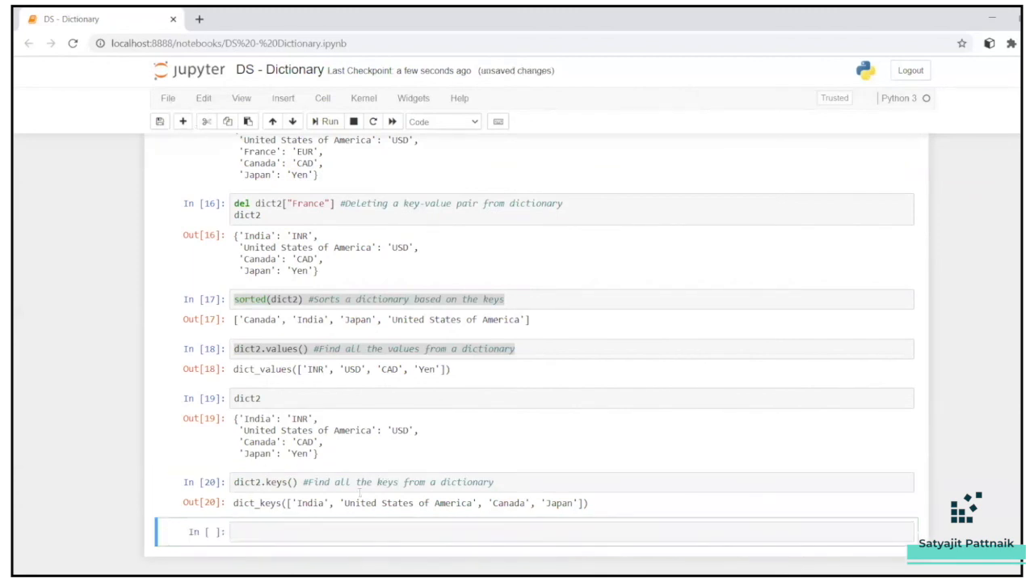
pyautogui.scroll(3)
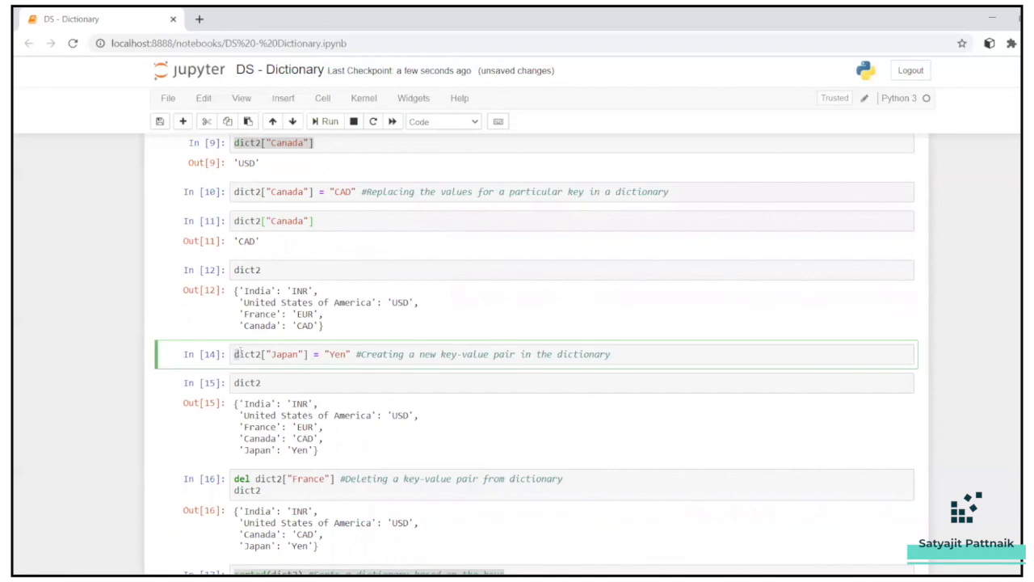
pyautogui.click(534, 191)
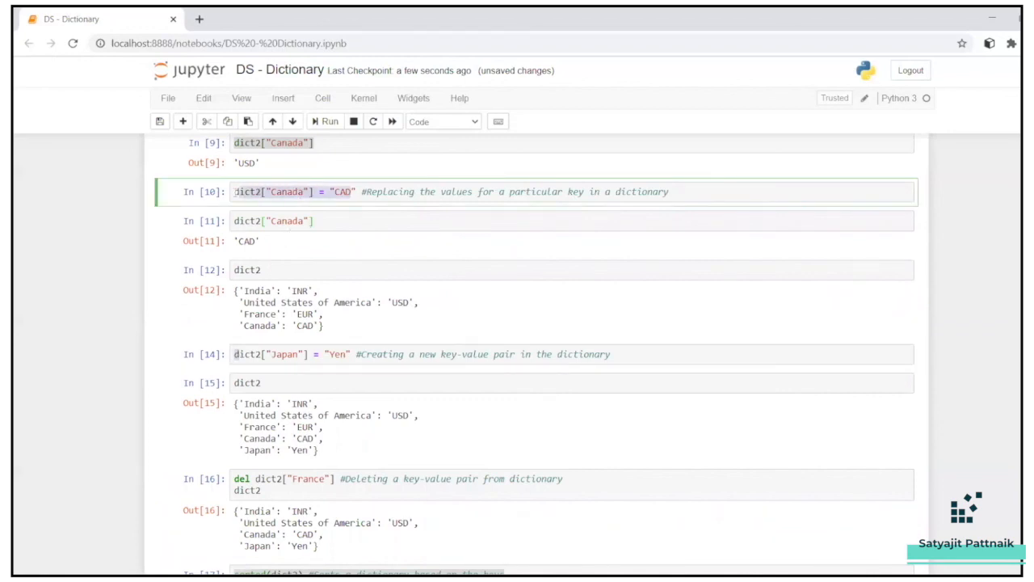
pyautogui.scroll(-3)
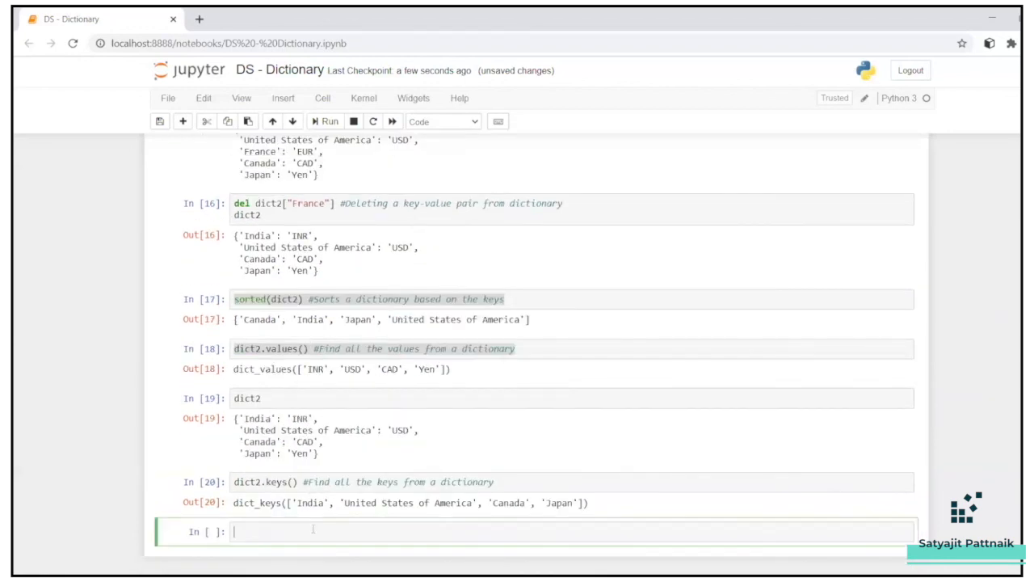
pyautogui.scroll(3)
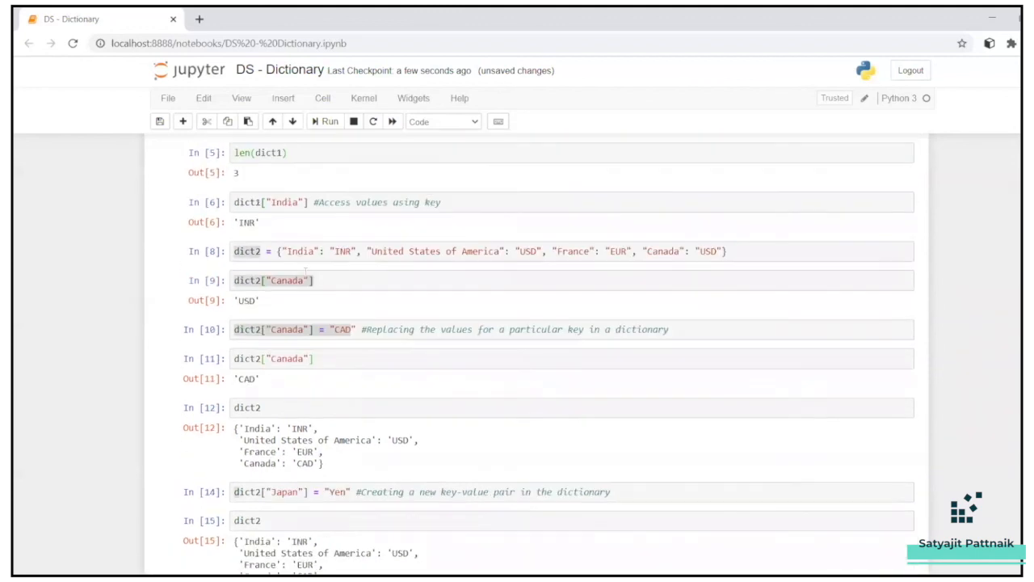
pyautogui.scroll(-3)
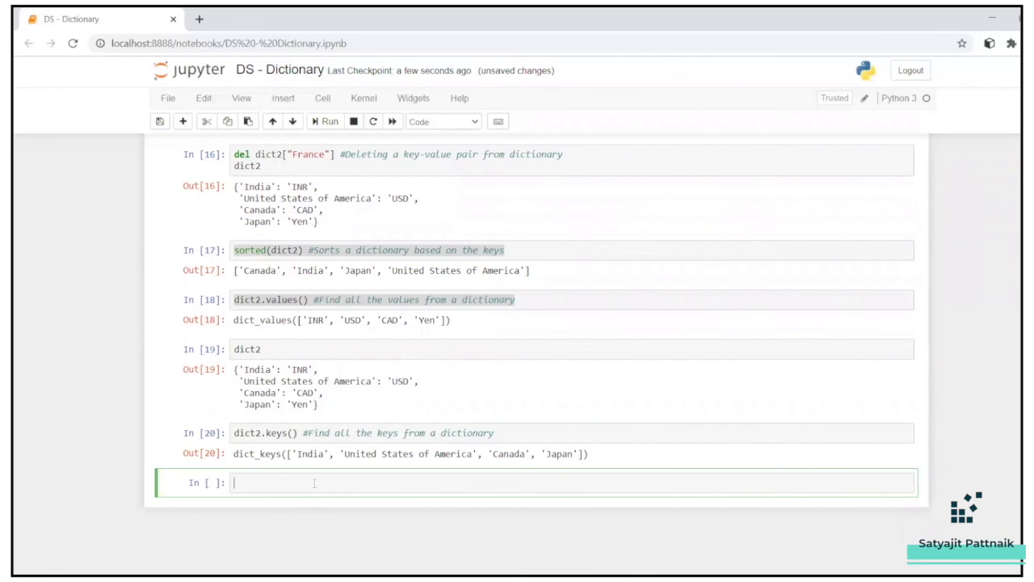
# Write dict2.update("India": "Rupee") and run it, raising a SyntaxError
pyautogui.write('dict2.update')
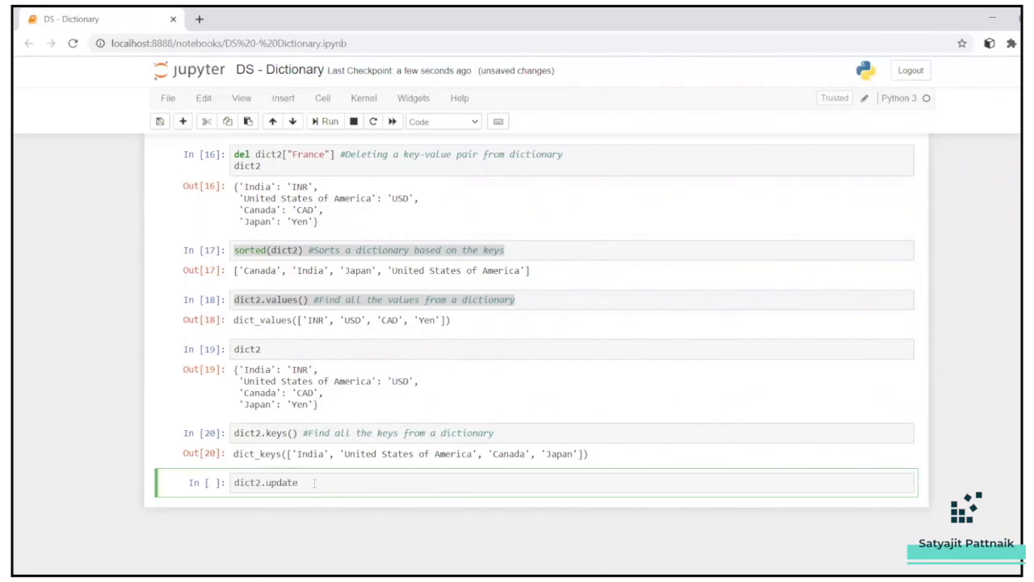
pyautogui.write('("")')
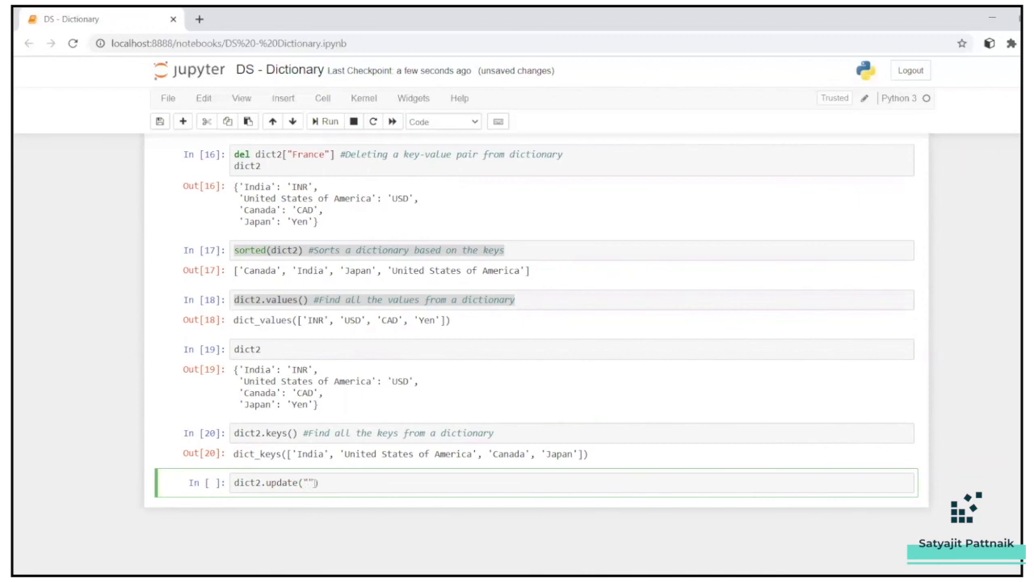
pyautogui.write('{"India": "Rupee')
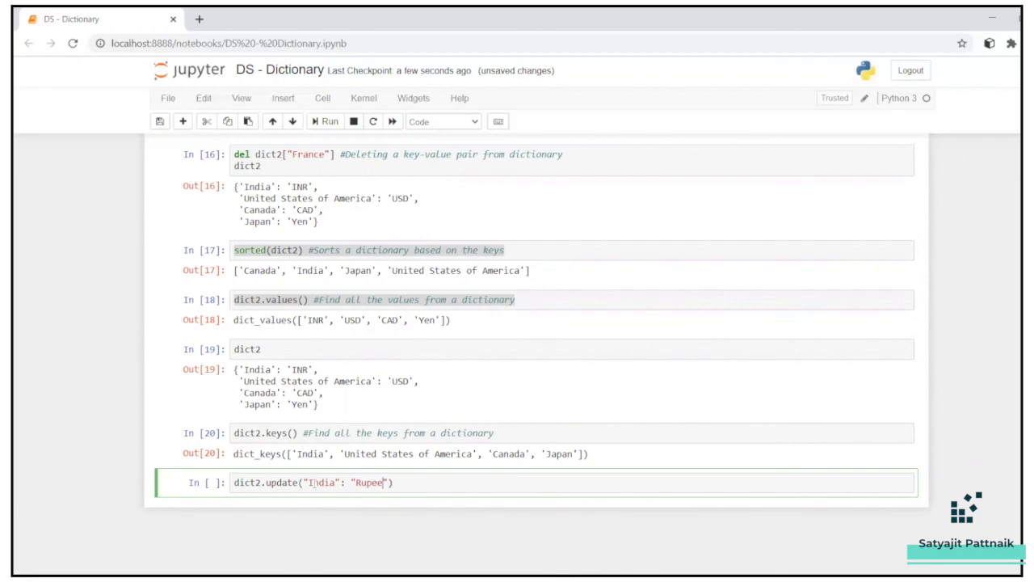
pyautogui.click(325, 121)
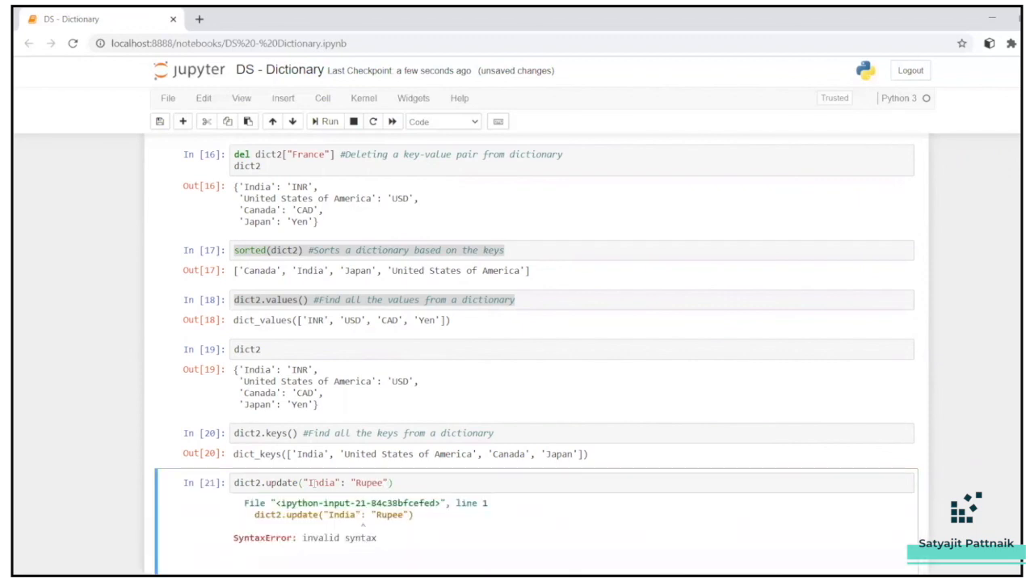
# Wrap the pair in curly braces as dict2.update({"India": "Rupee"}) and rerun
pyautogui.scroll(-3)
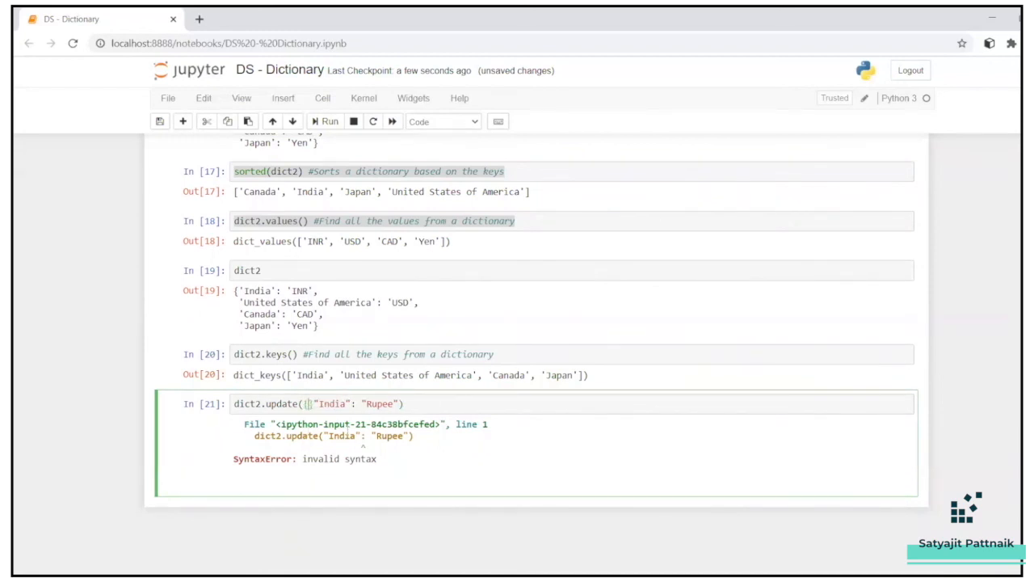
pyautogui.write('{')
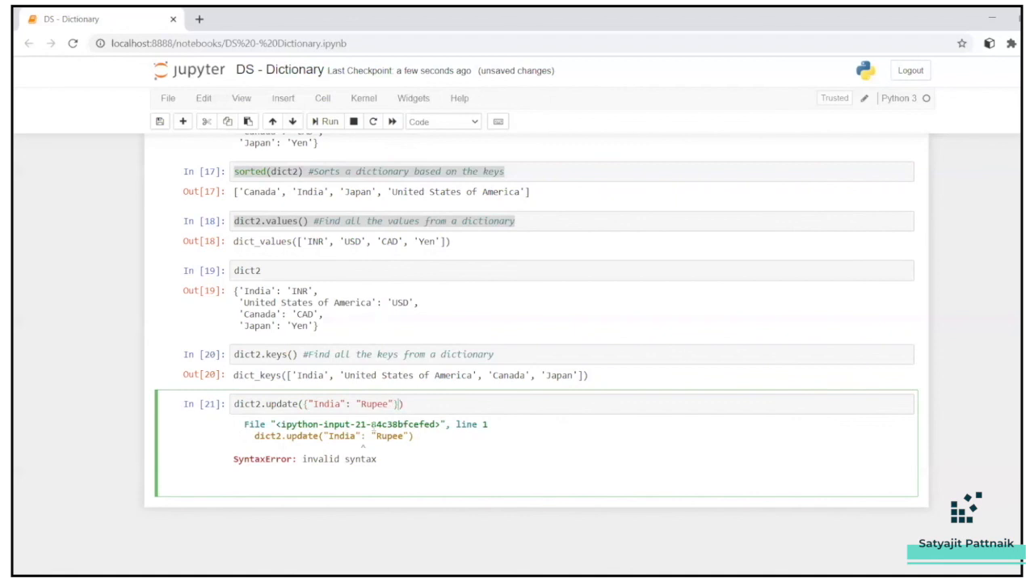
pyautogui.click(325, 121)
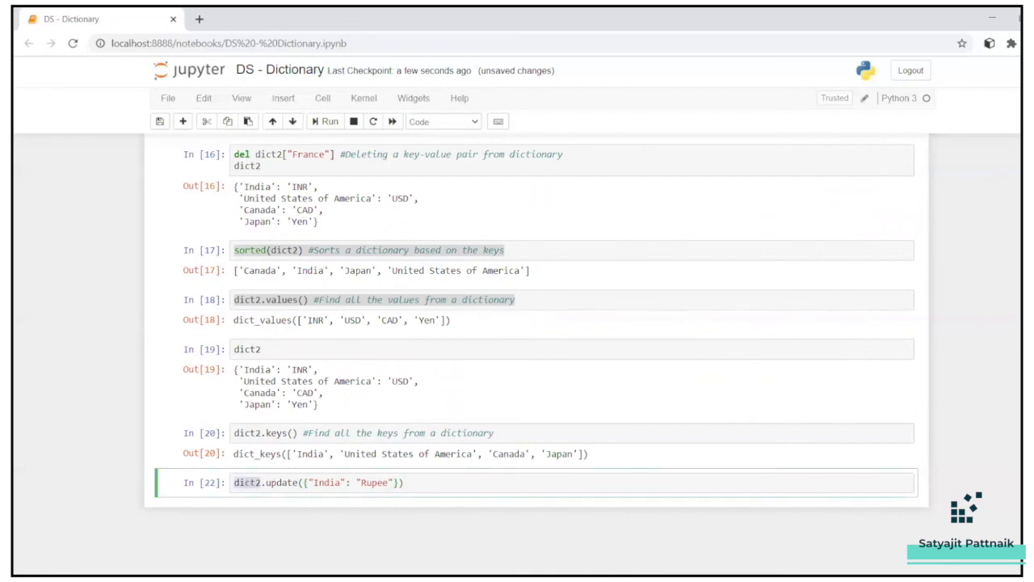
# Comment the update cell '#Update a value' with alternative #dict2["India"] = "Rupee", and run it
pyautogui.click(326, 121)
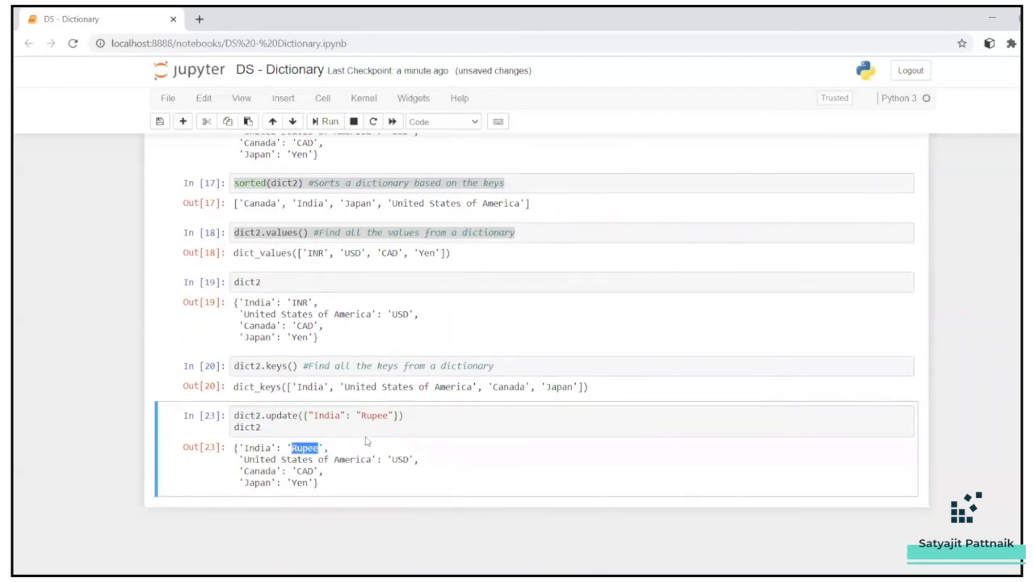
pyautogui.write('#')
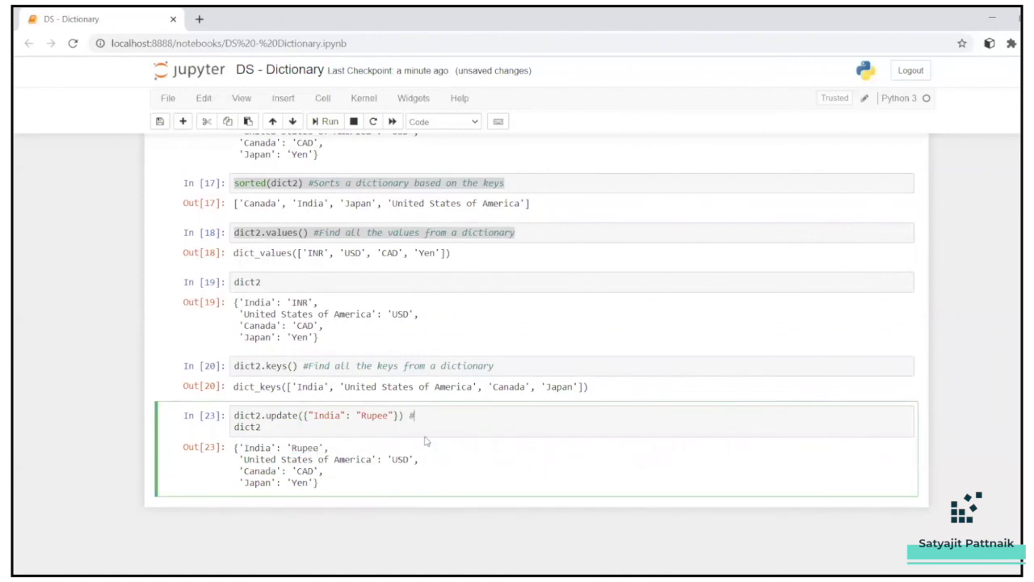
pyautogui.write('#Update a')
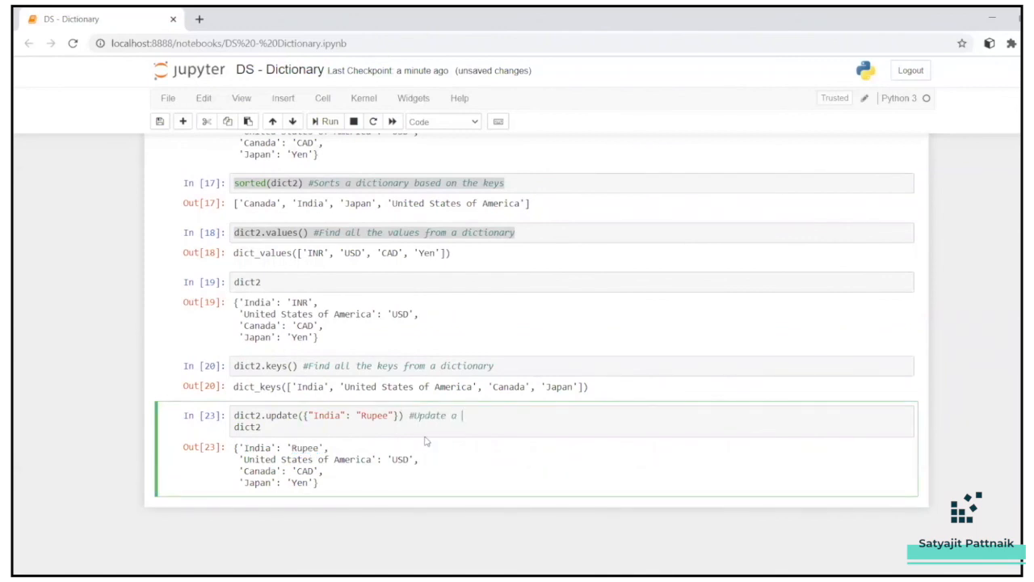
pyautogui.write('value')
pyautogui.write('#dict2["India"] = "')
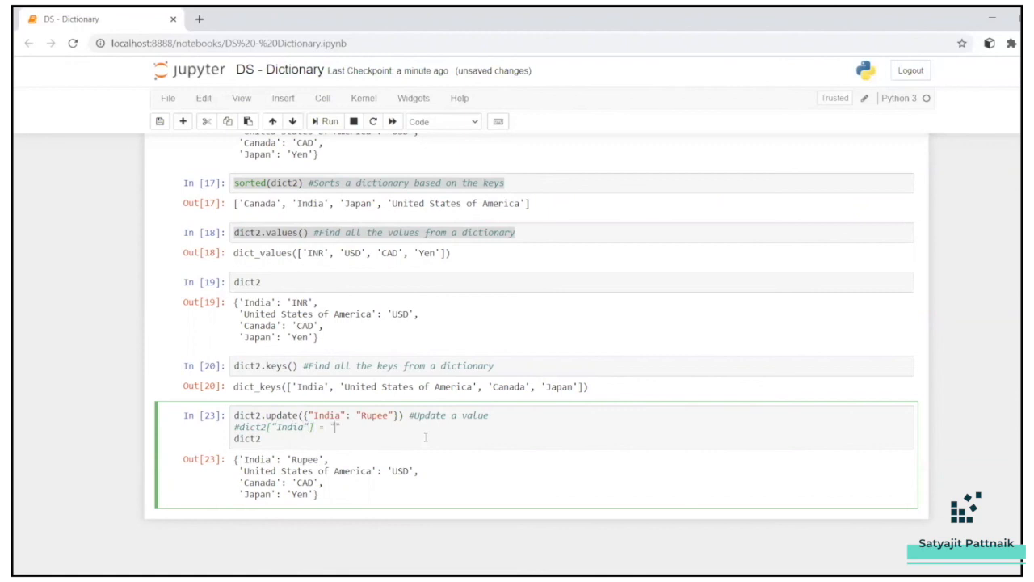
pyautogui.write('Rupee"')
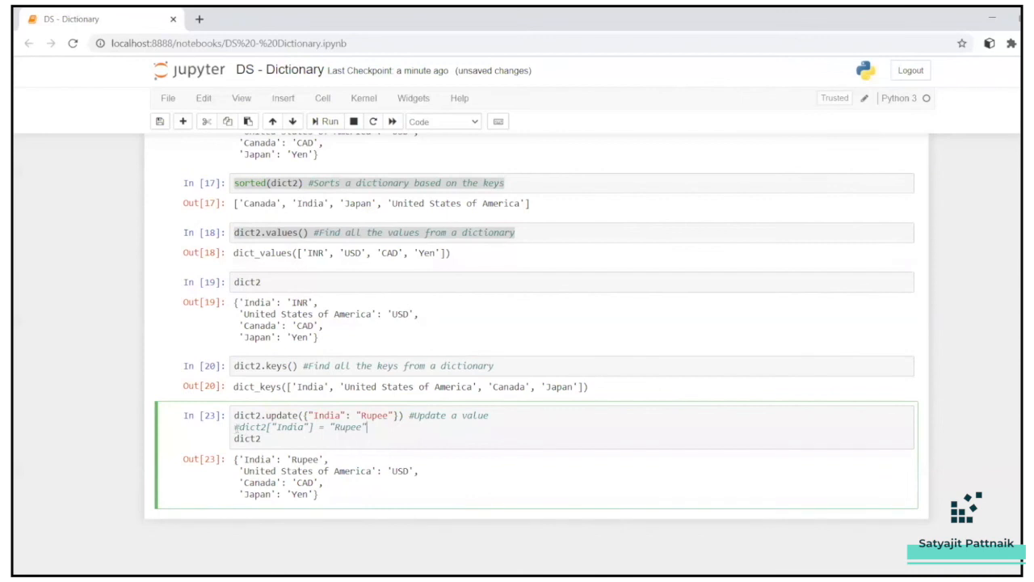
pyautogui.press('ctrl+s')
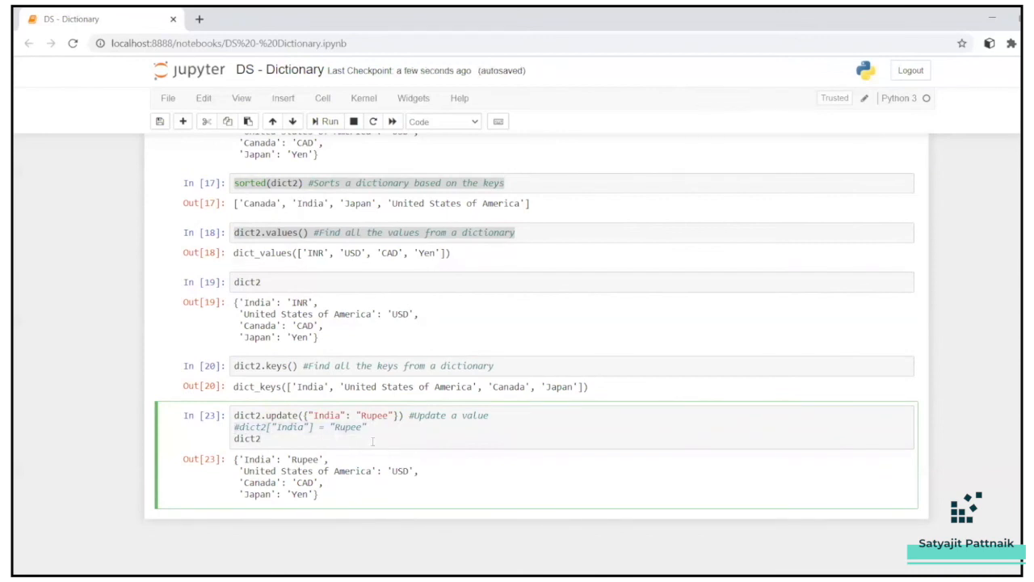
pyautogui.scroll(3)
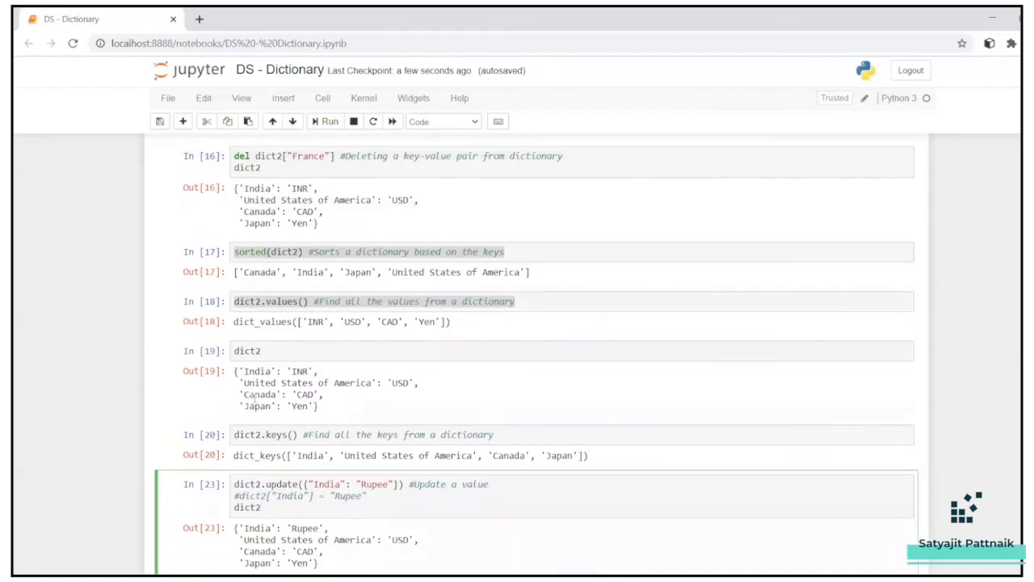
pyautogui.scroll(3)
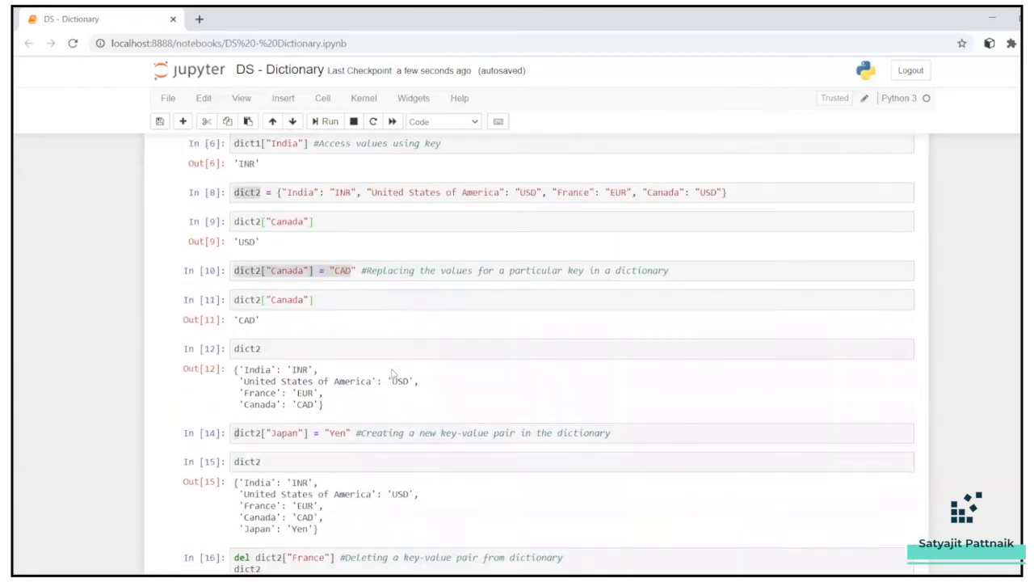
pyautogui.scroll(3)
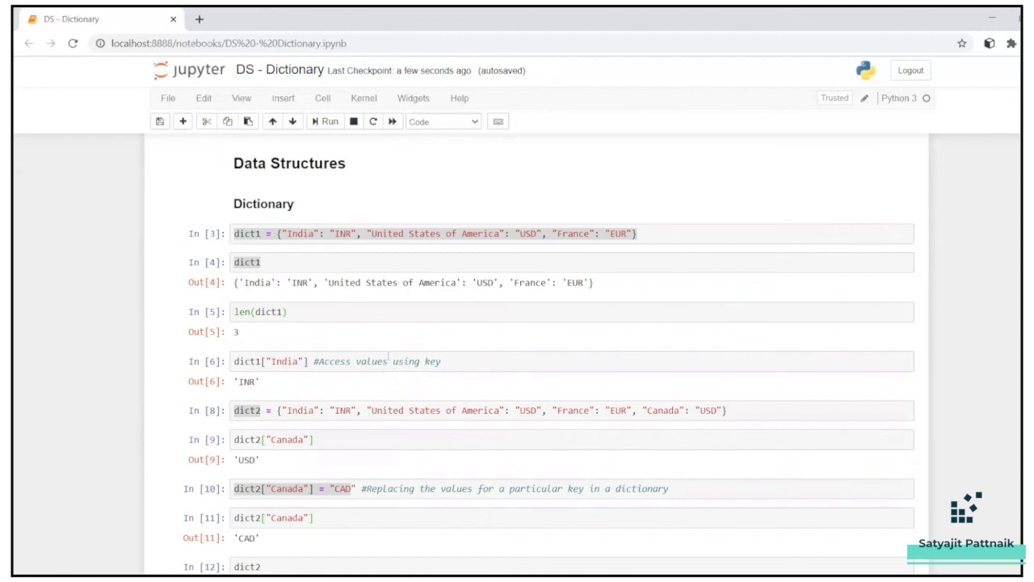
pyautogui.scroll(-3)
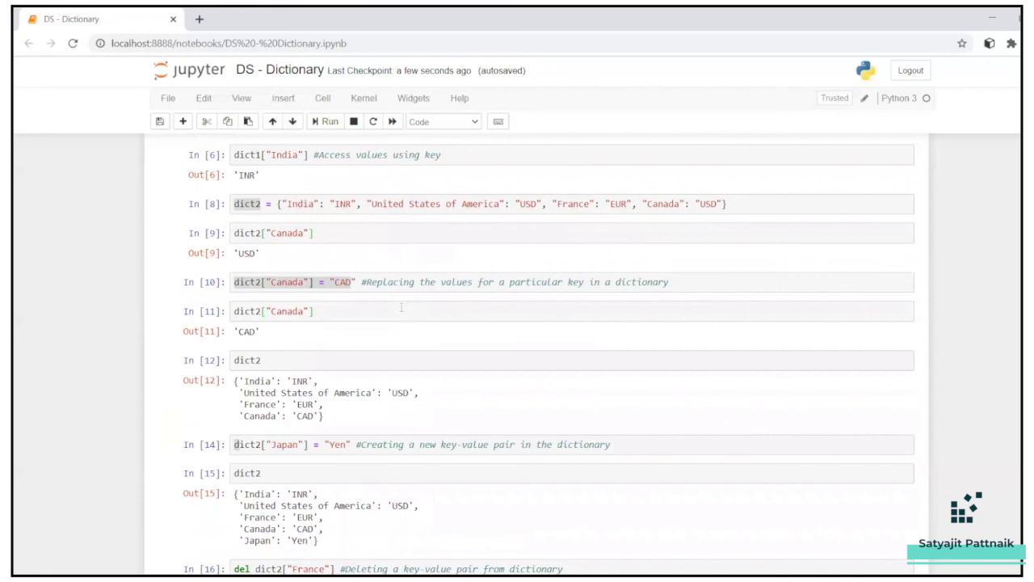